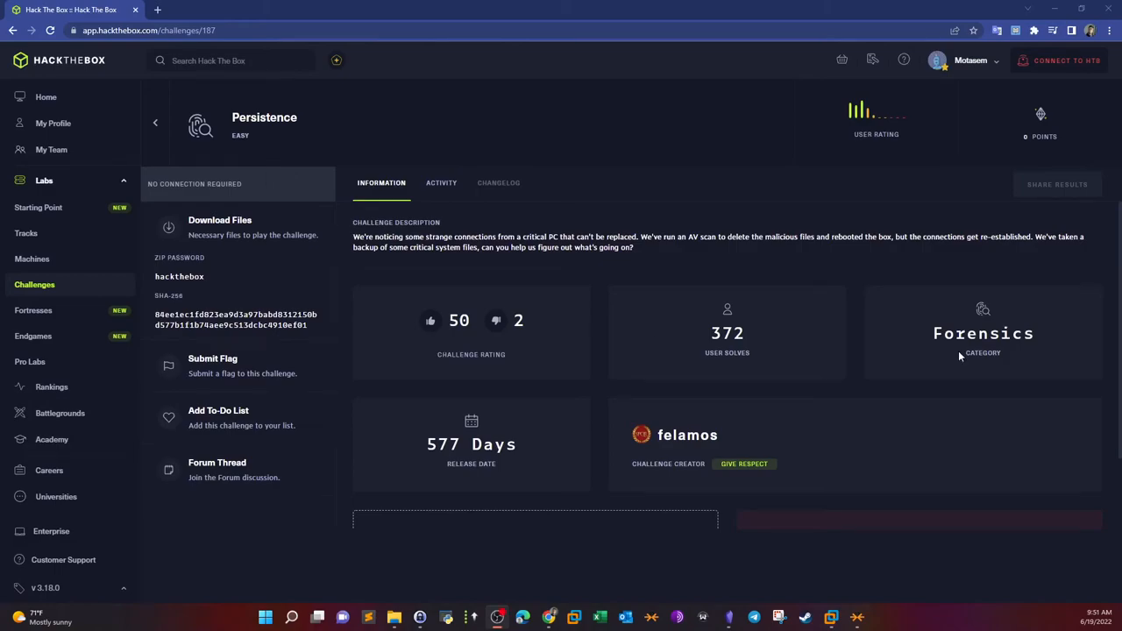
mouse_move(298, 164)
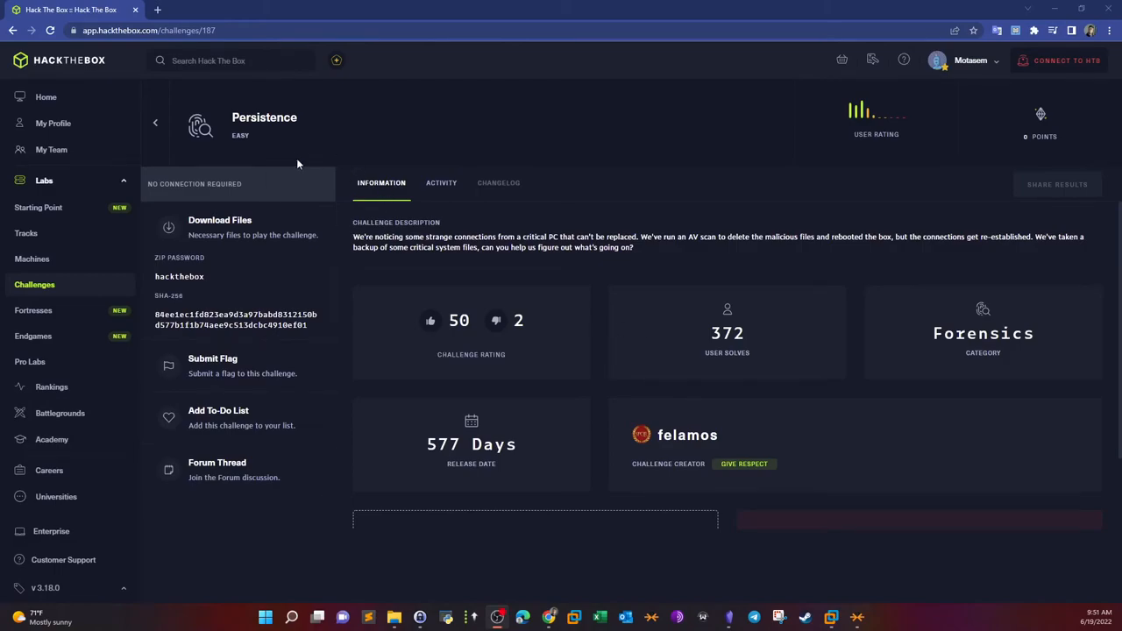
Open the Persistence challenge and highlight its parts about deleting malicious files and rebooting.
left_click(26, 232)
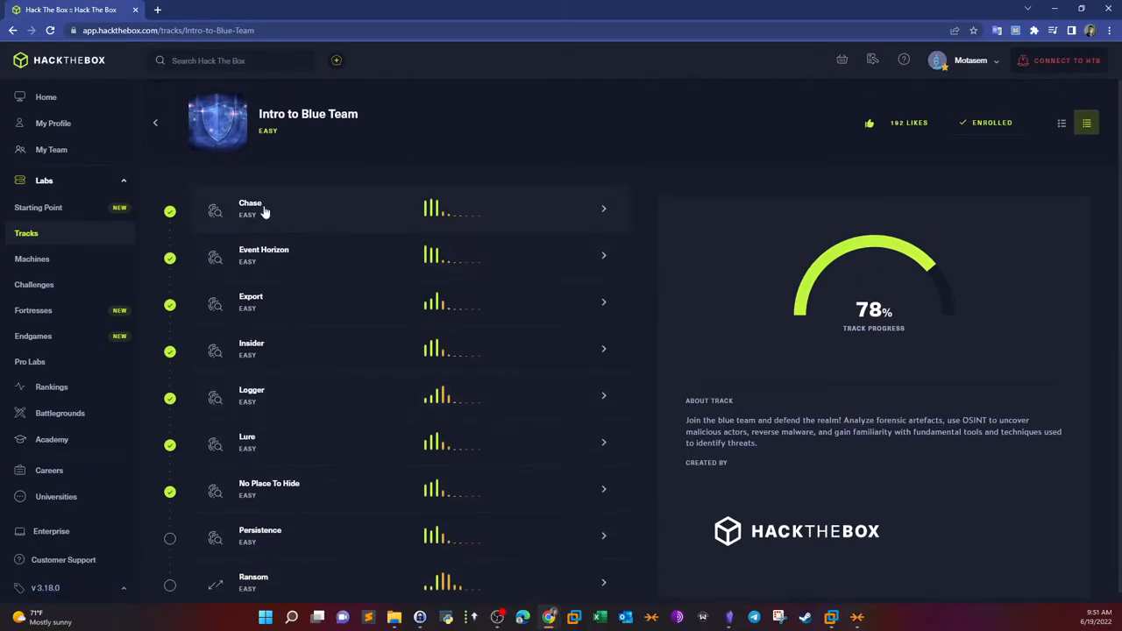
scroll("down", 3)
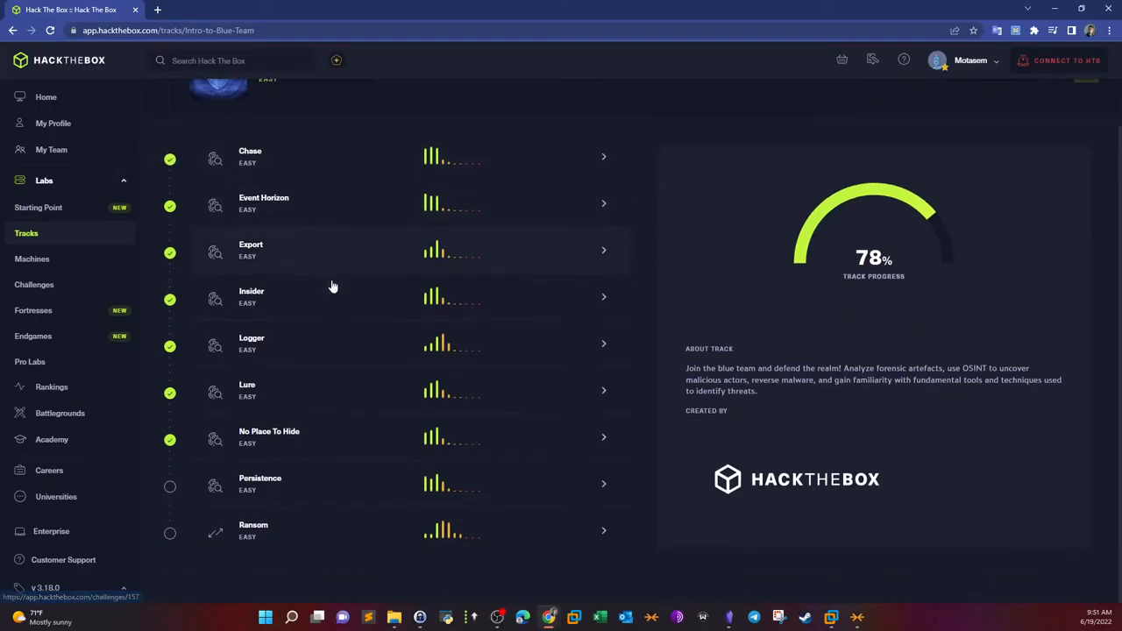
mouse_move(279, 480)
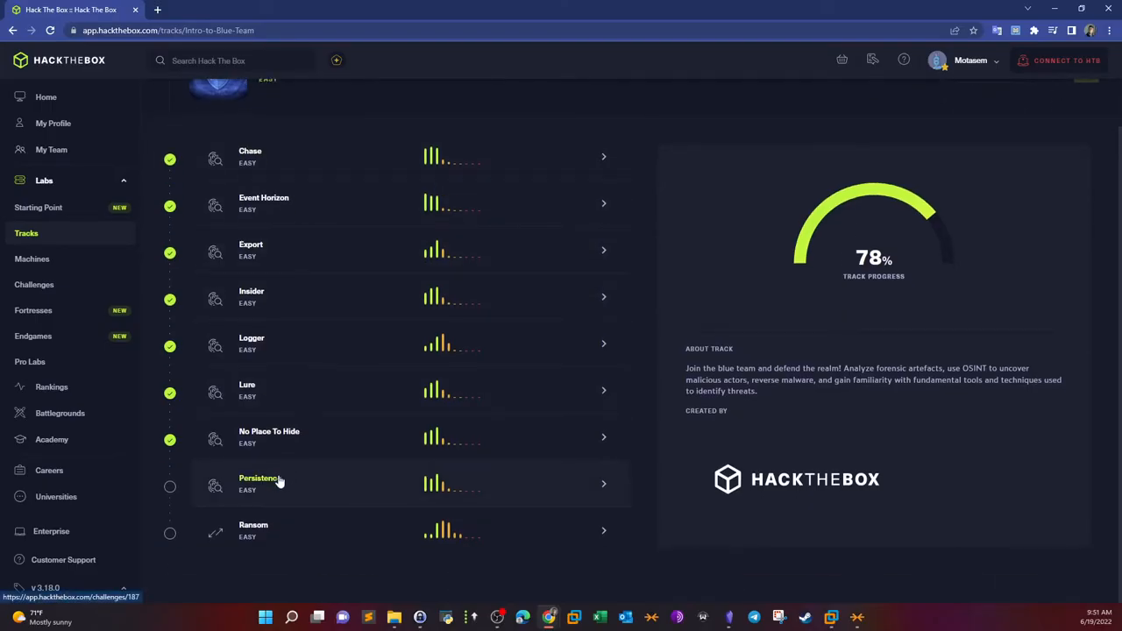
left_click(259, 483)
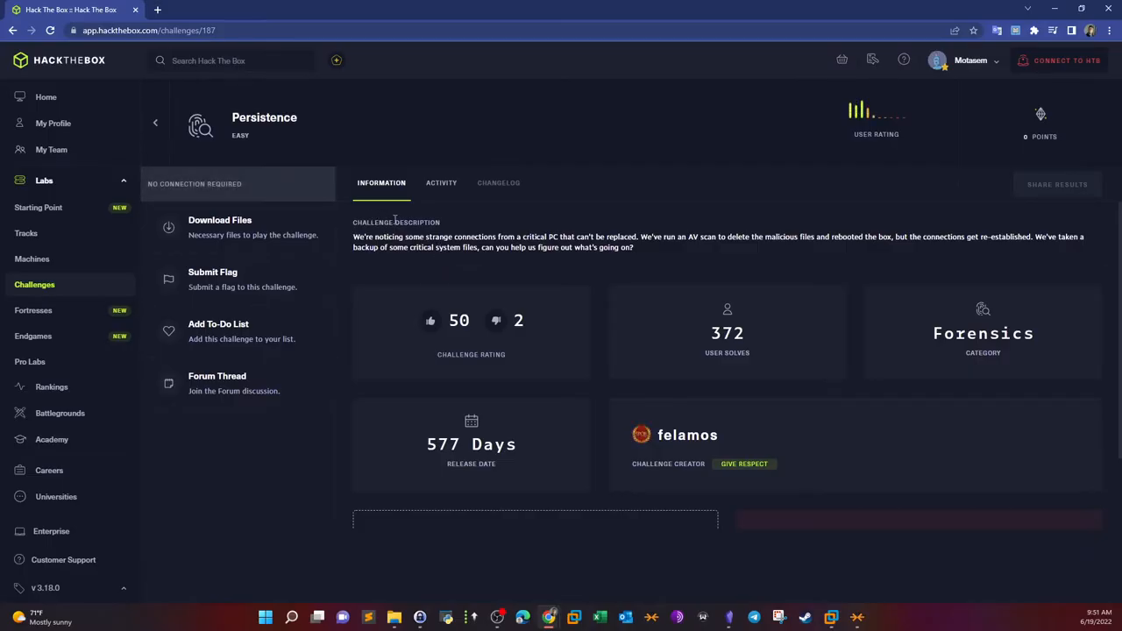
left_click_drag(352, 237, 452, 237)
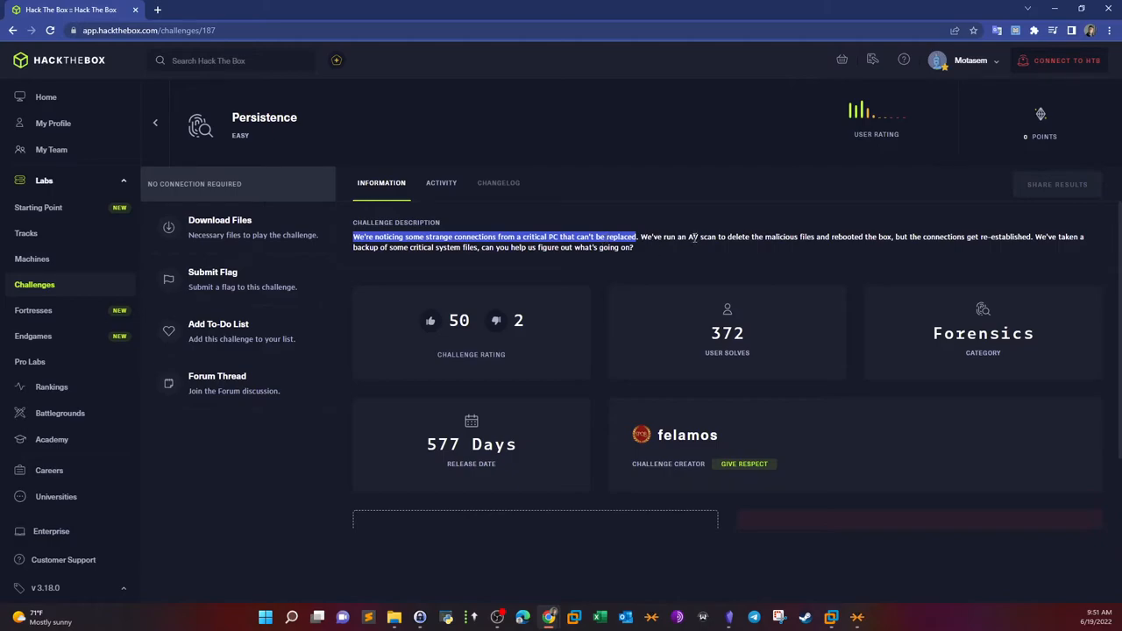
left_click_drag(699, 237, 812, 237)
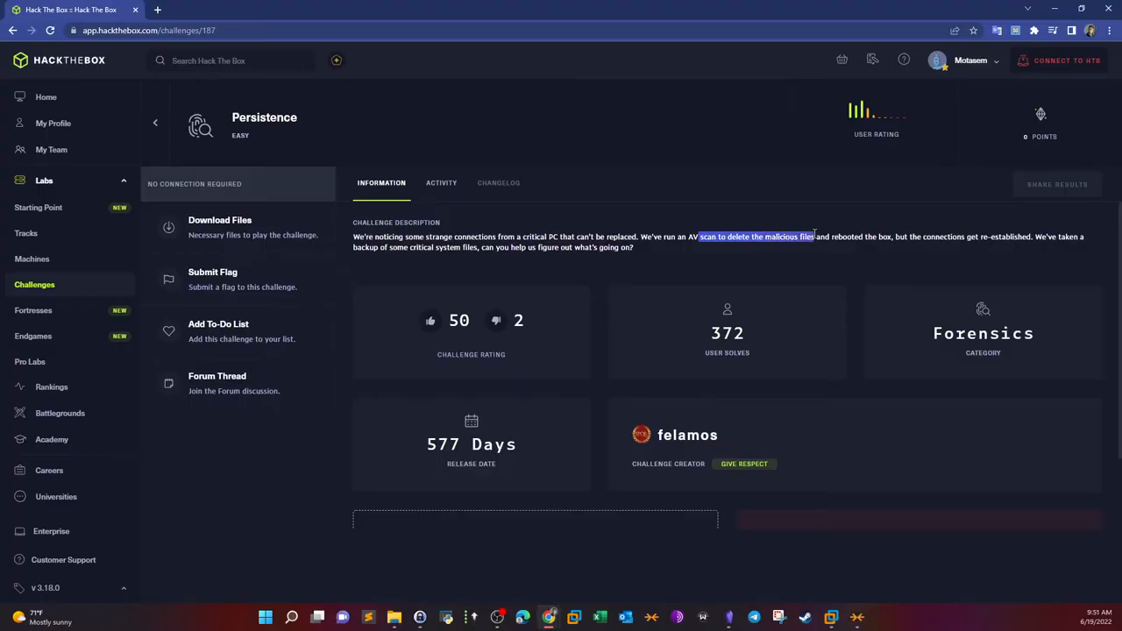
left_click_drag(811, 237, 875, 237)
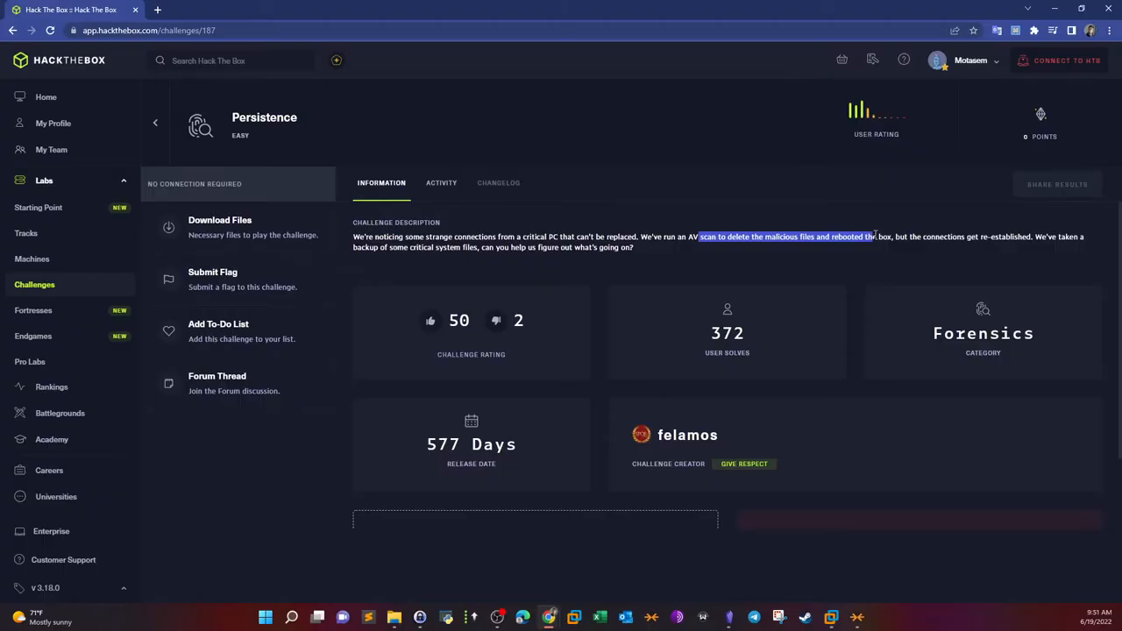
Highlight the AV-scan and backup requests, then list Desktop and identify query as a registry file.
left_click(684, 242)
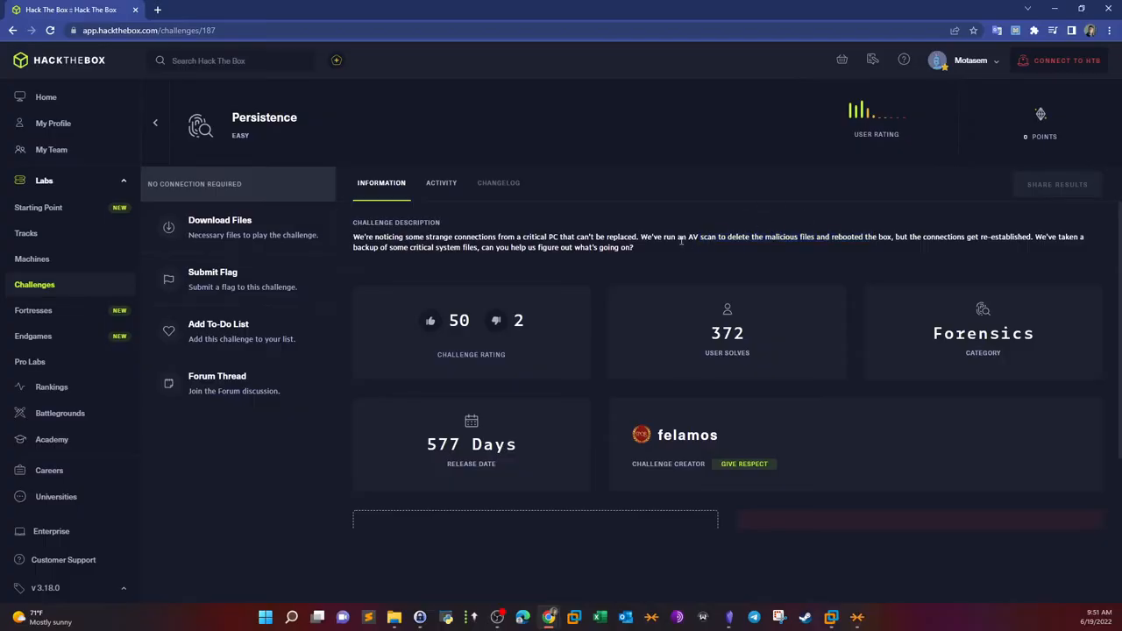
left_click_drag(664, 237, 718, 237)
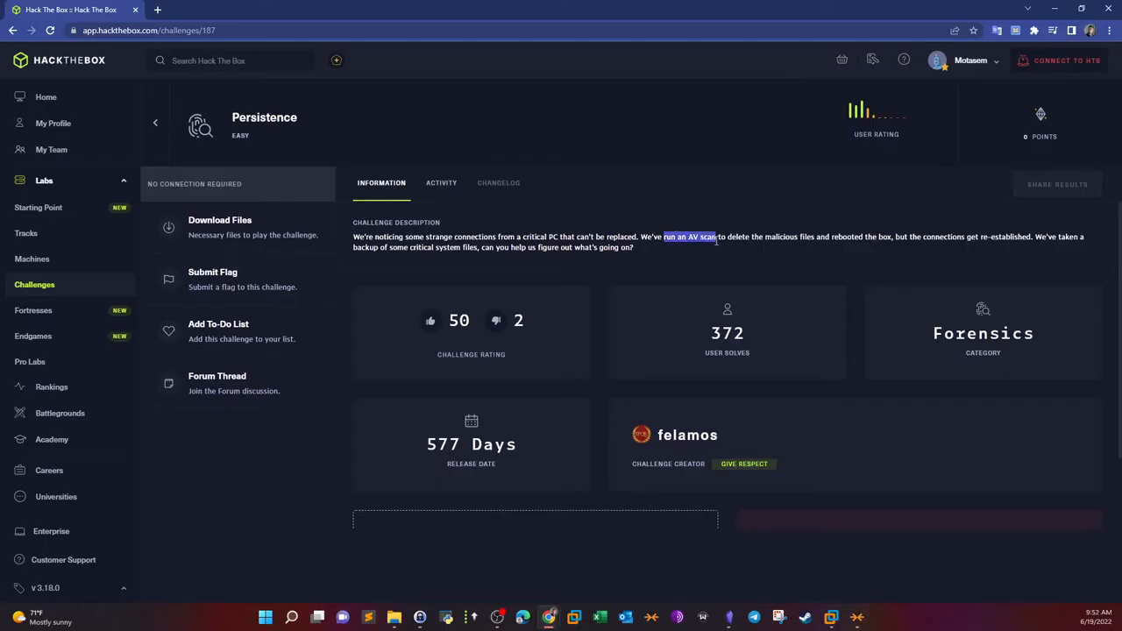
left_click_drag(717, 237, 846, 236)
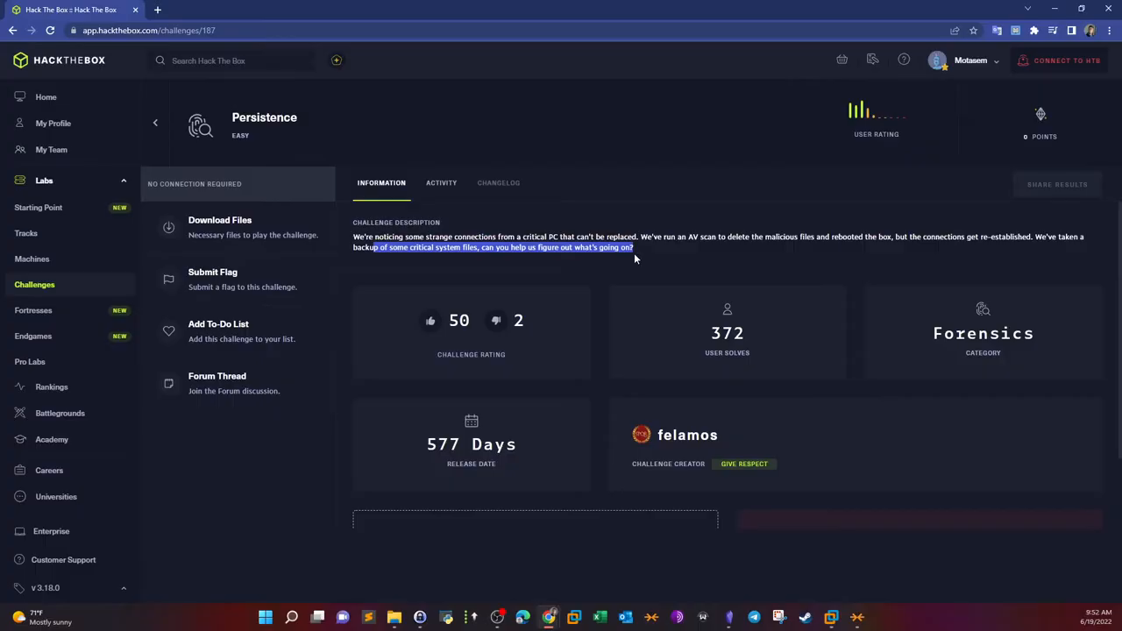
mouse_move(576, 252)
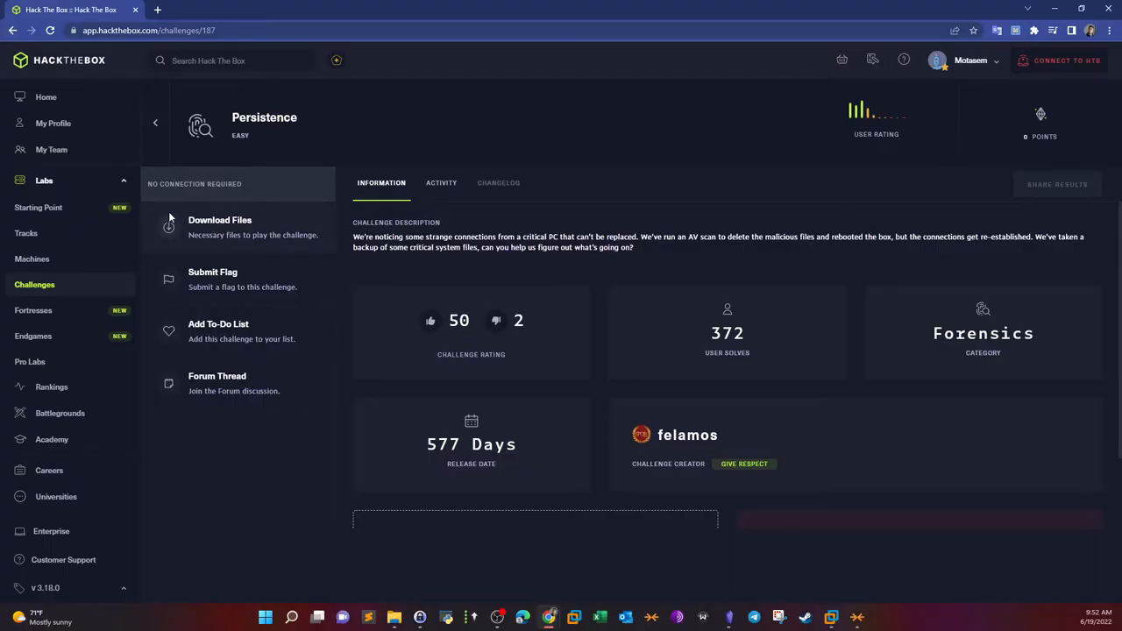
mouse_move(171, 225)
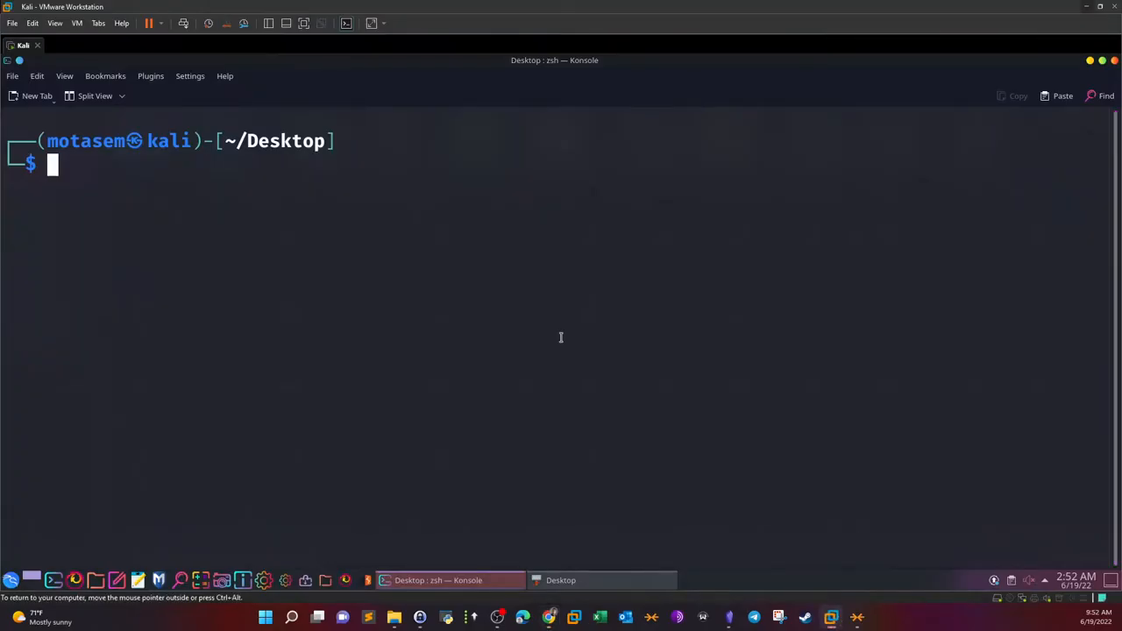
mouse_move(545, 334)
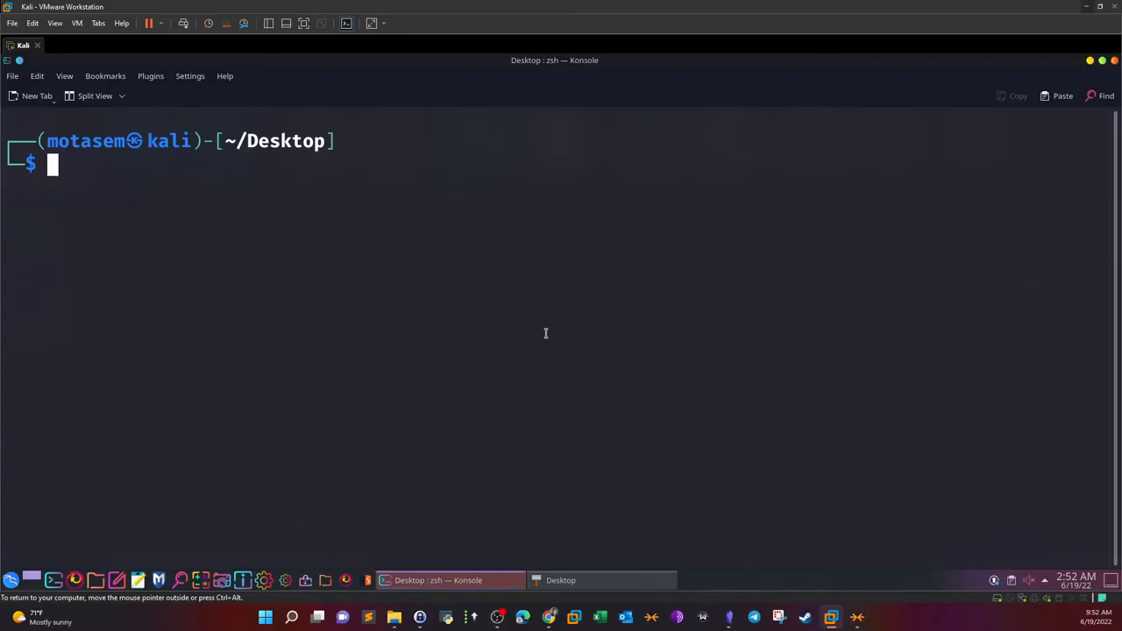
type("ls")
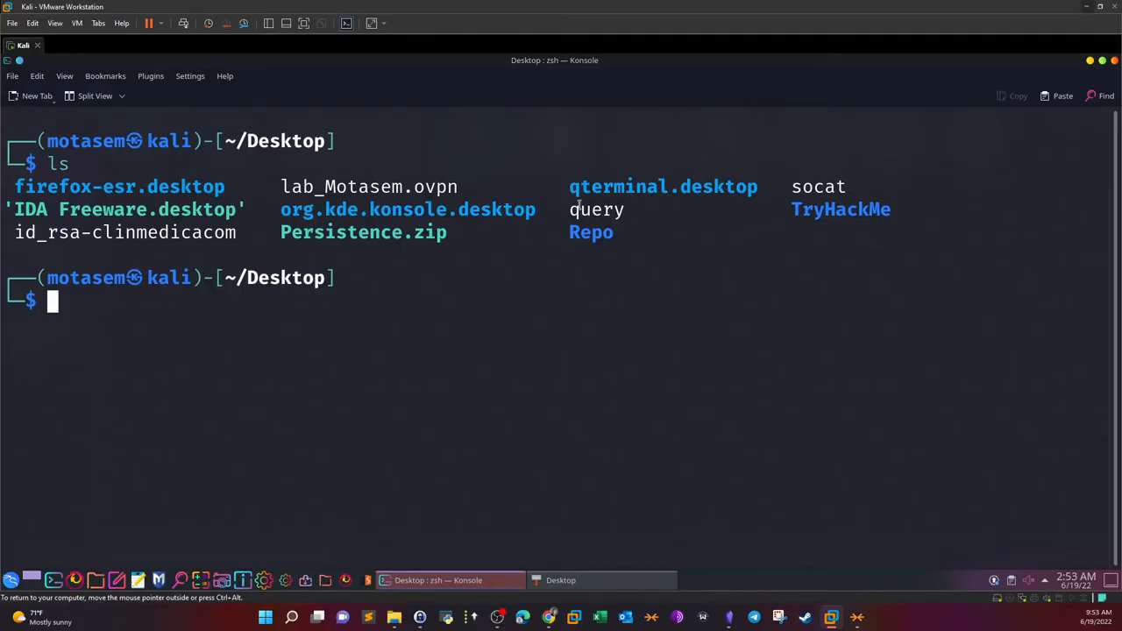
mouse_move(653, 272)
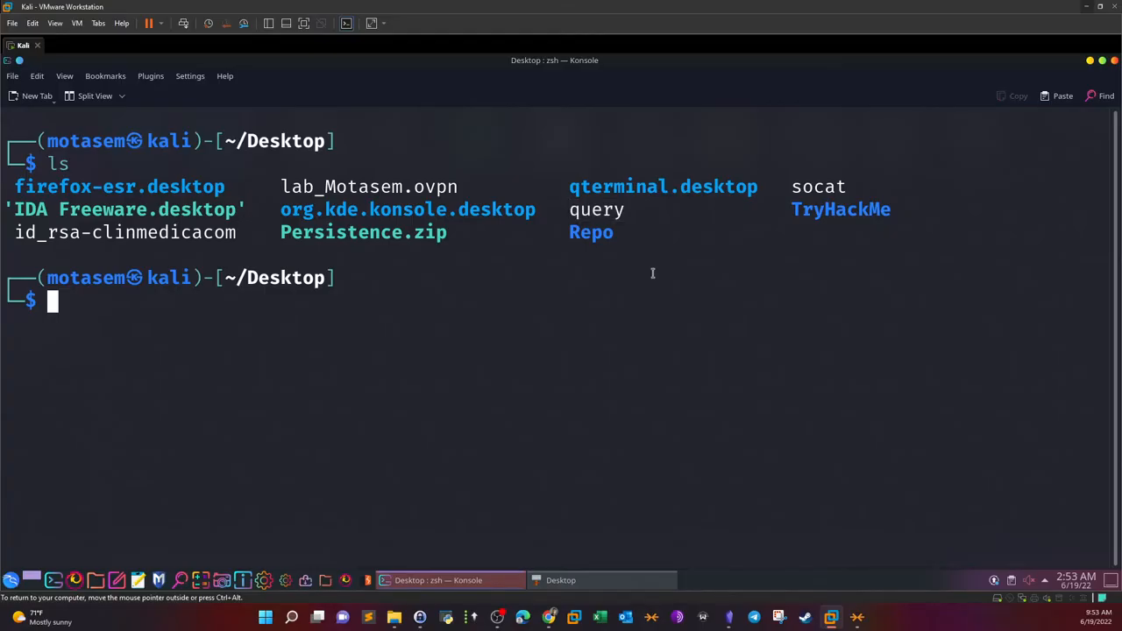
type("file query")
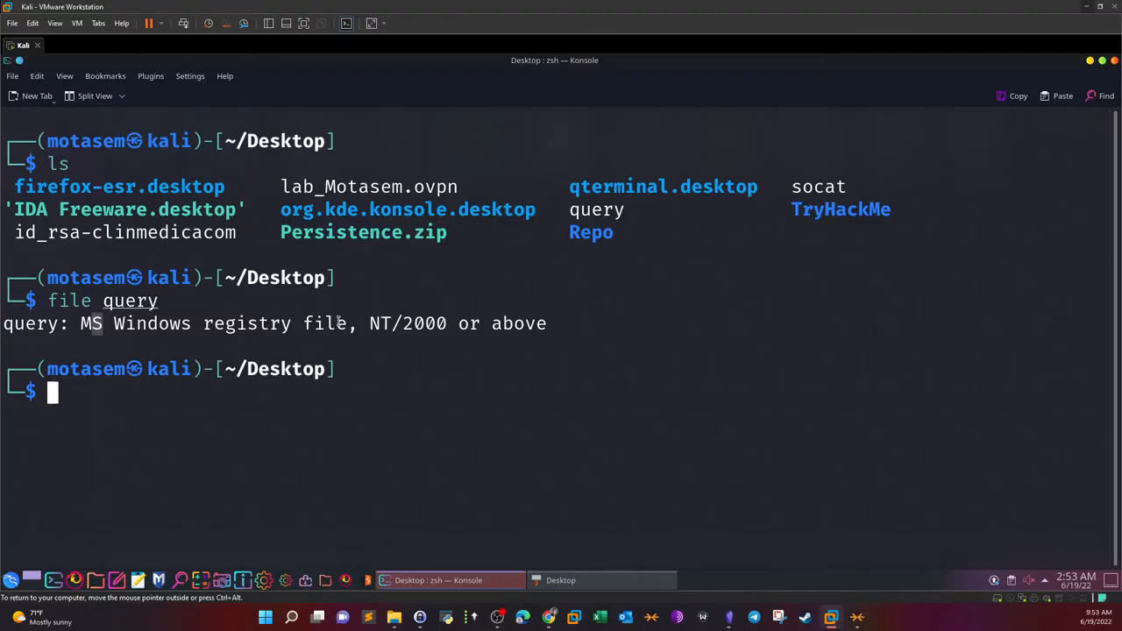
mouse_move(501, 394)
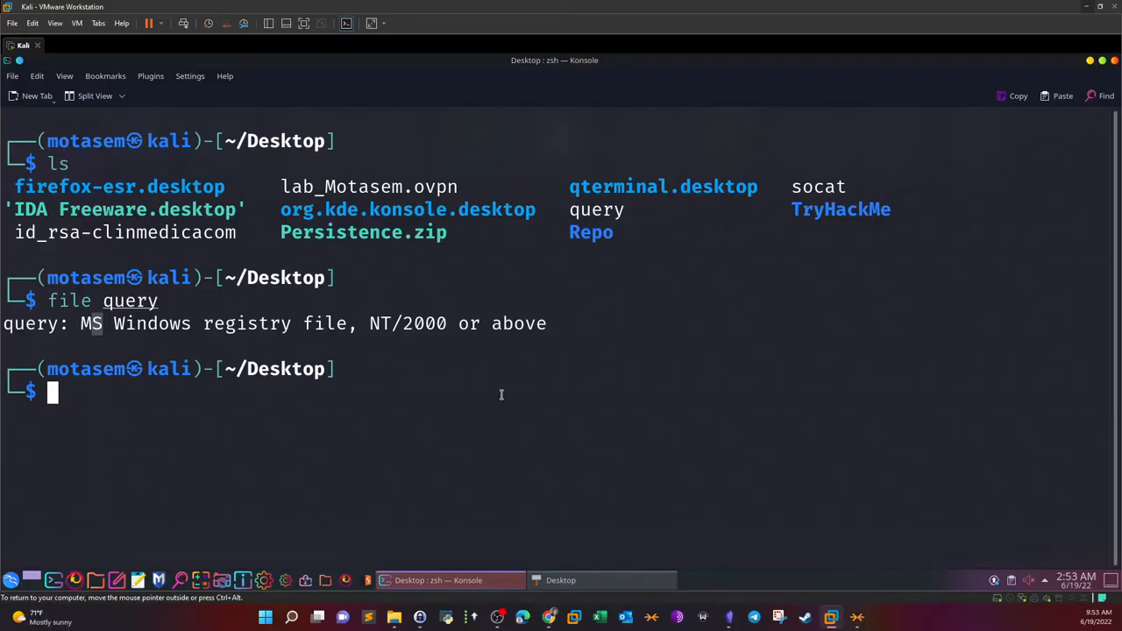
mouse_move(349, 316)
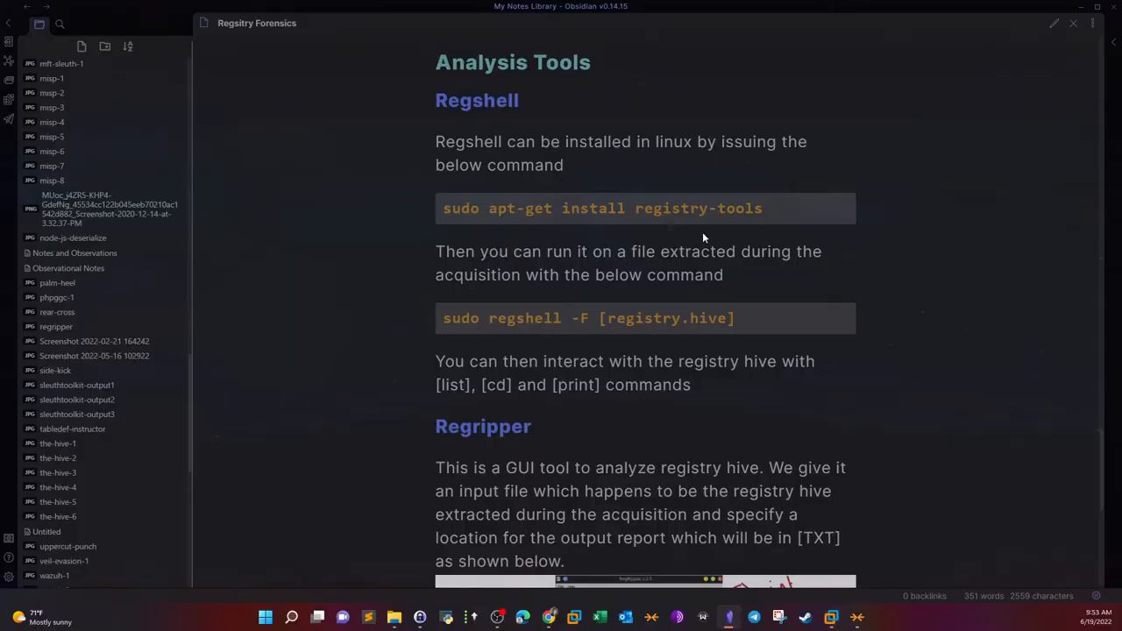
scroll("down", 3)
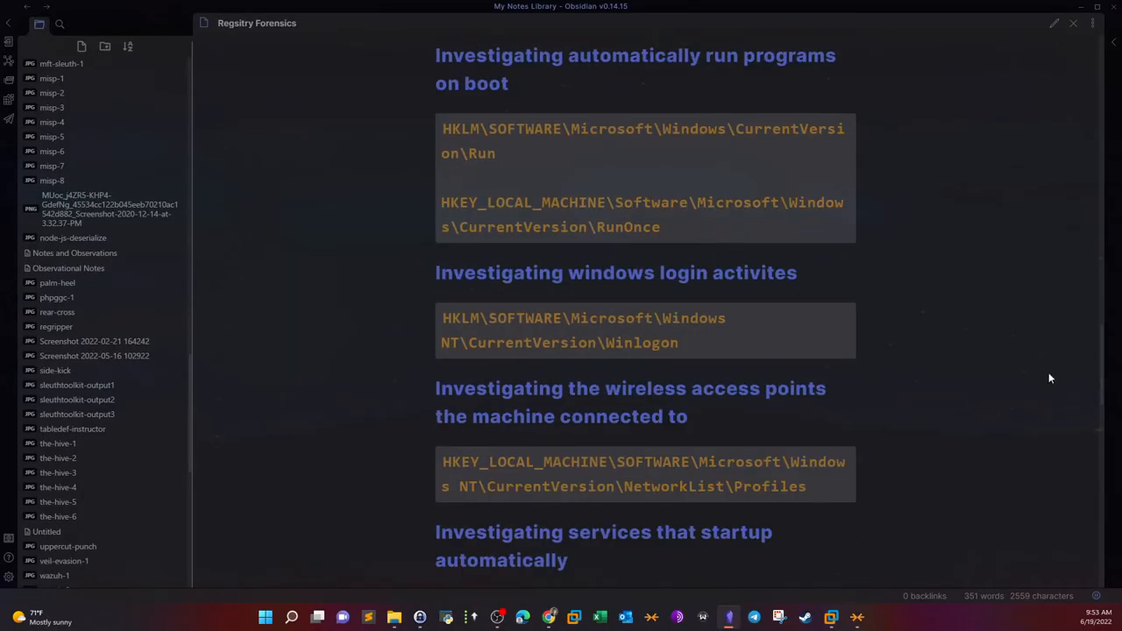
scroll("down", 3)
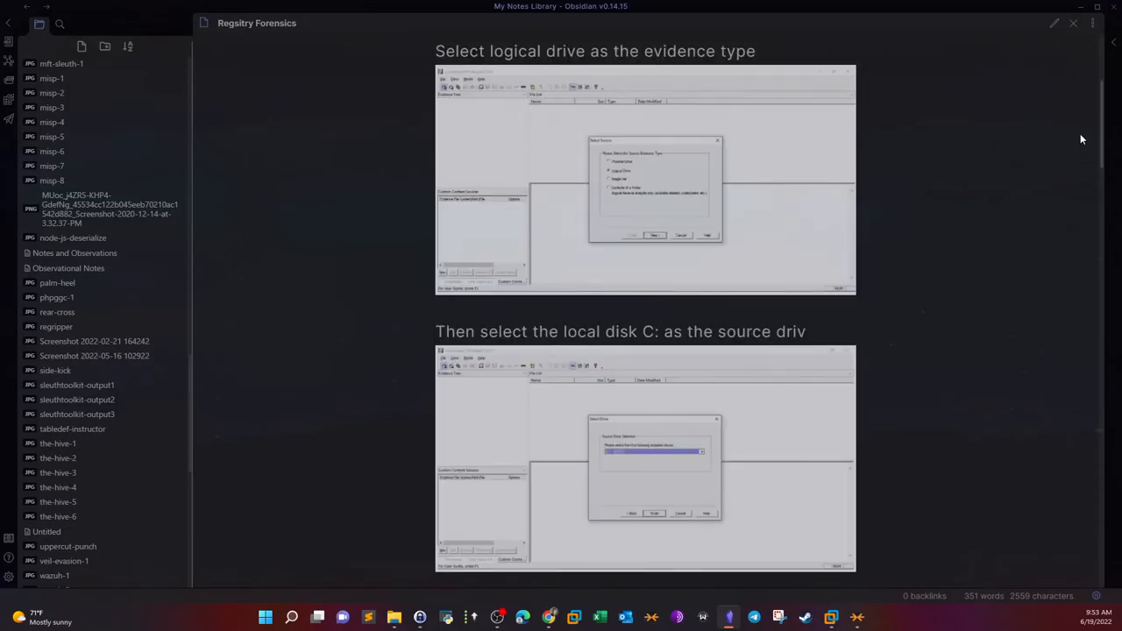
scroll("up", 3)
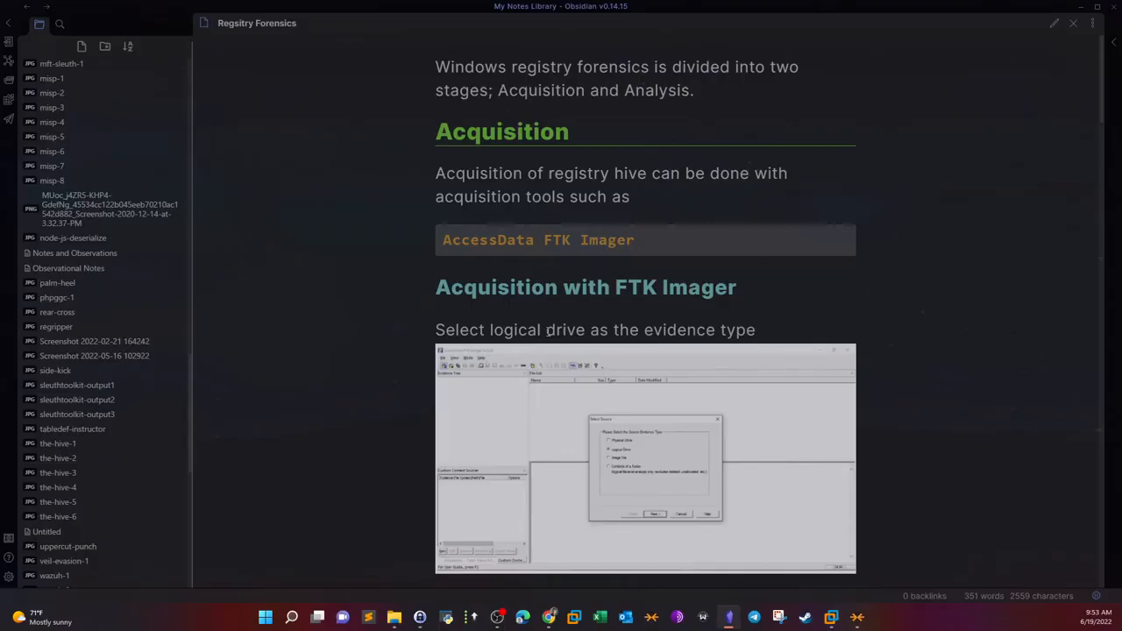
scroll("down", 3)
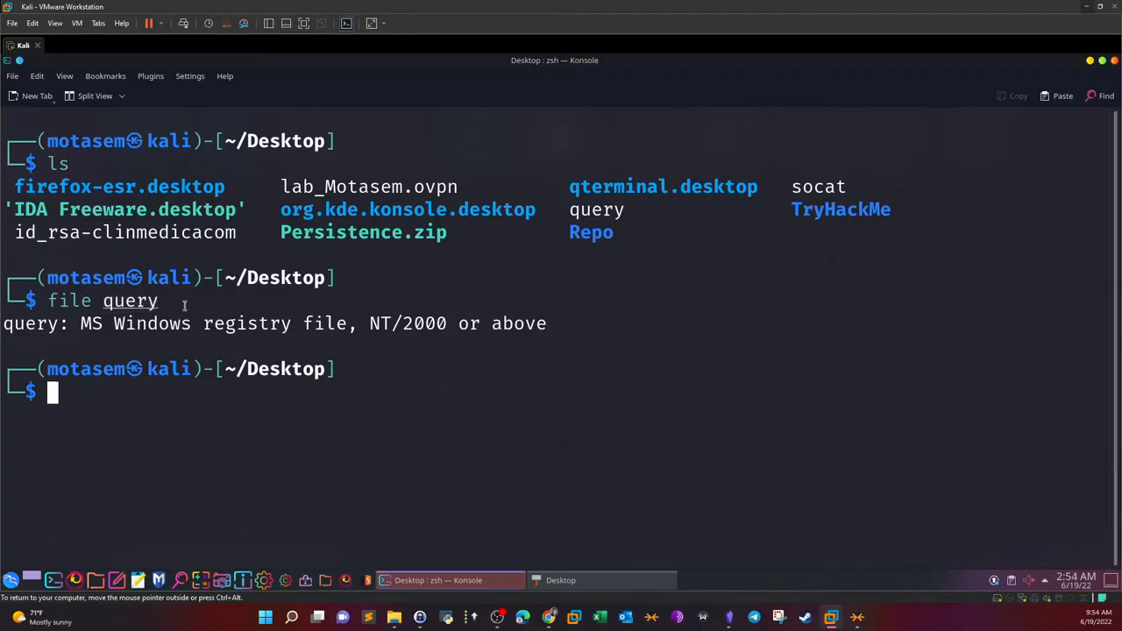
mouse_move(523, 366)
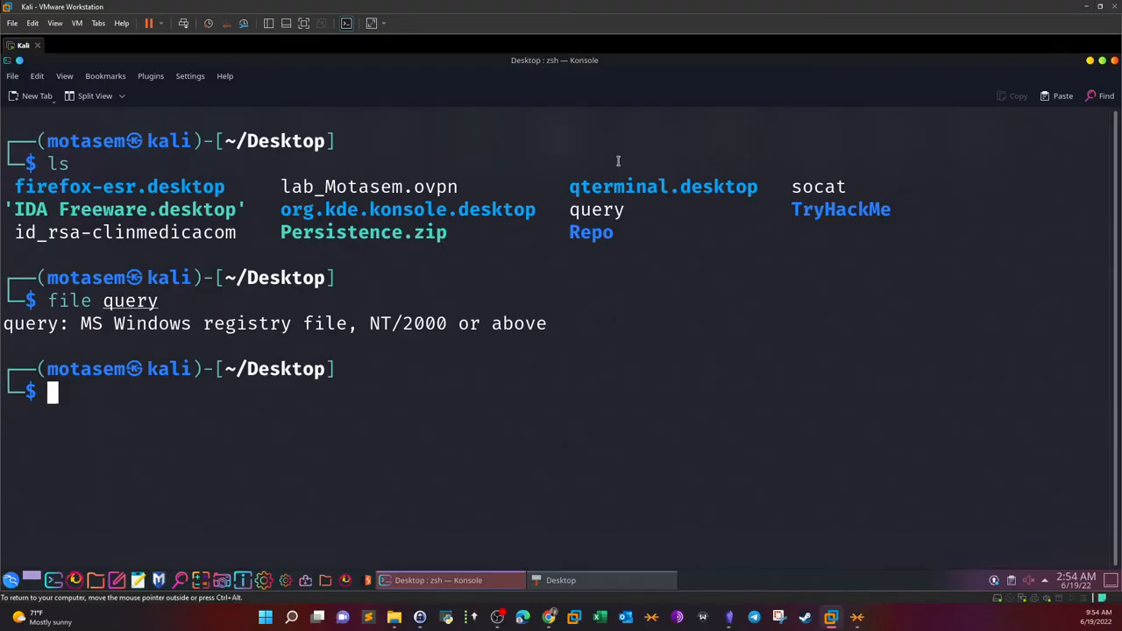
mouse_move(647, 423)
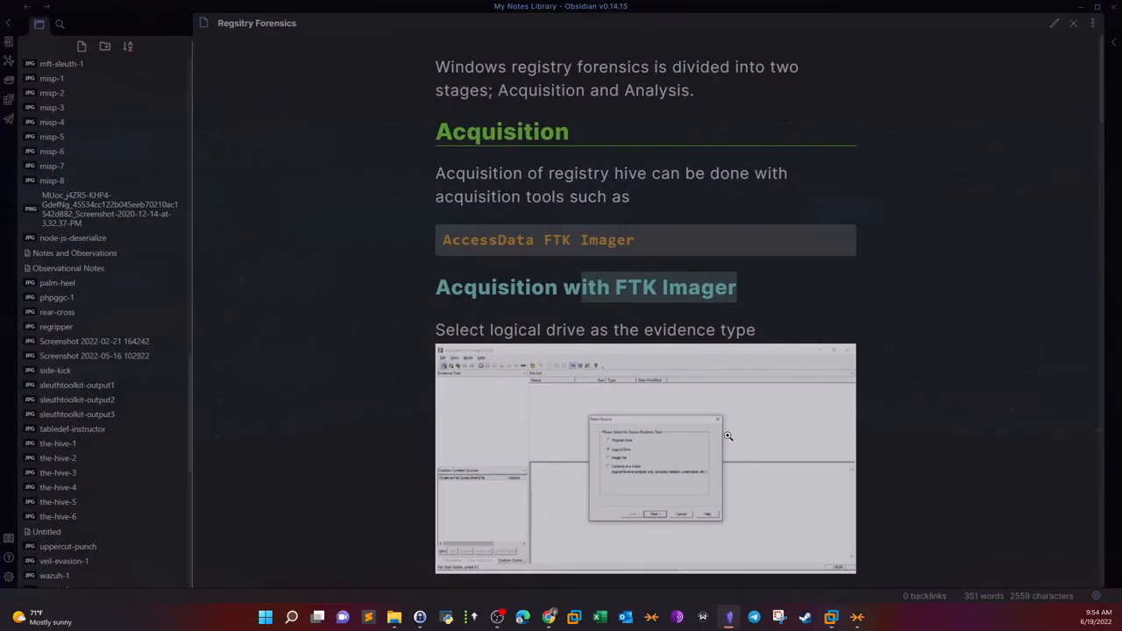
scroll("down", 3)
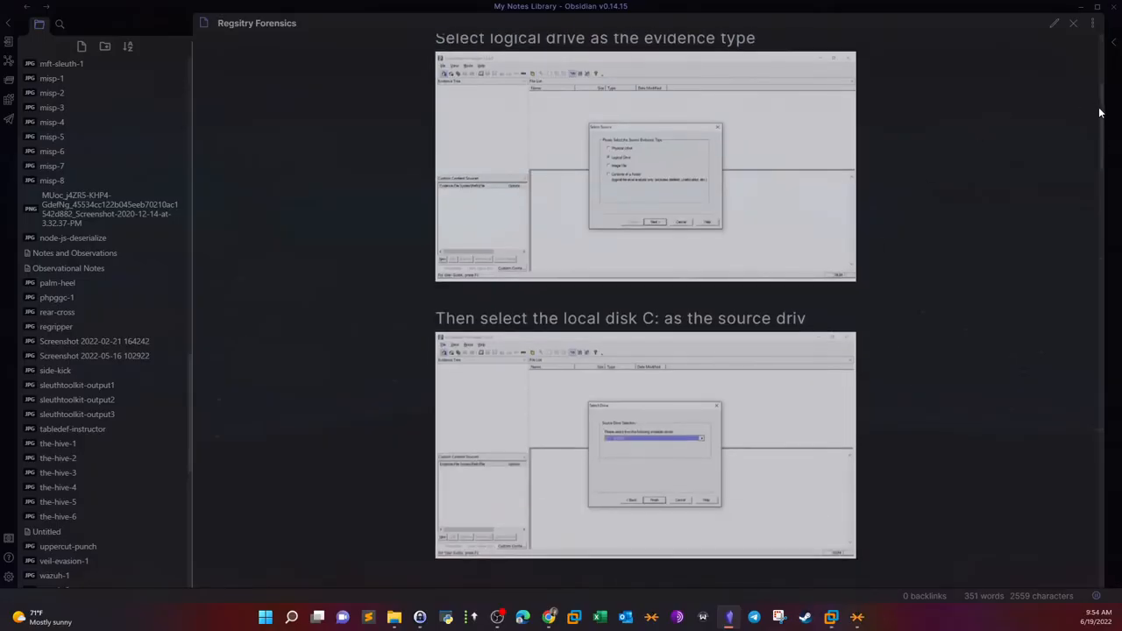
scroll("down", 3)
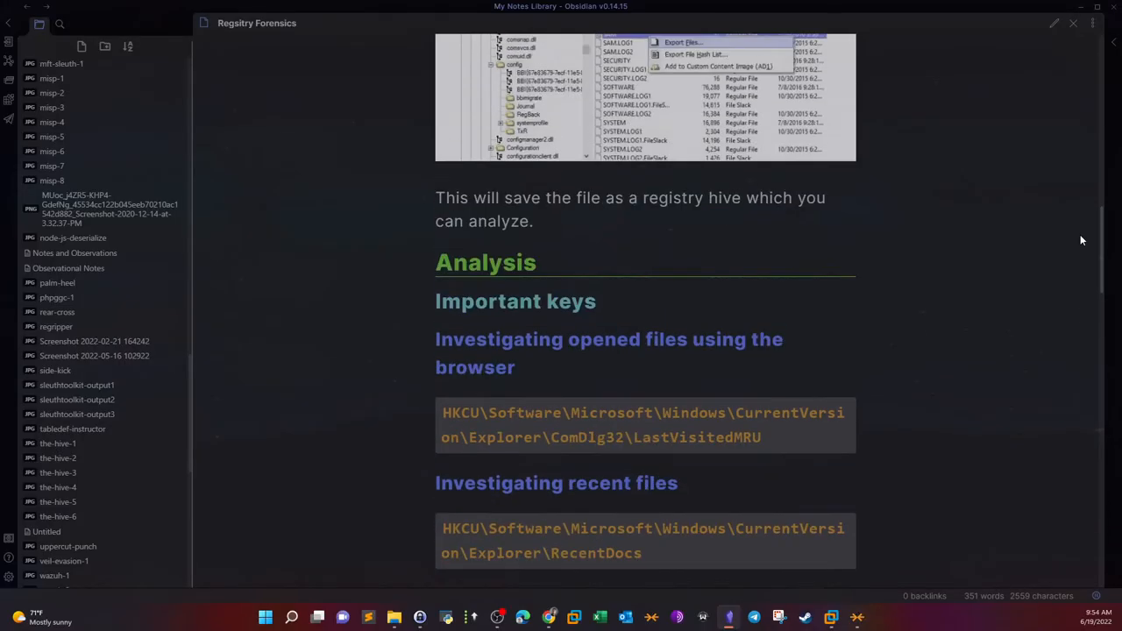
scroll("down", 3)
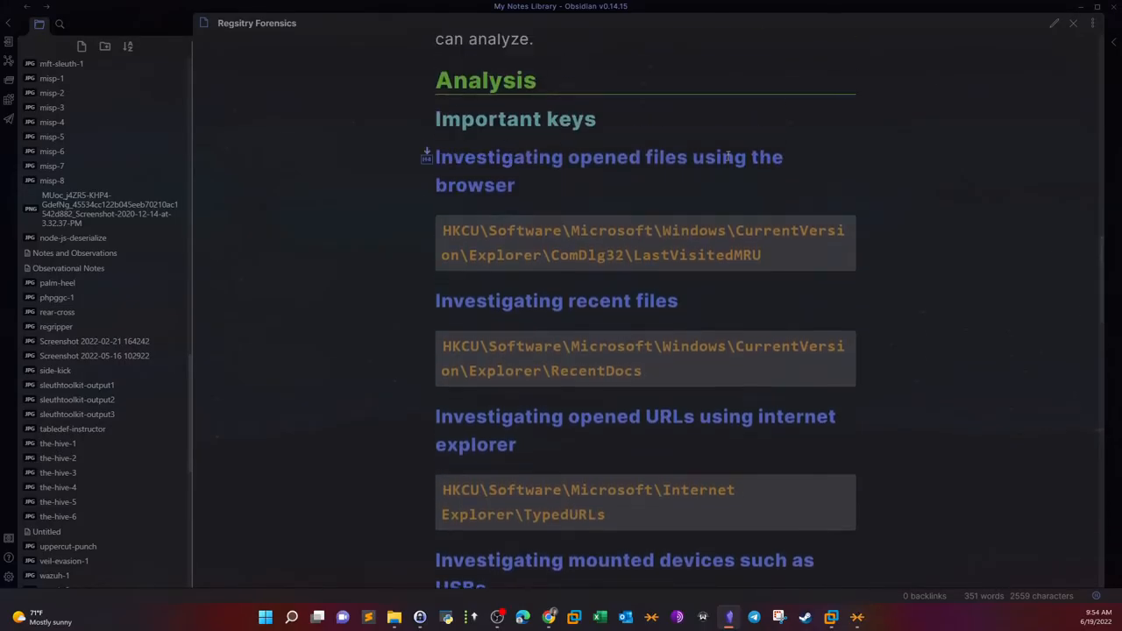
double_click(640, 157)
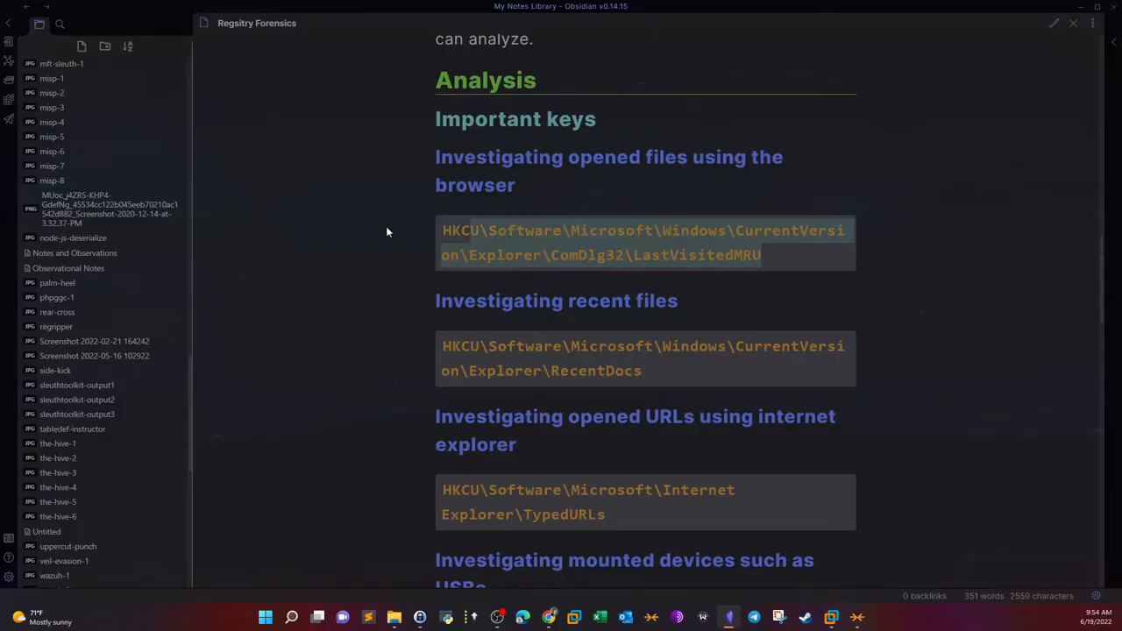
scroll("down", 3)
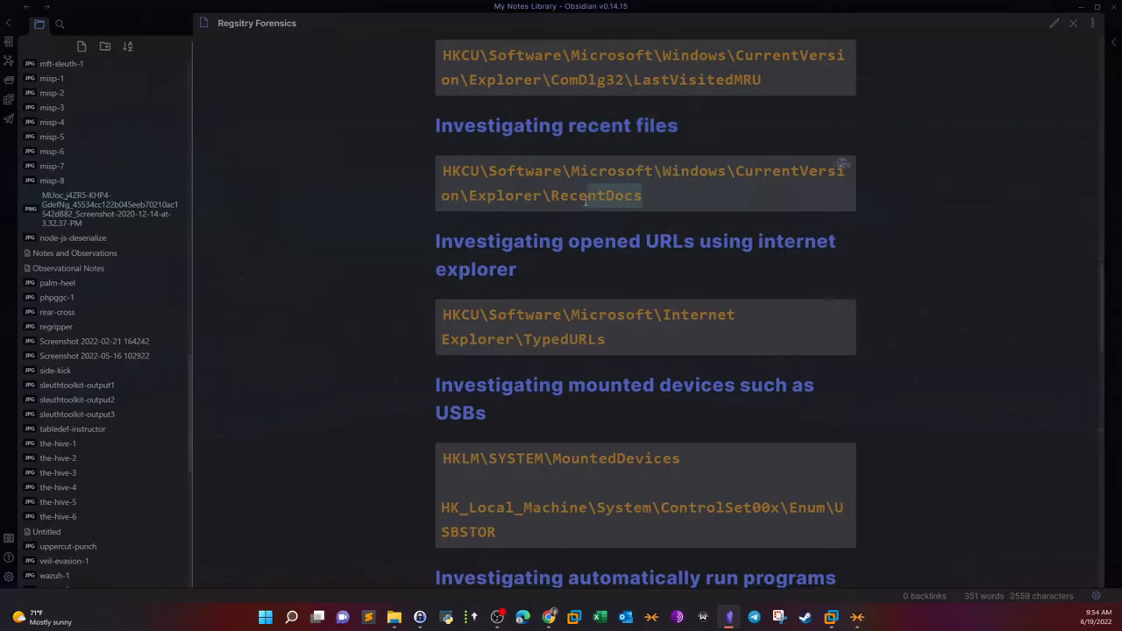
scroll("down", 3)
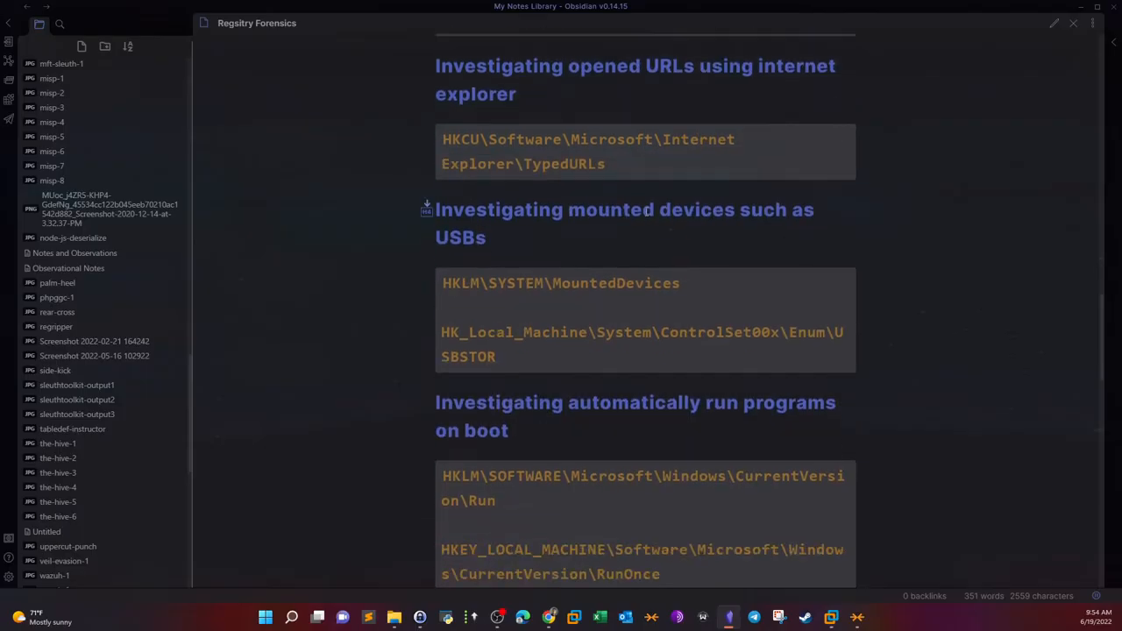
left_click(729, 617)
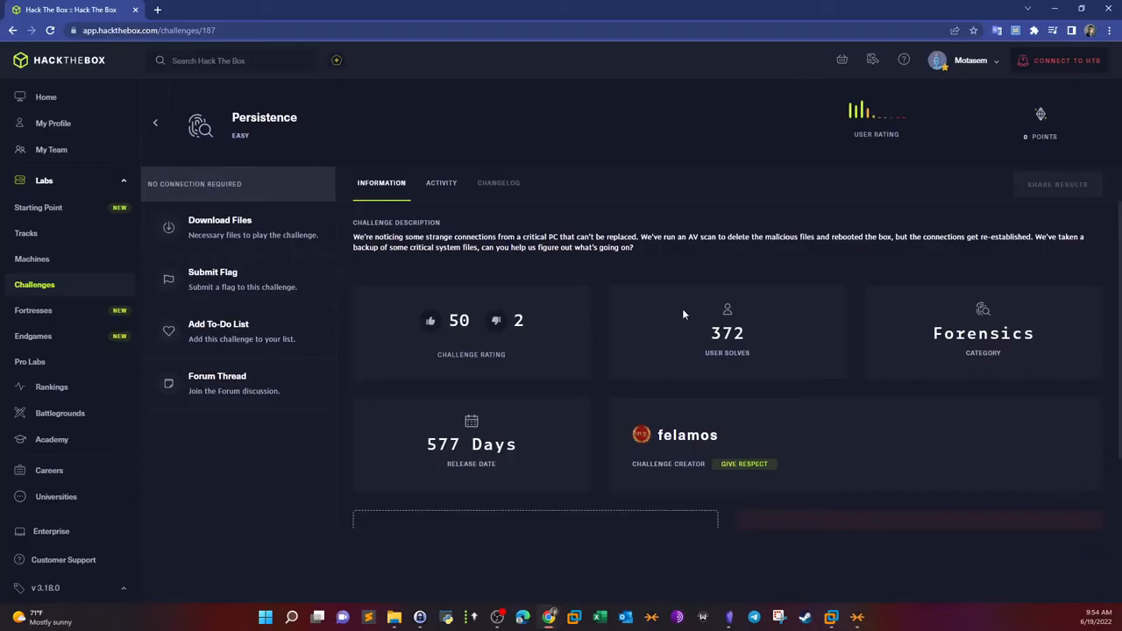
double_click(785, 236)
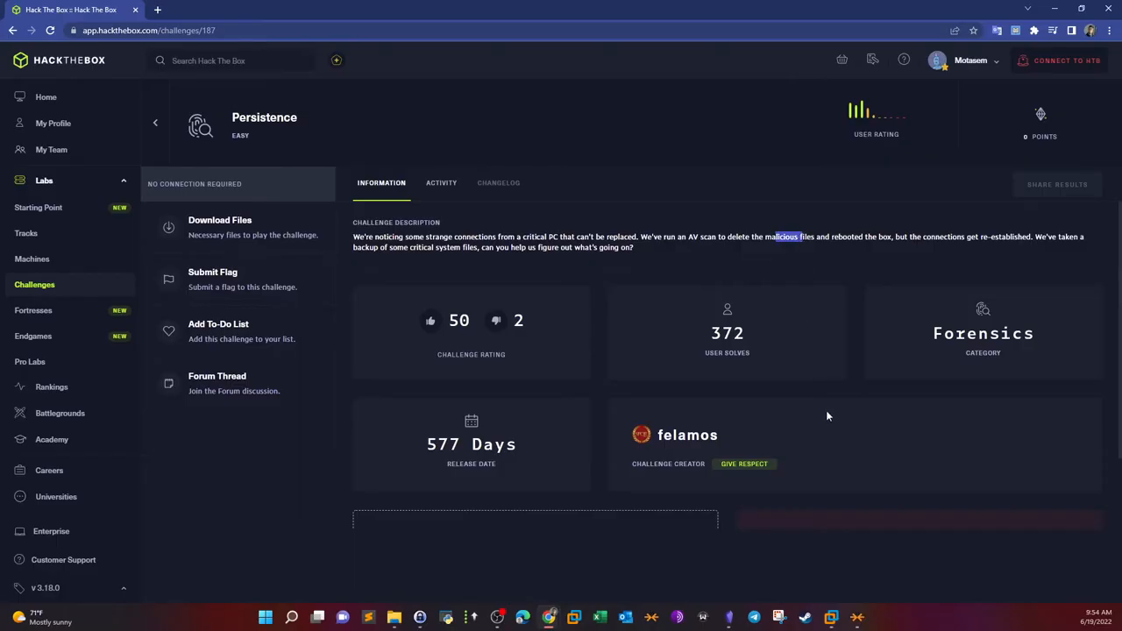
mouse_move(832, 400)
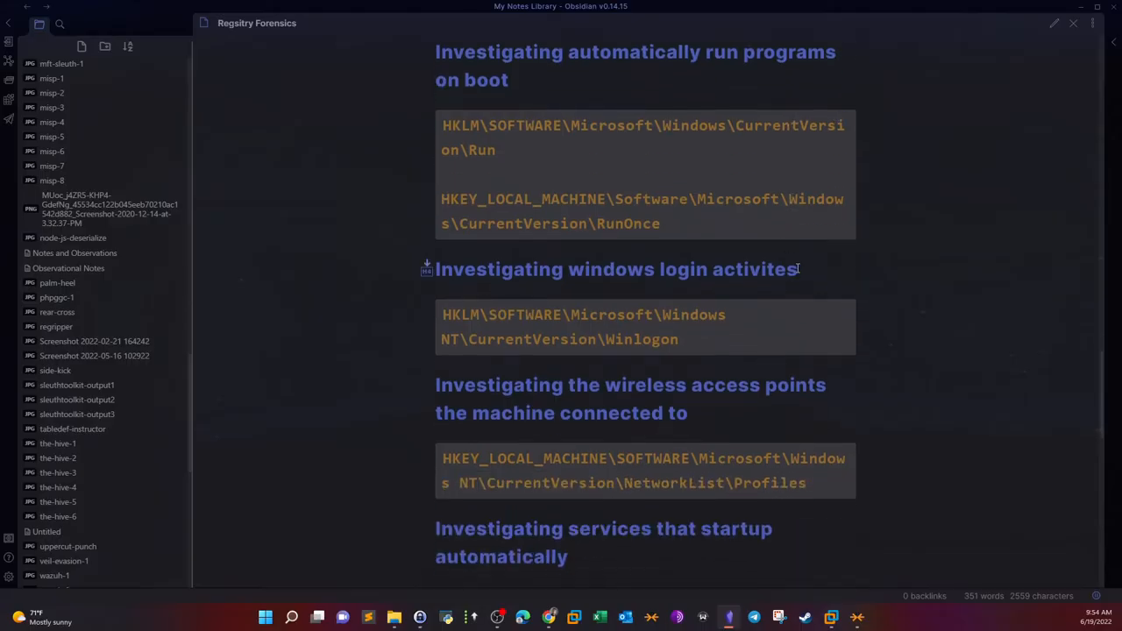
scroll("down", 3)
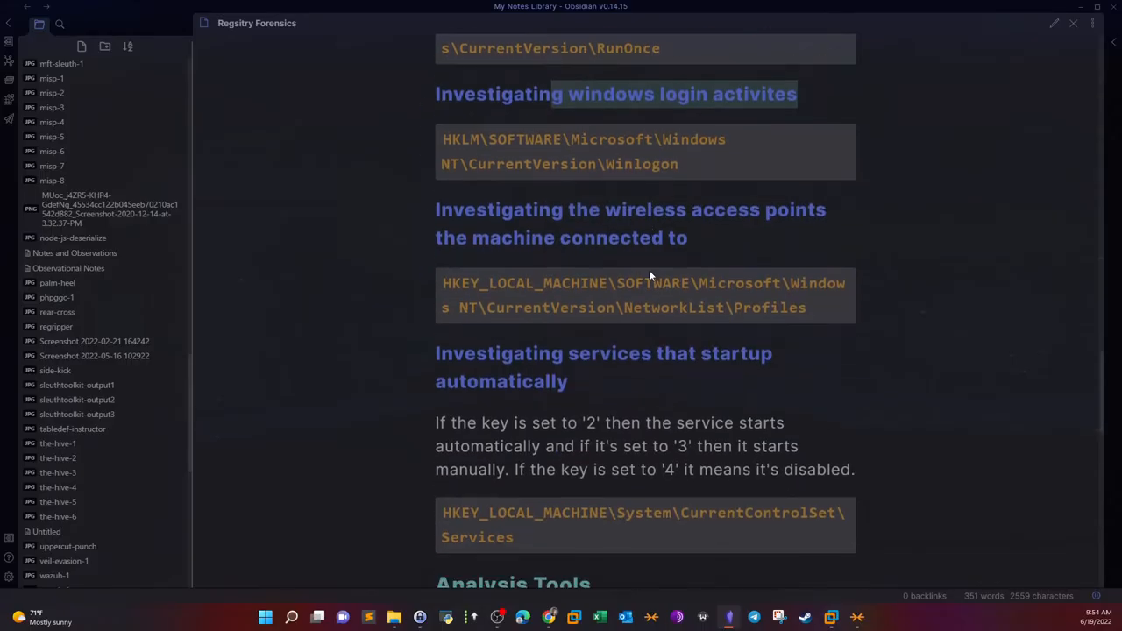
scroll("down", 3)
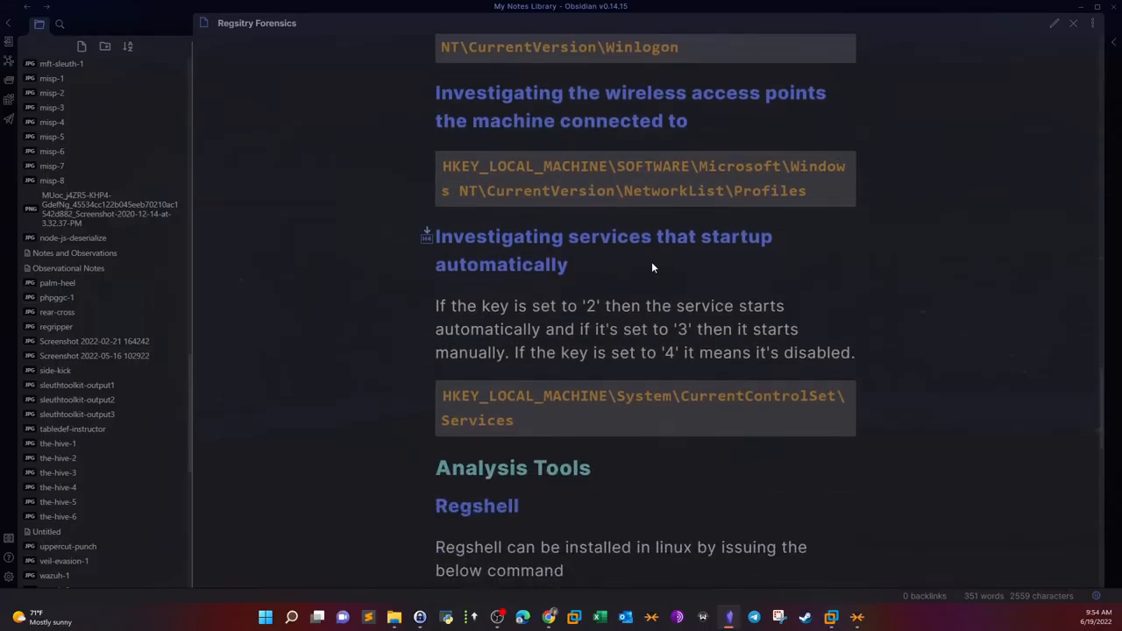
left_click_drag(570, 237, 570, 265)
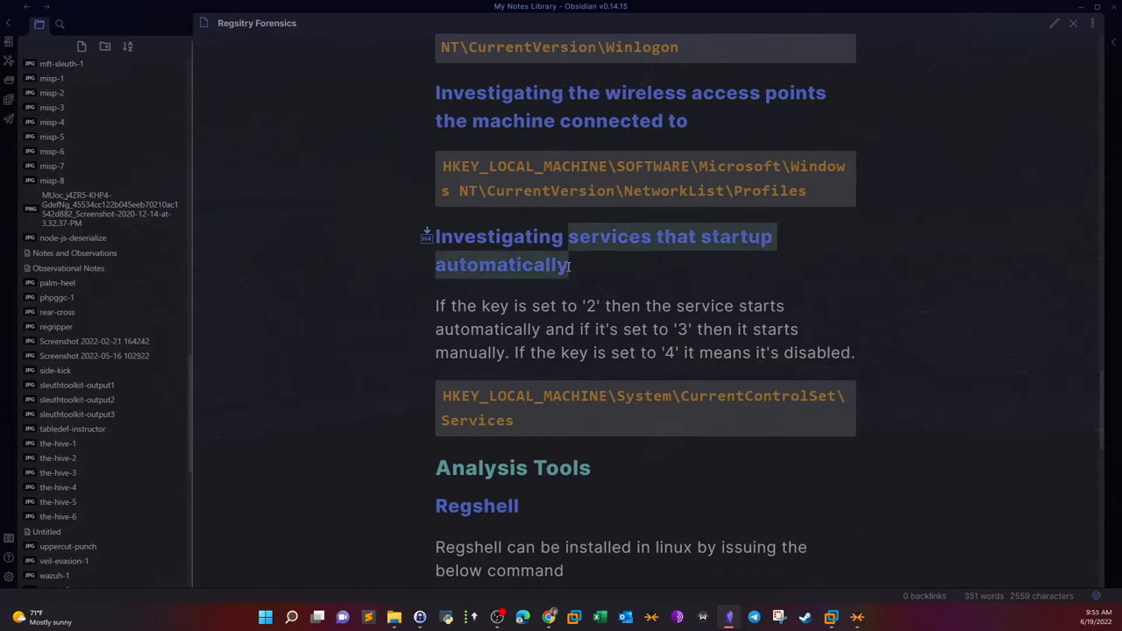
scroll("down", 3)
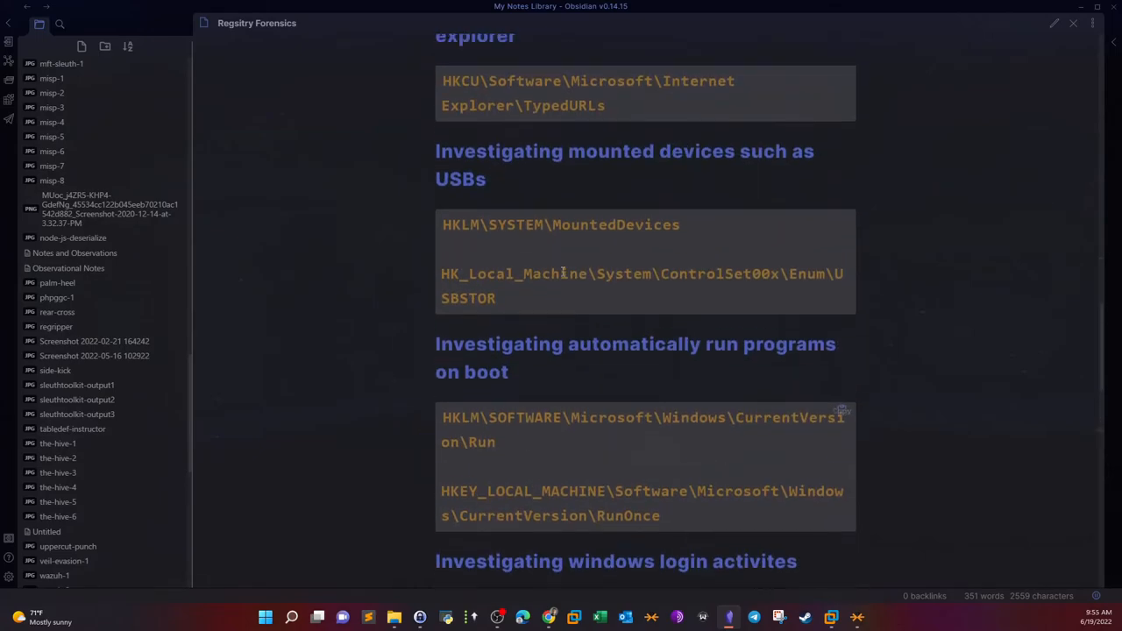
scroll("up", 3)
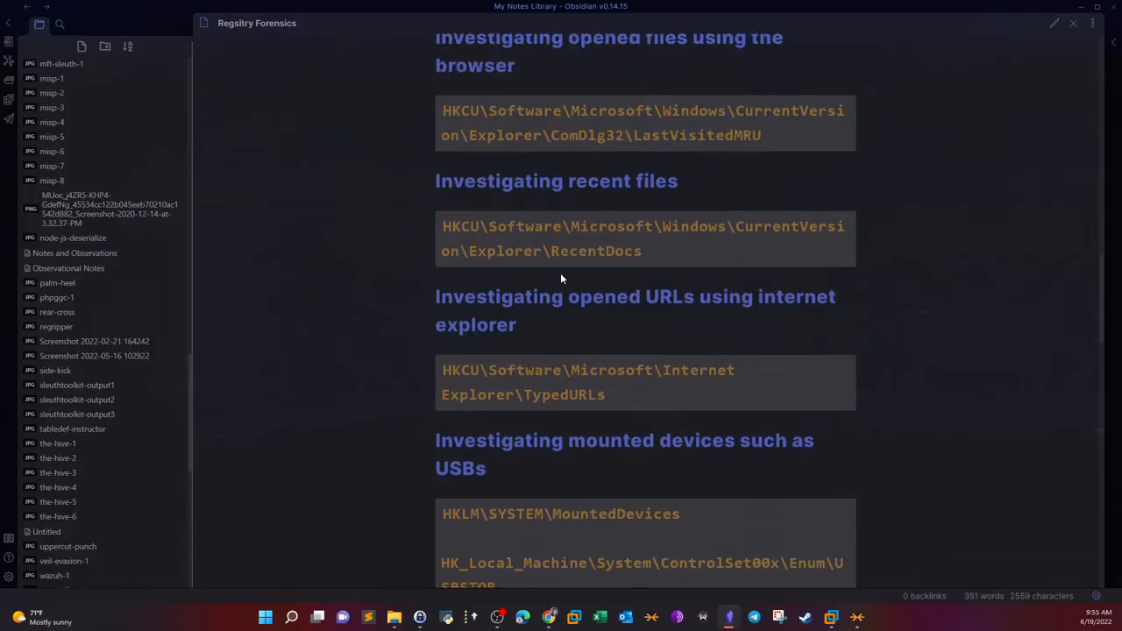
scroll("down", 3)
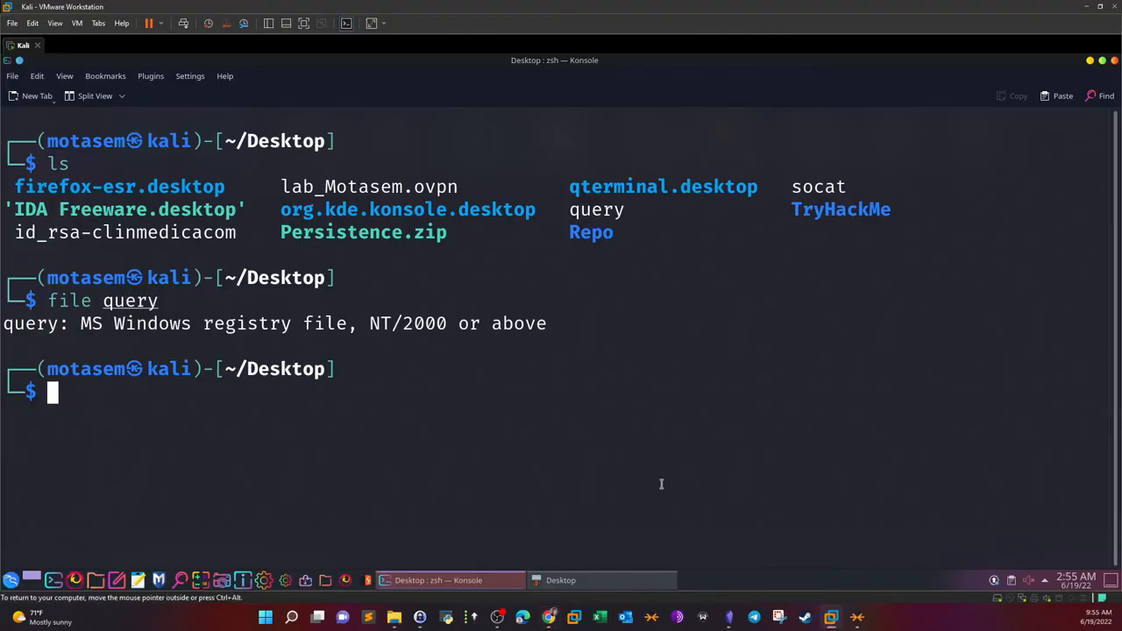
mouse_move(156, 348)
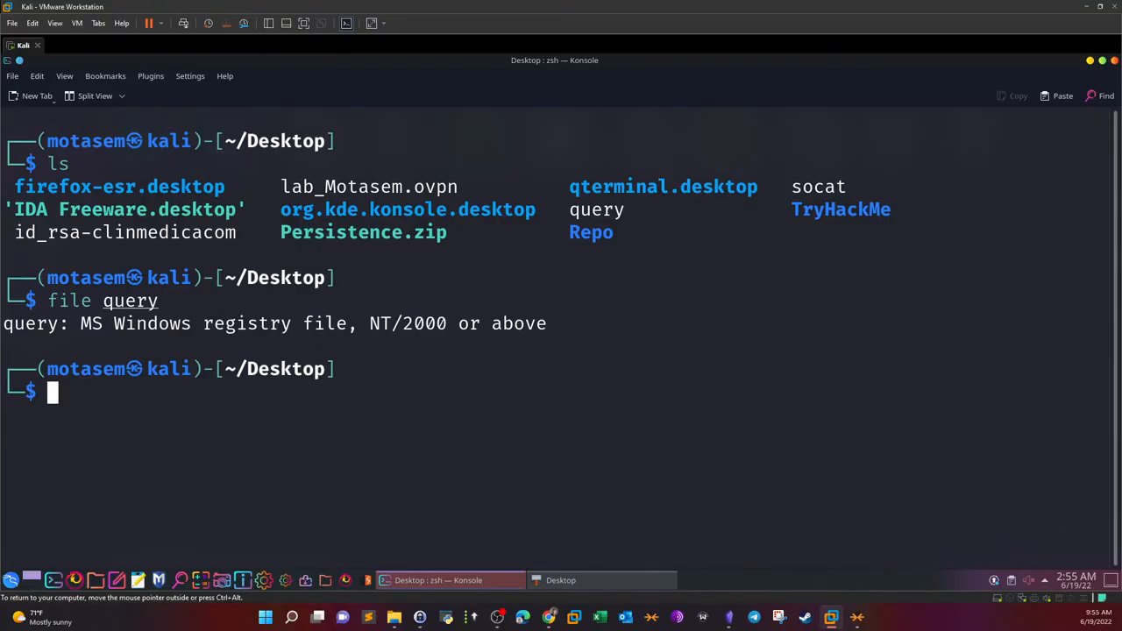
type("sudo rm report.log report.txt")
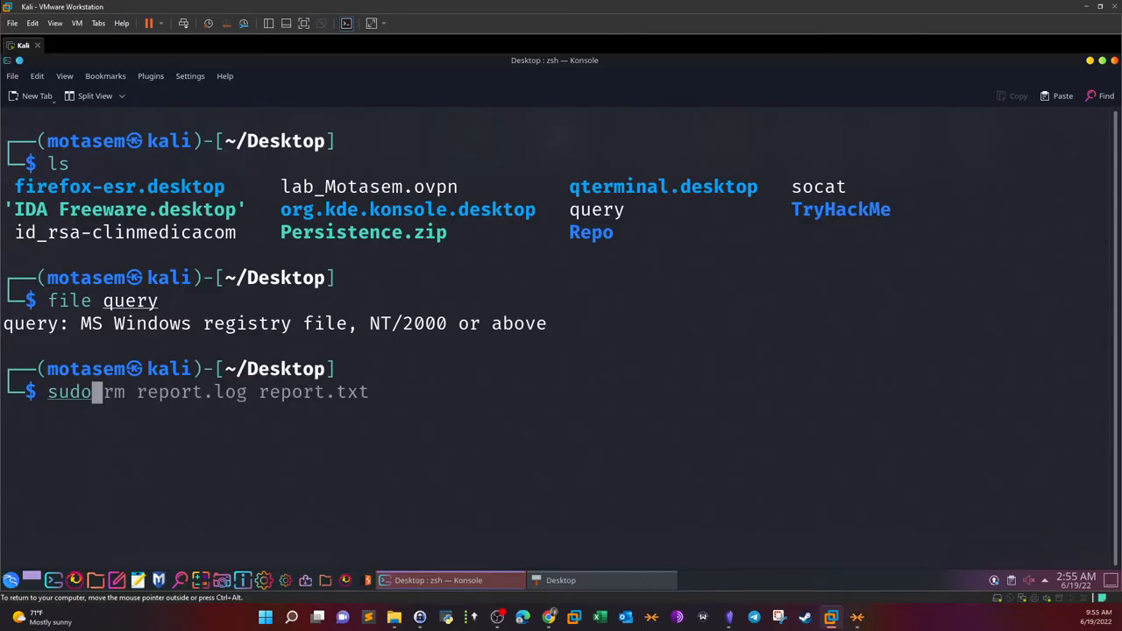
type("apt-get install registry-tools")
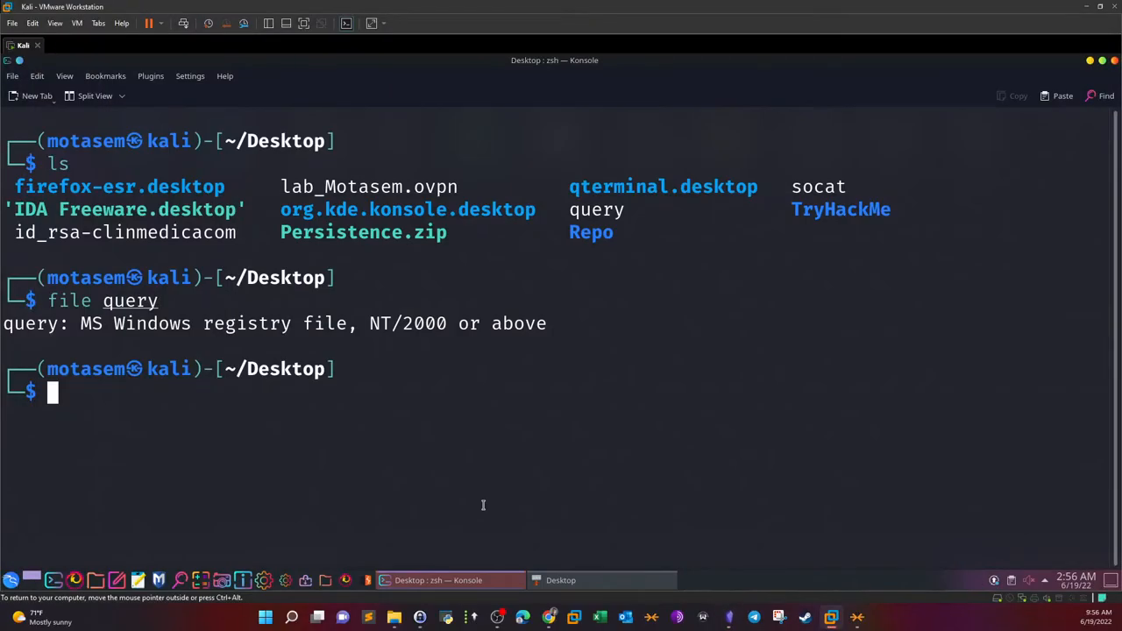
Show regshell --help, point out the -F hive-file option, and scroll its option list.
type("regripper")
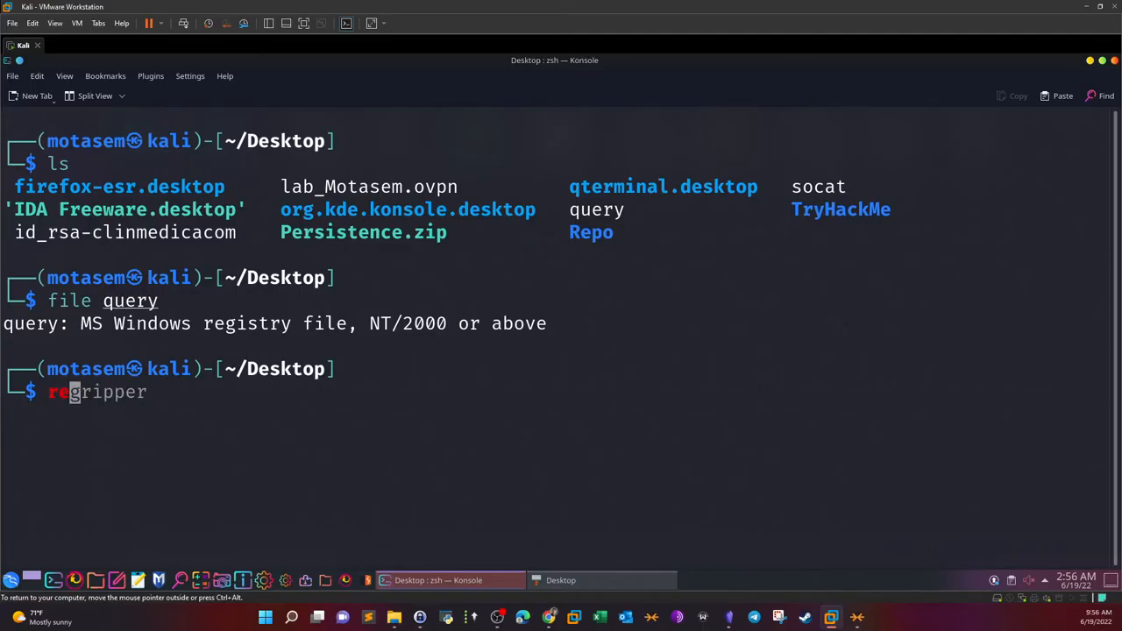
type("regshell --help")
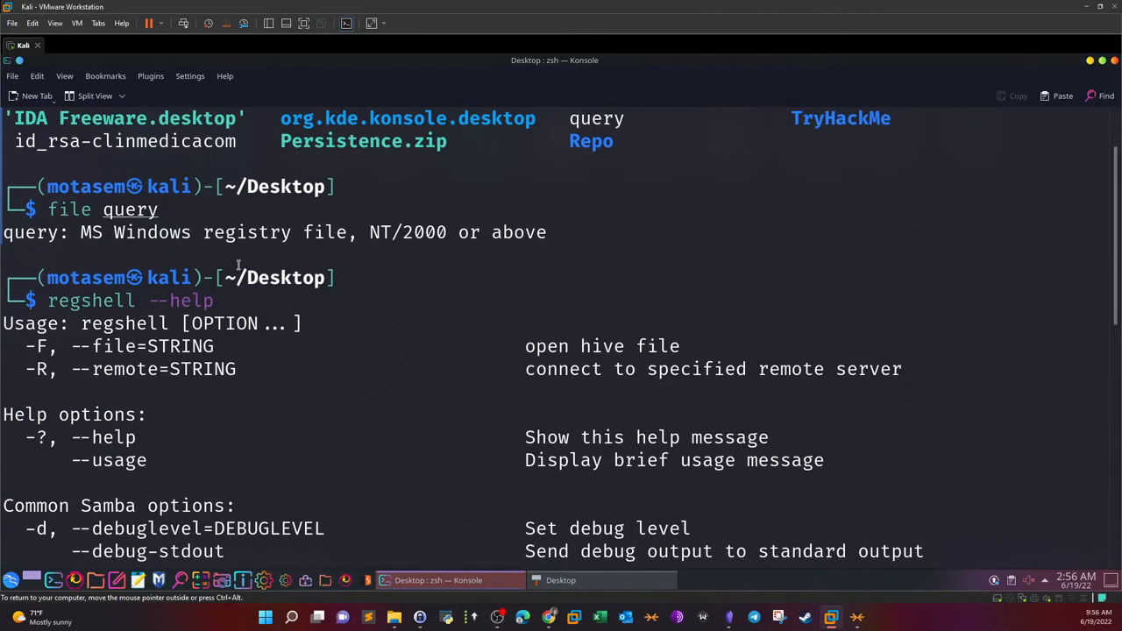
double_click(35, 345)
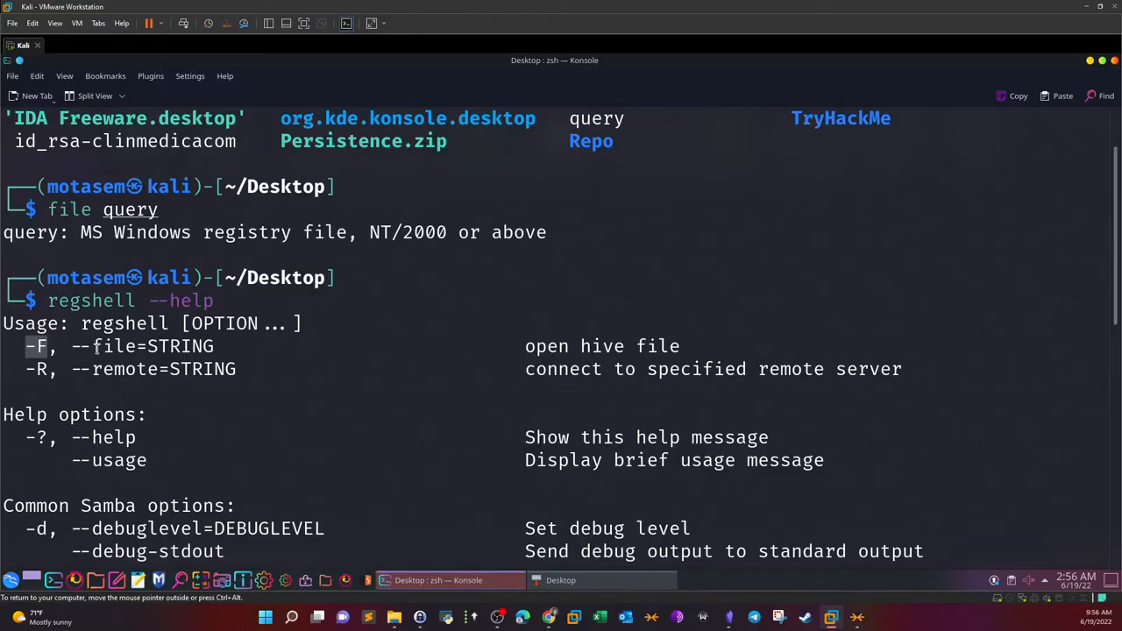
mouse_move(205, 322)
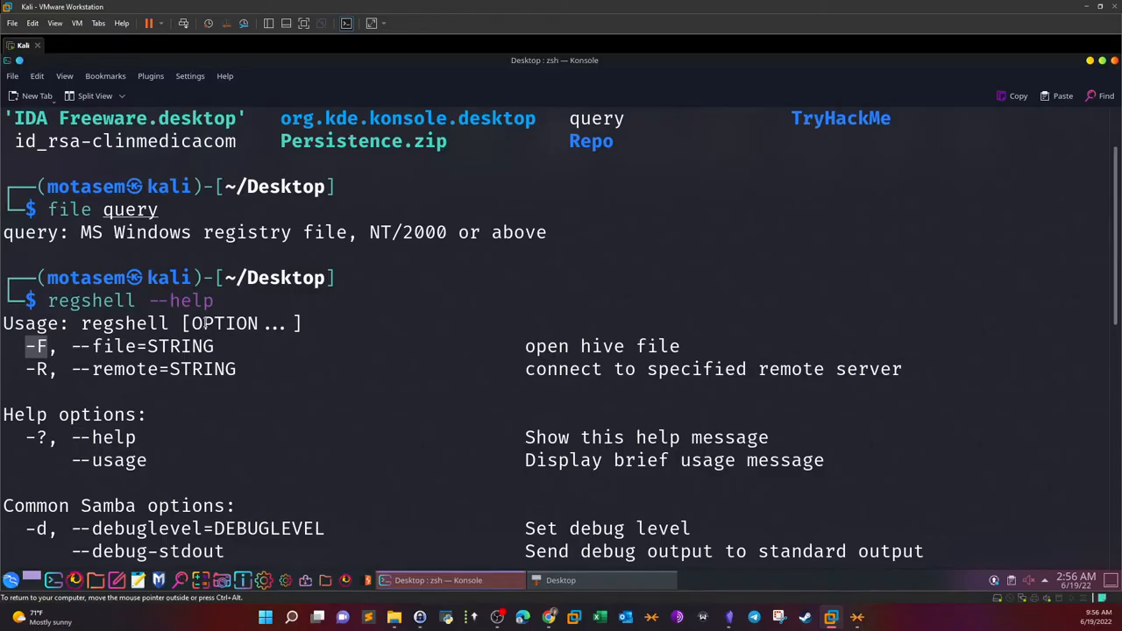
mouse_move(112, 295)
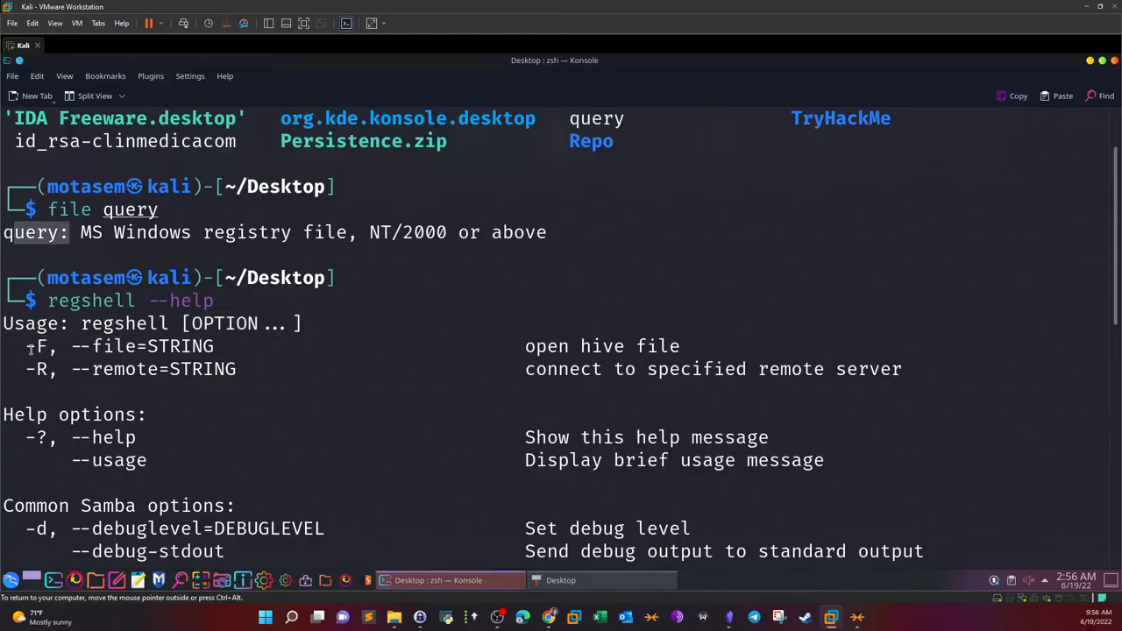
scroll("down", 3)
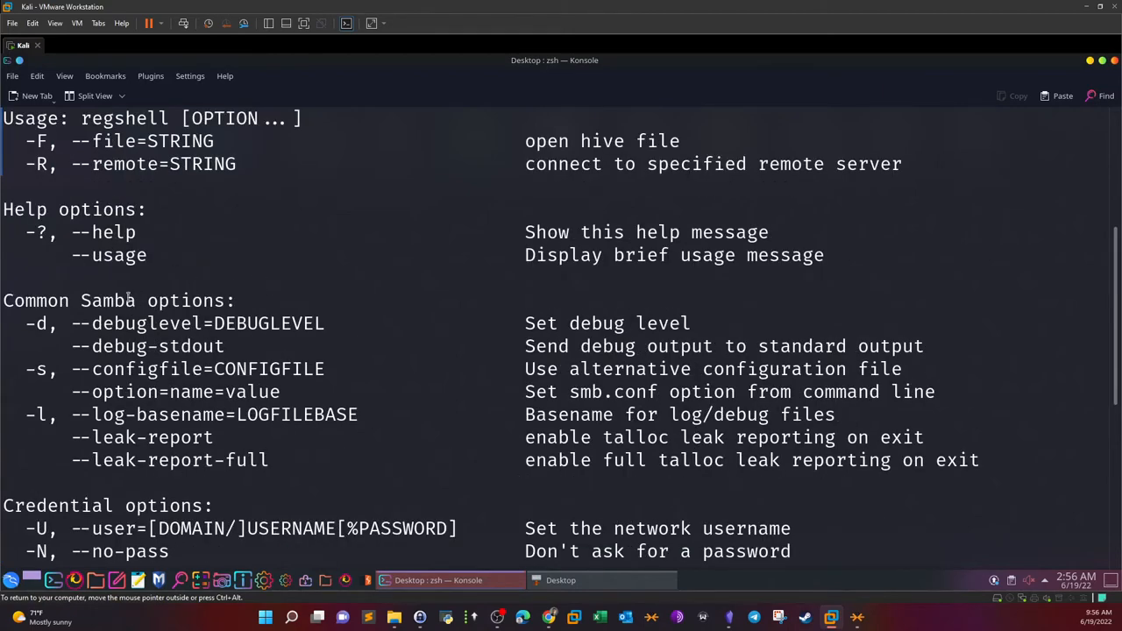
scroll("down", 3)
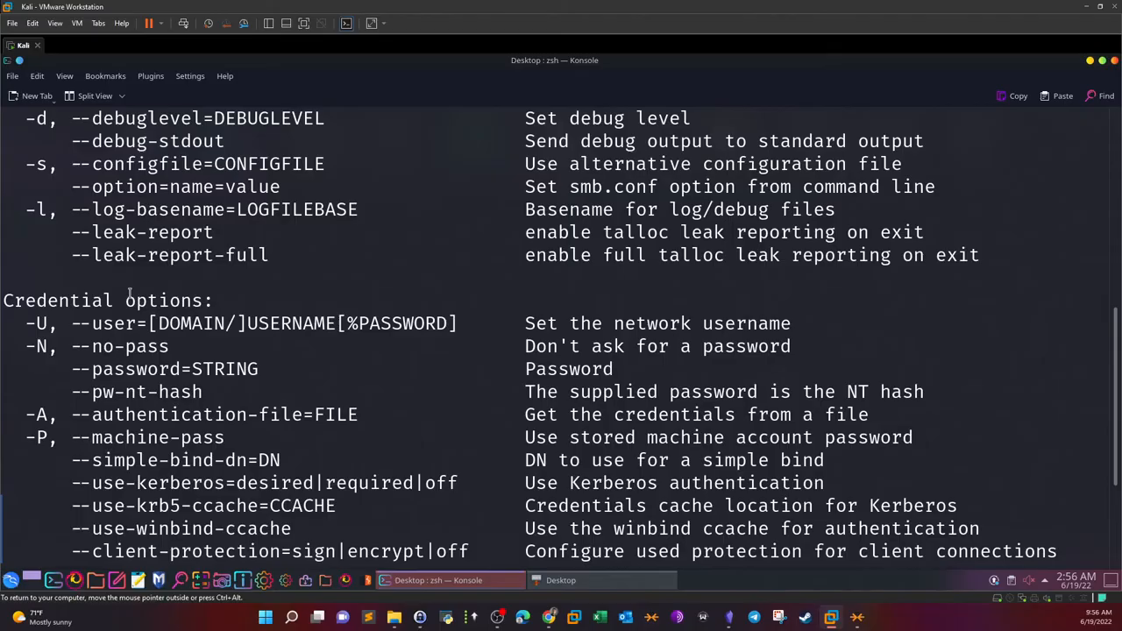
scroll("down", 3)
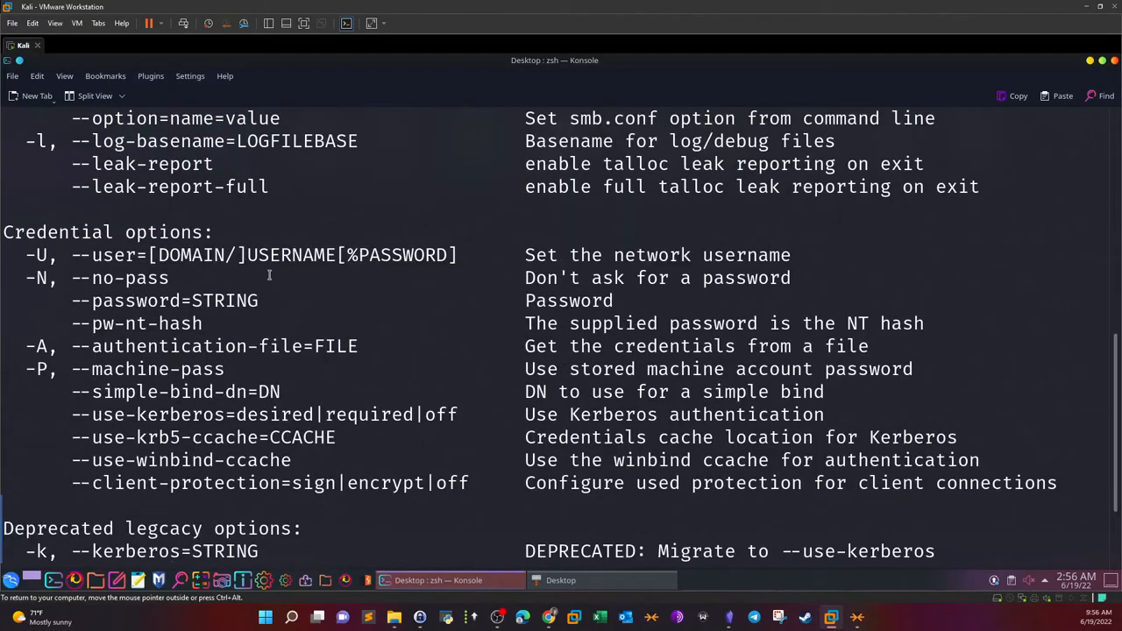
mouse_move(408, 273)
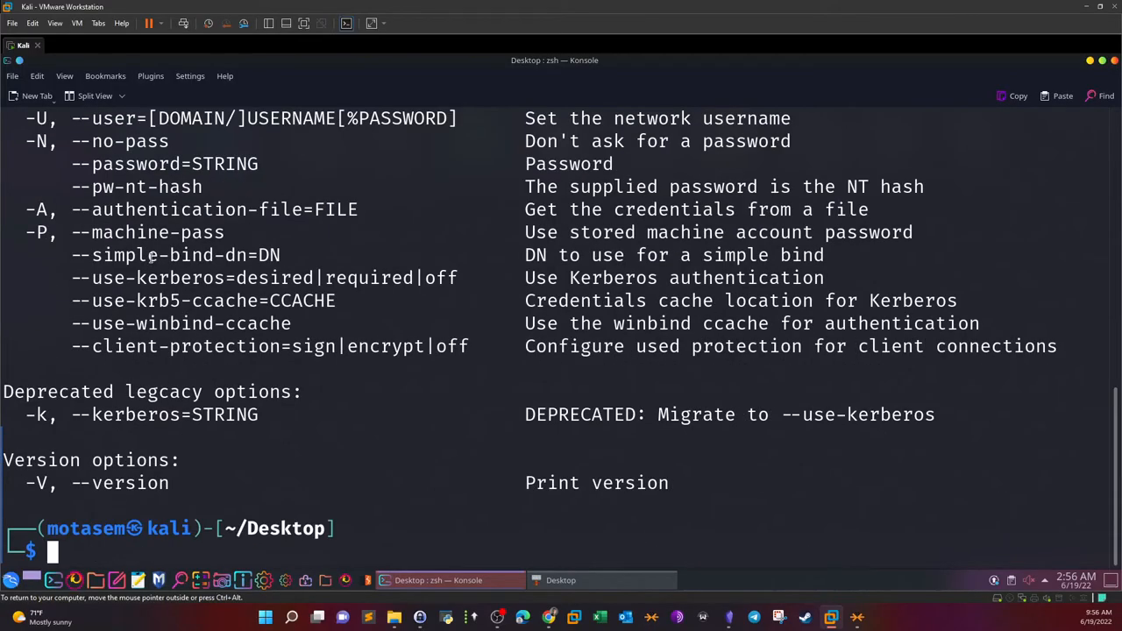
type("regshell --help")
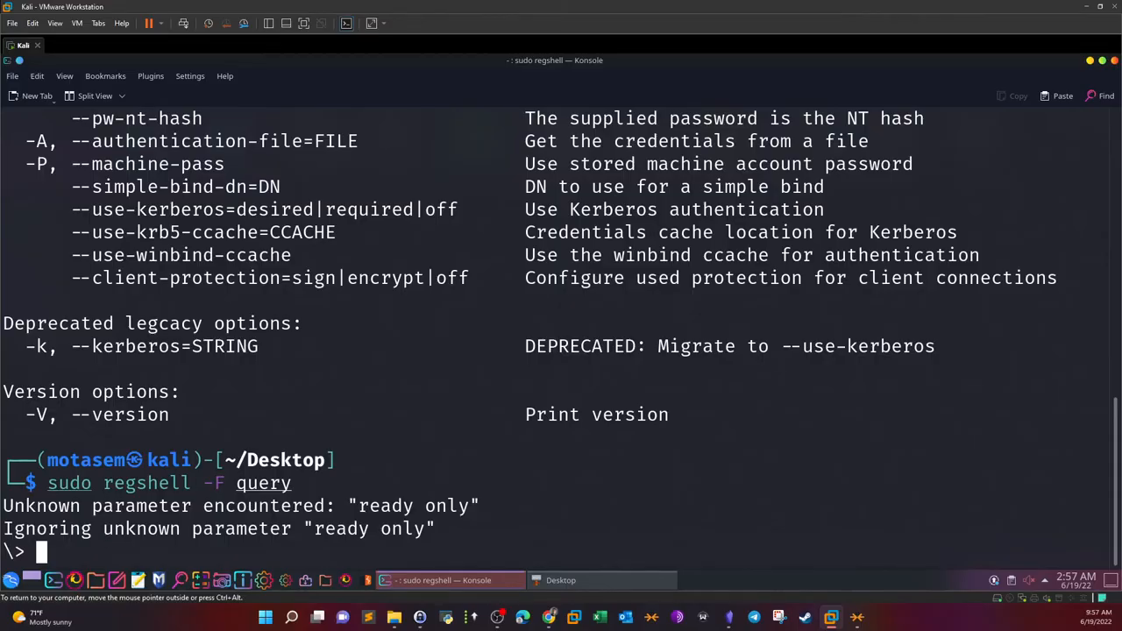
List the hive's top-level keys in regshell, such as Software, System, Environment and Console.
type("List")
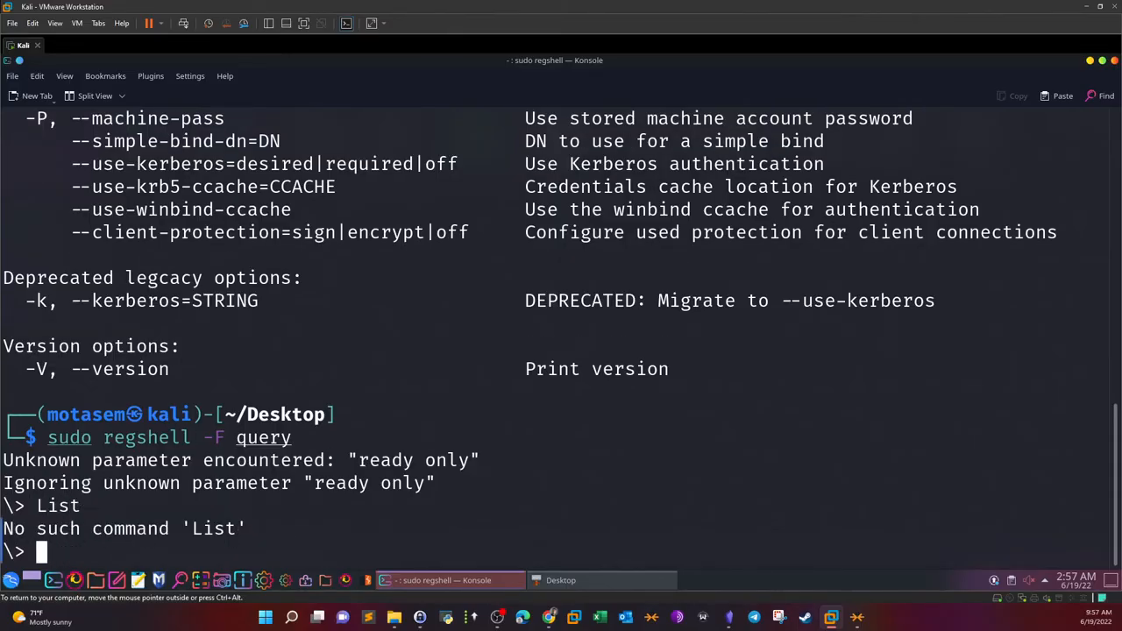
type("list")
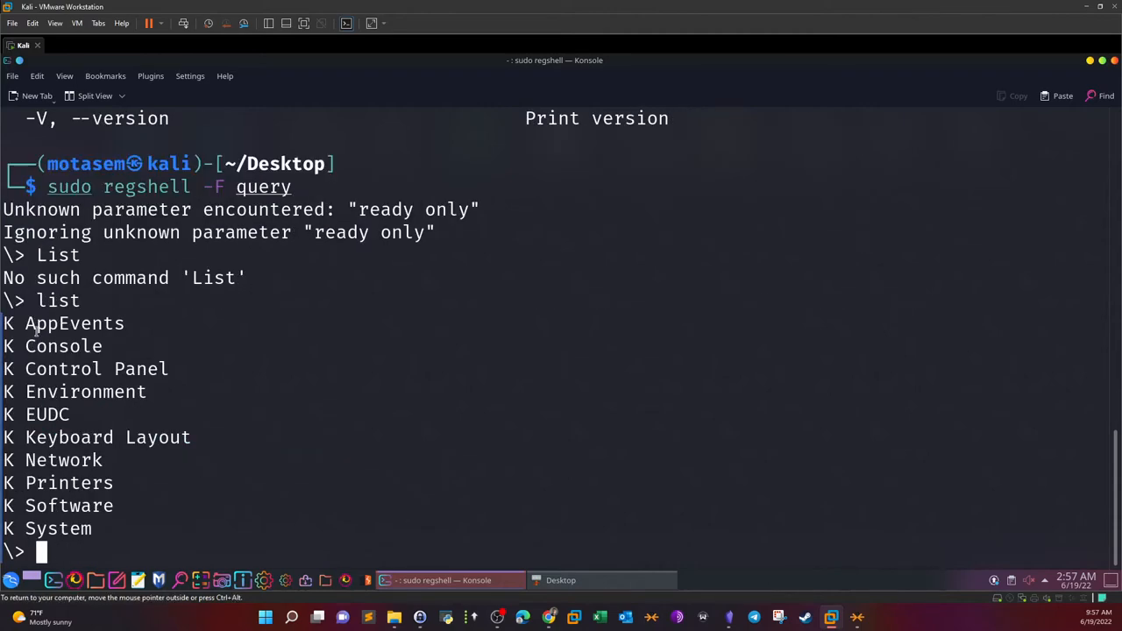
mouse_move(610, 550)
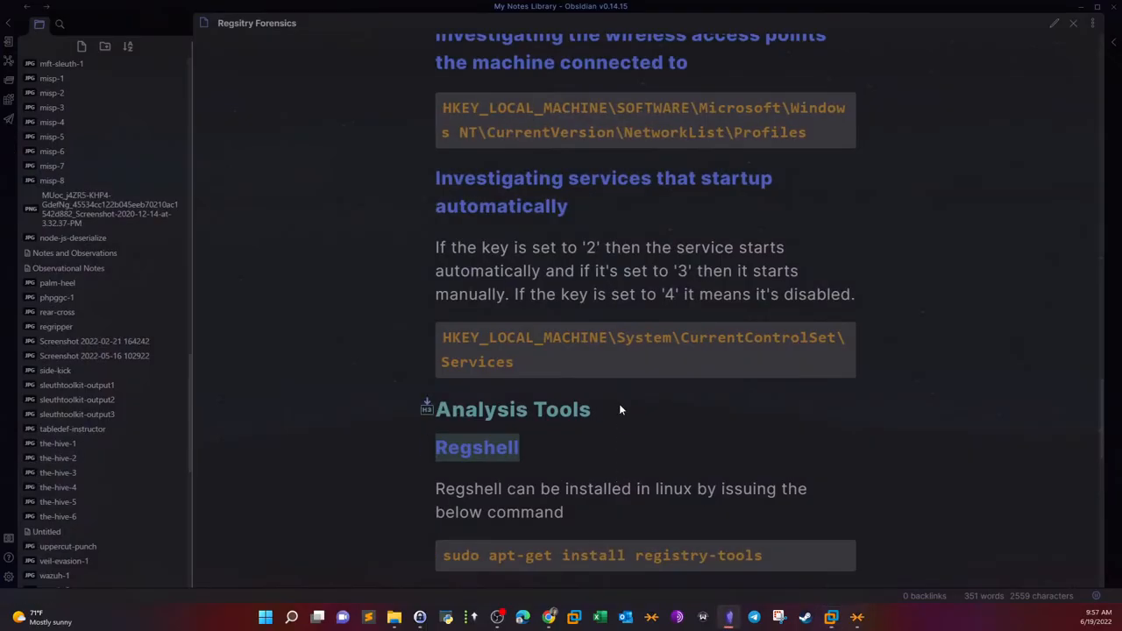
Scroll the Registry Forensics note from LastVisitedMRU to Winlogon, then return to the Kali VM.
scroll("up", 3)
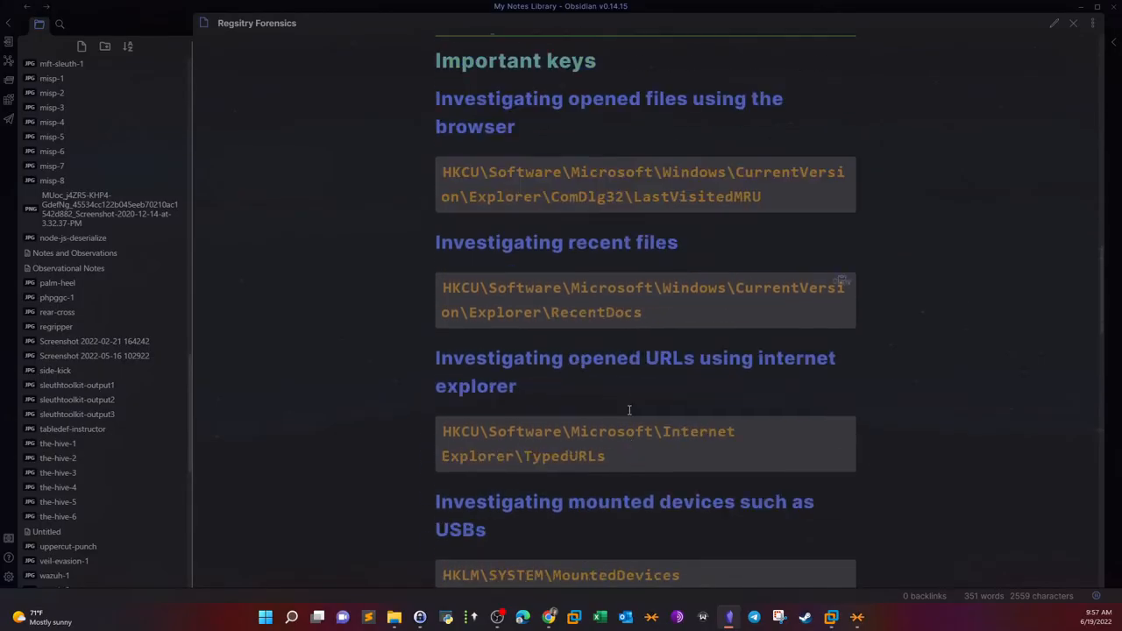
scroll("down", 3)
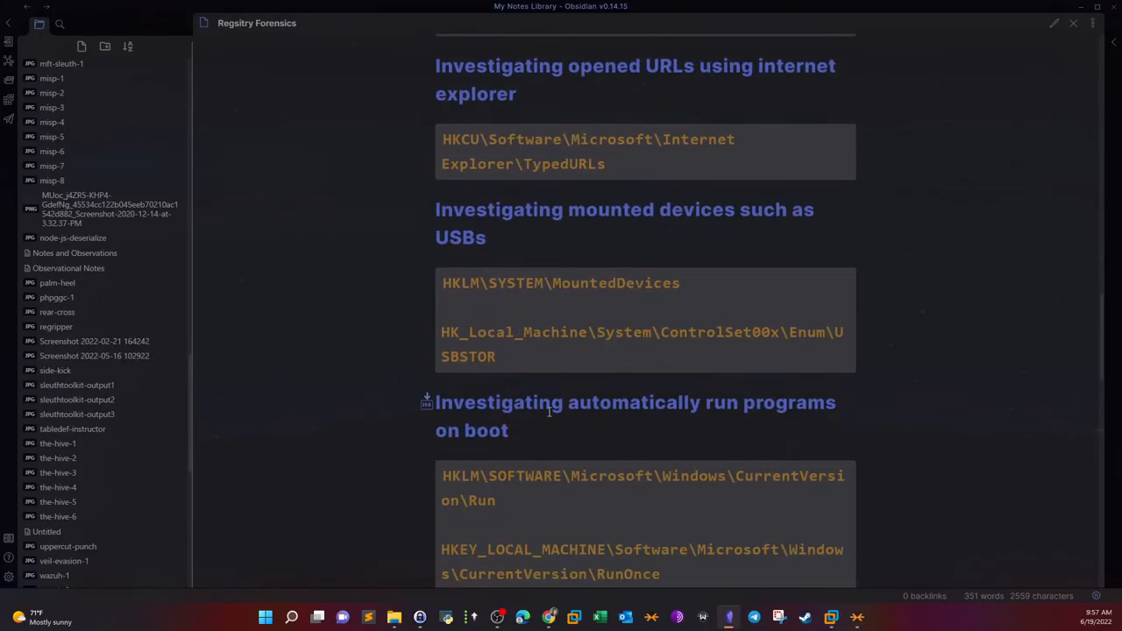
scroll("down", 3)
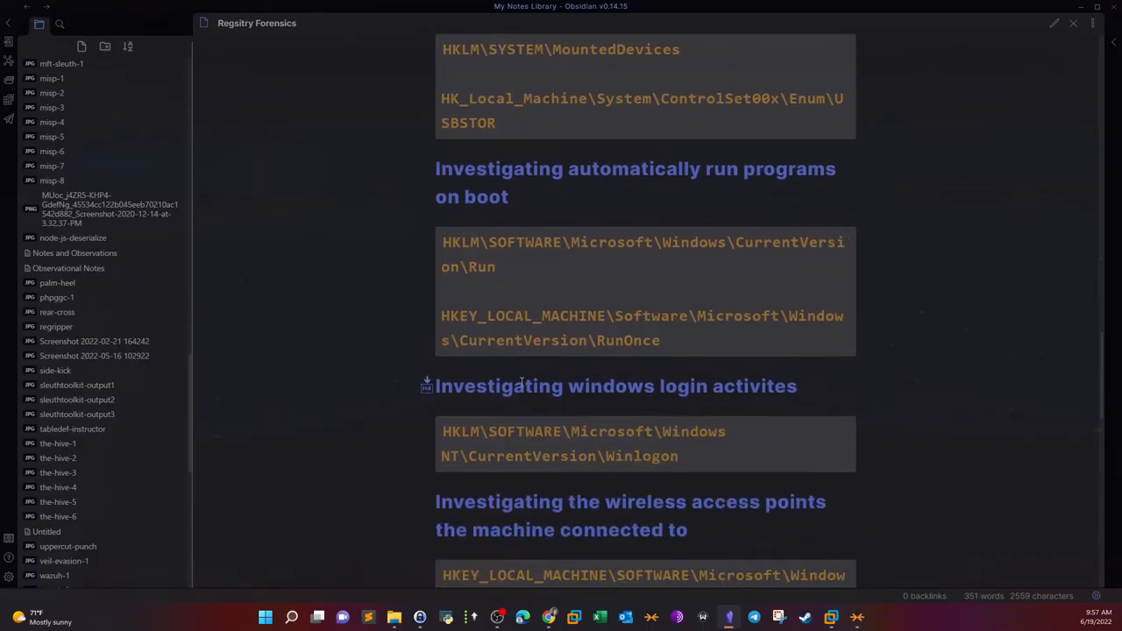
mouse_move(679, 390)
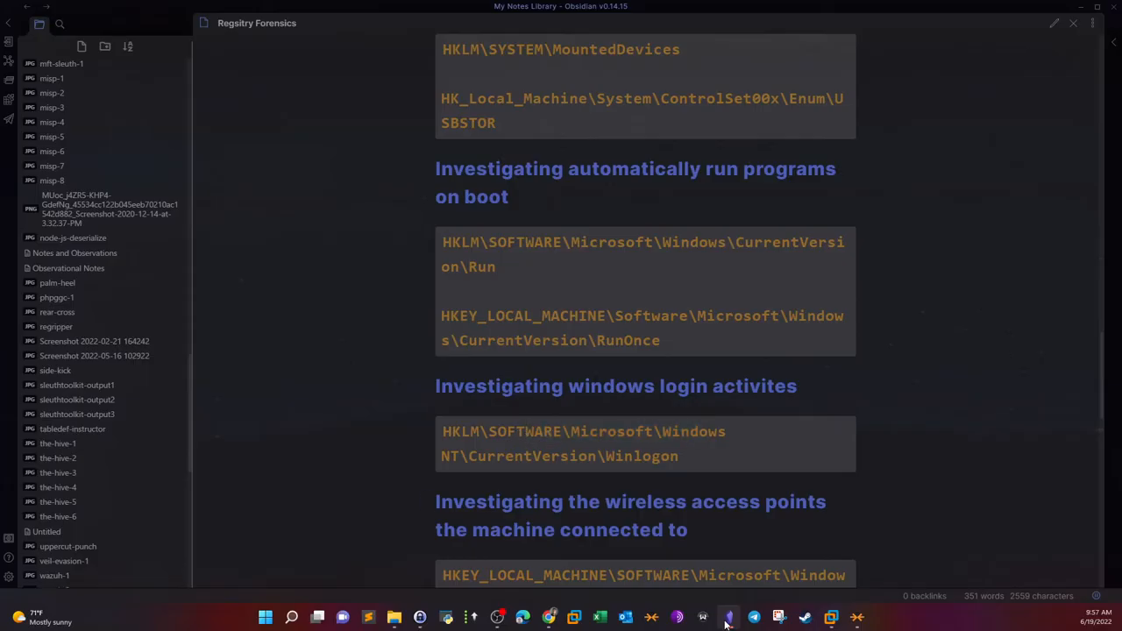
left_click(727, 618)
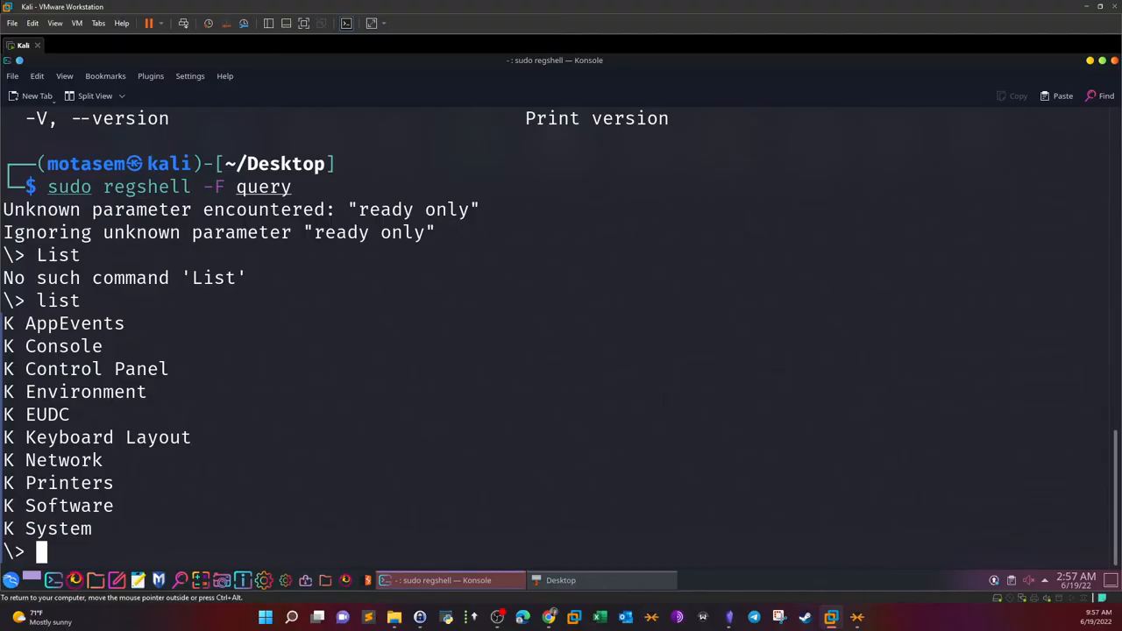
Move from Software into the Microsoft key, listing subkeys along the way.
type("cd Sfot")
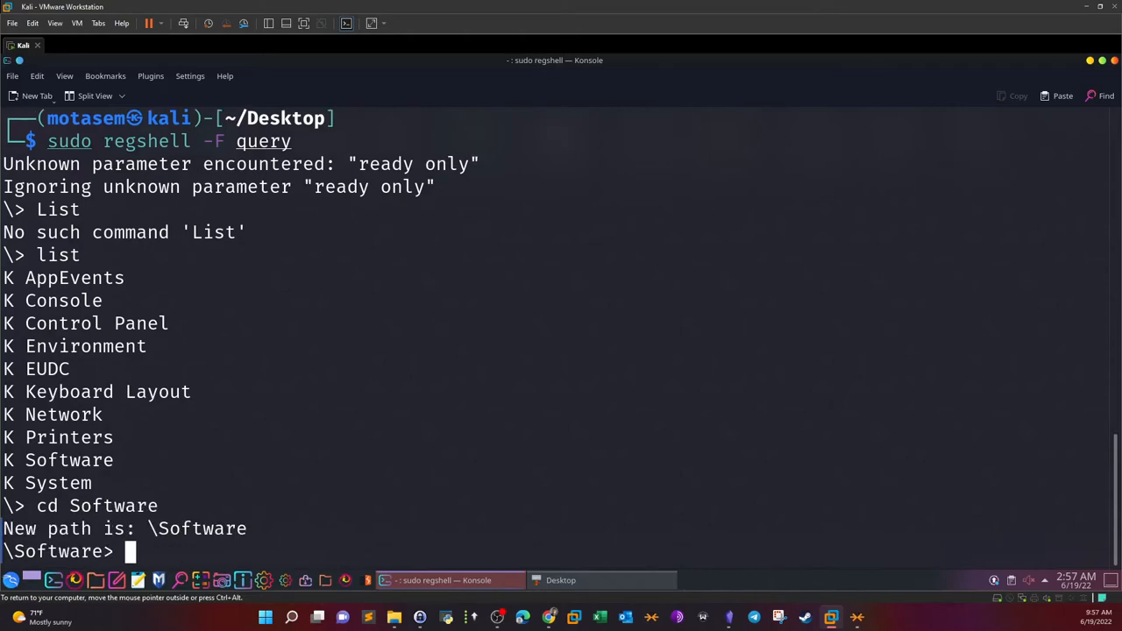
type("ls")
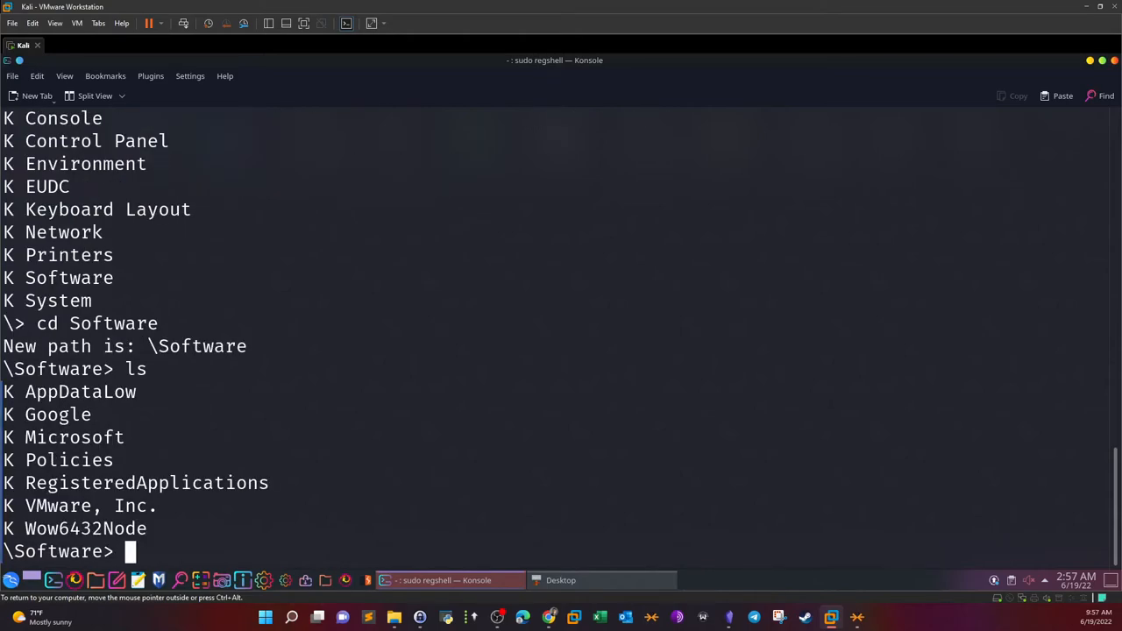
type("cd")
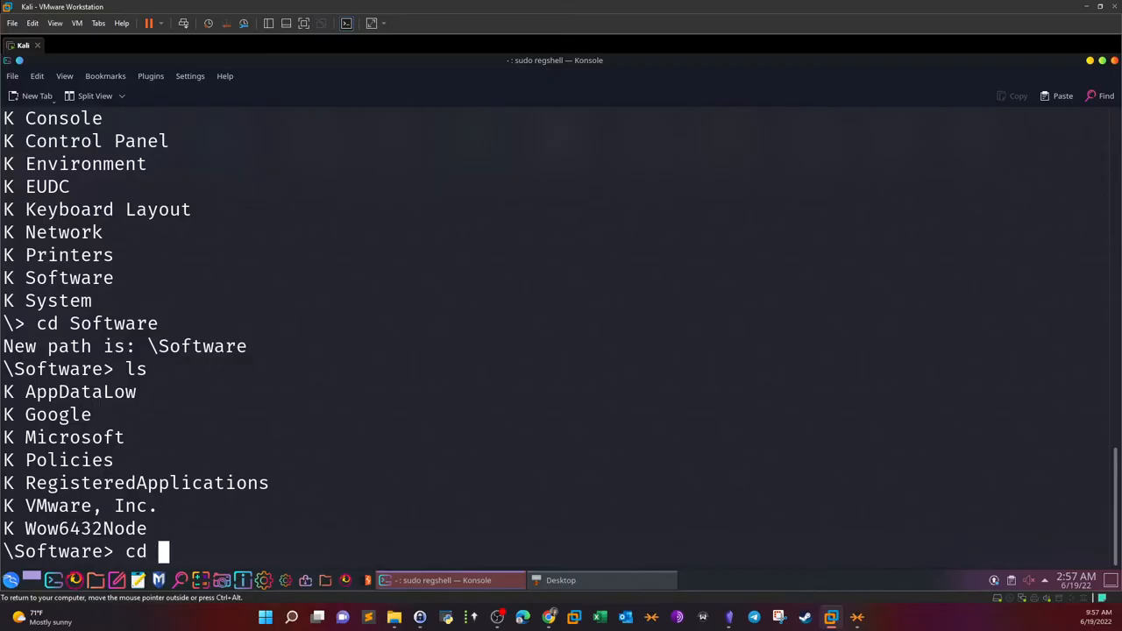
type("Micro")
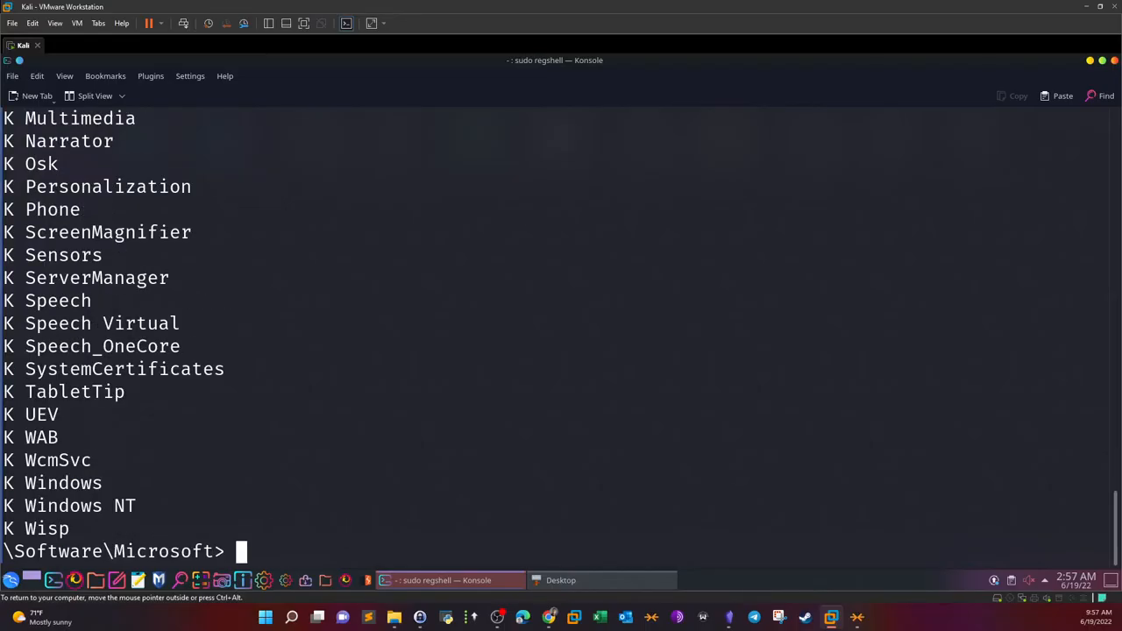
mouse_move(732, 618)
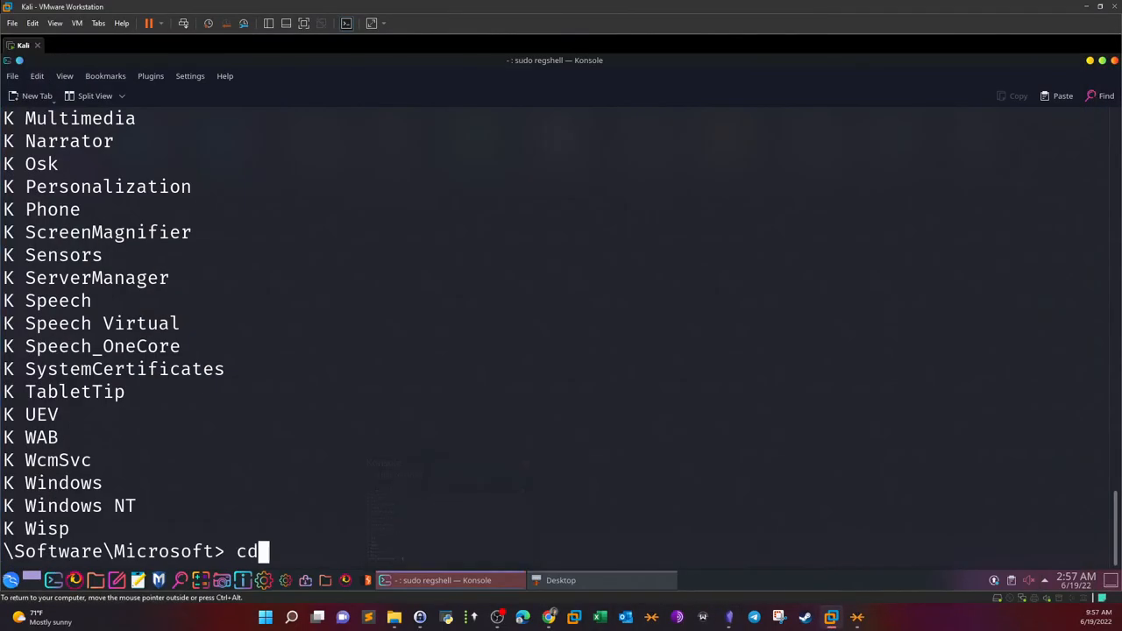
type("Window")
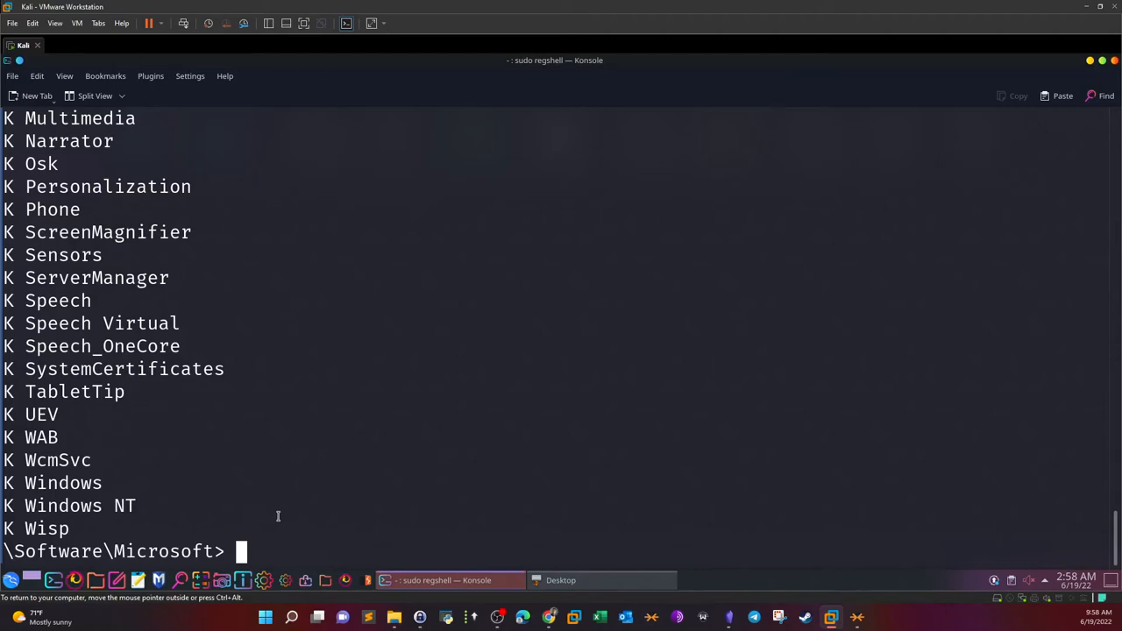
mouse_move(229, 505)
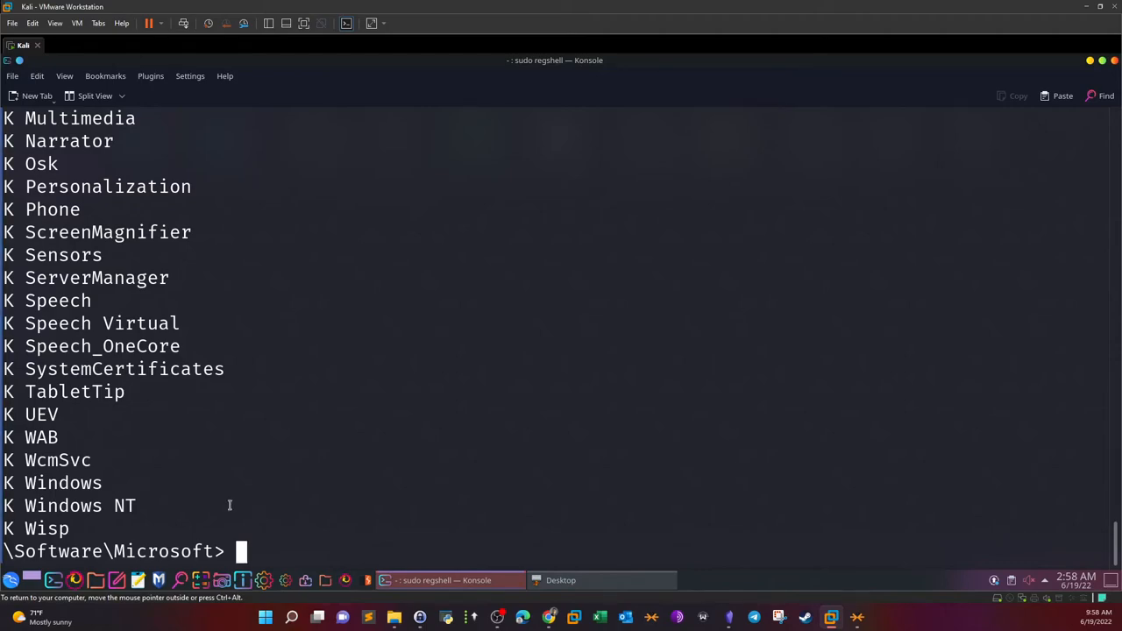
Enter the "Windows NT" key, list it, and move into CurrentVersion.
type("cd")
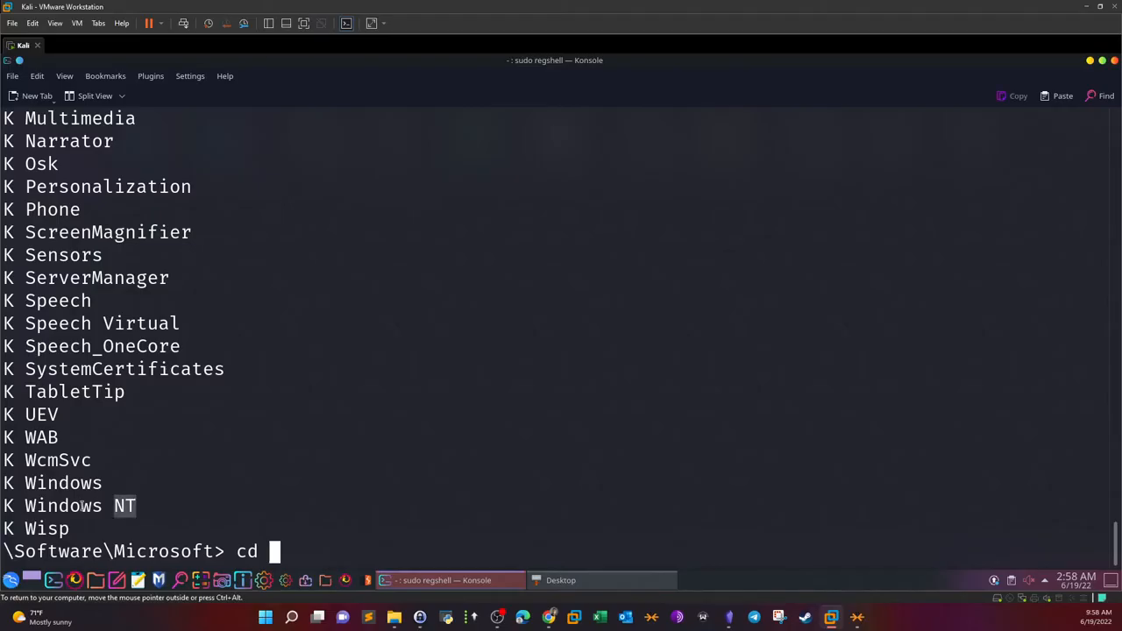
double_click(62, 506)
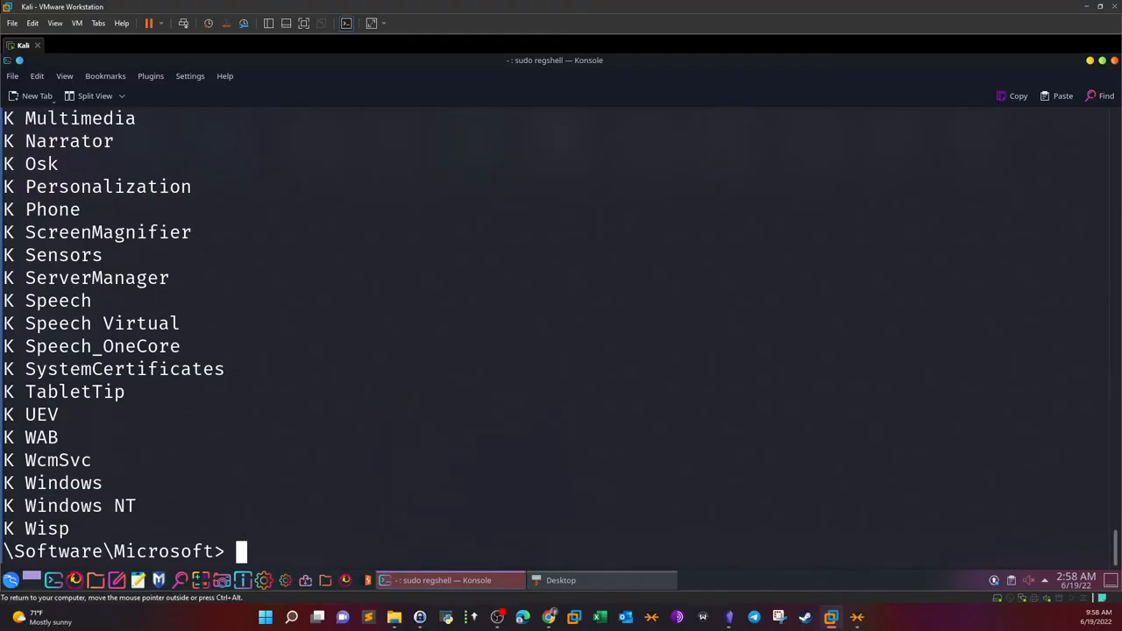
type("cd :")
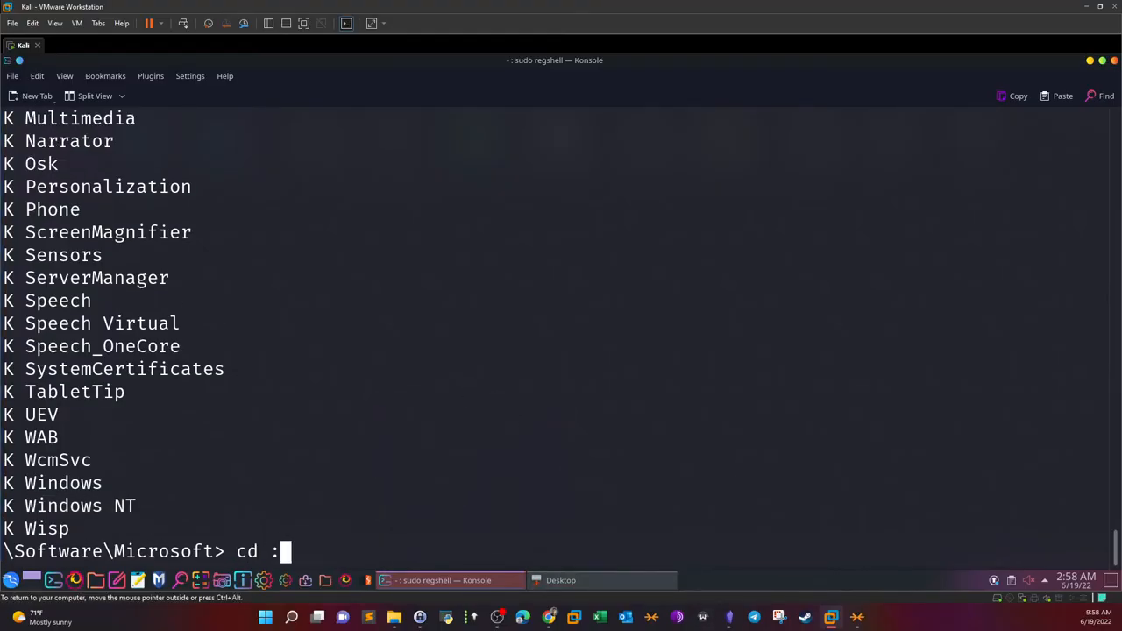
type("\"Windows NT")
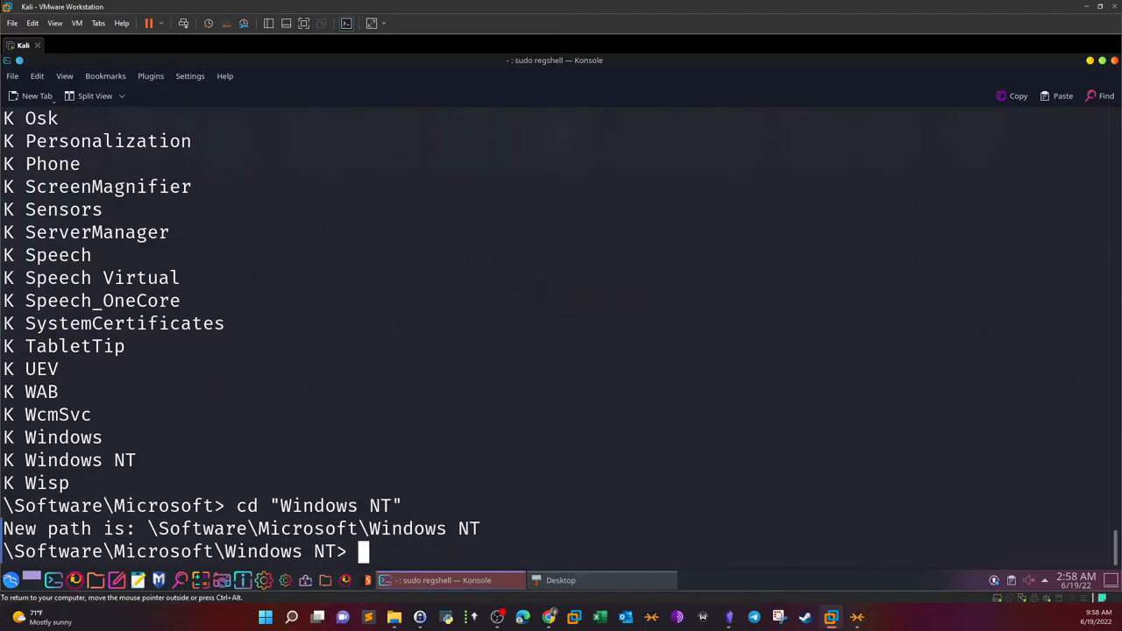
type("ls")
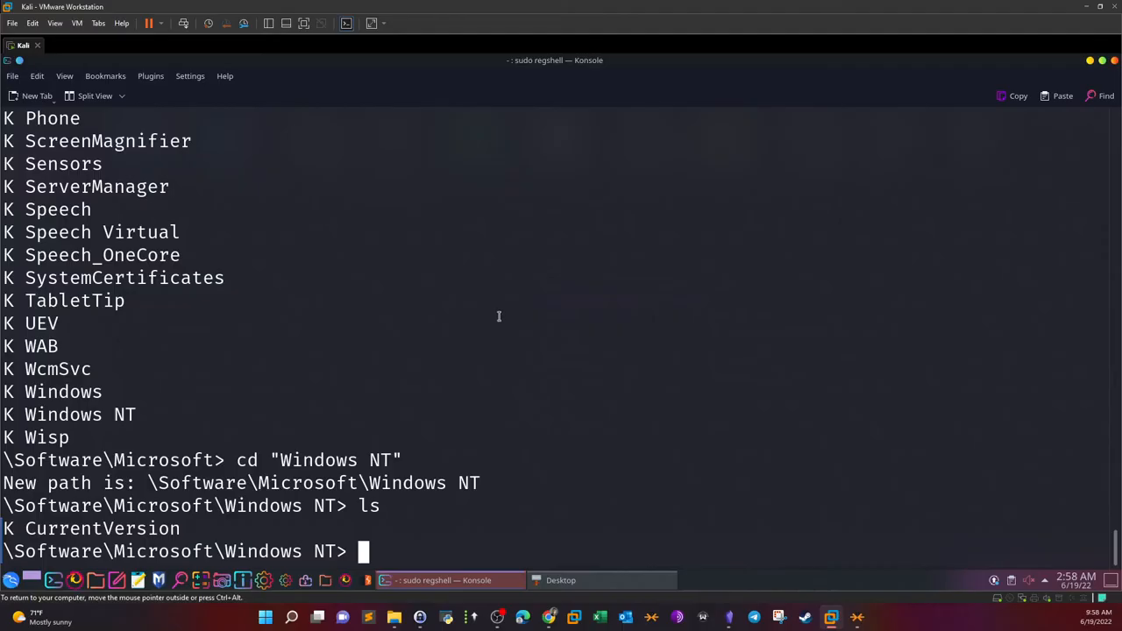
type("cd C")
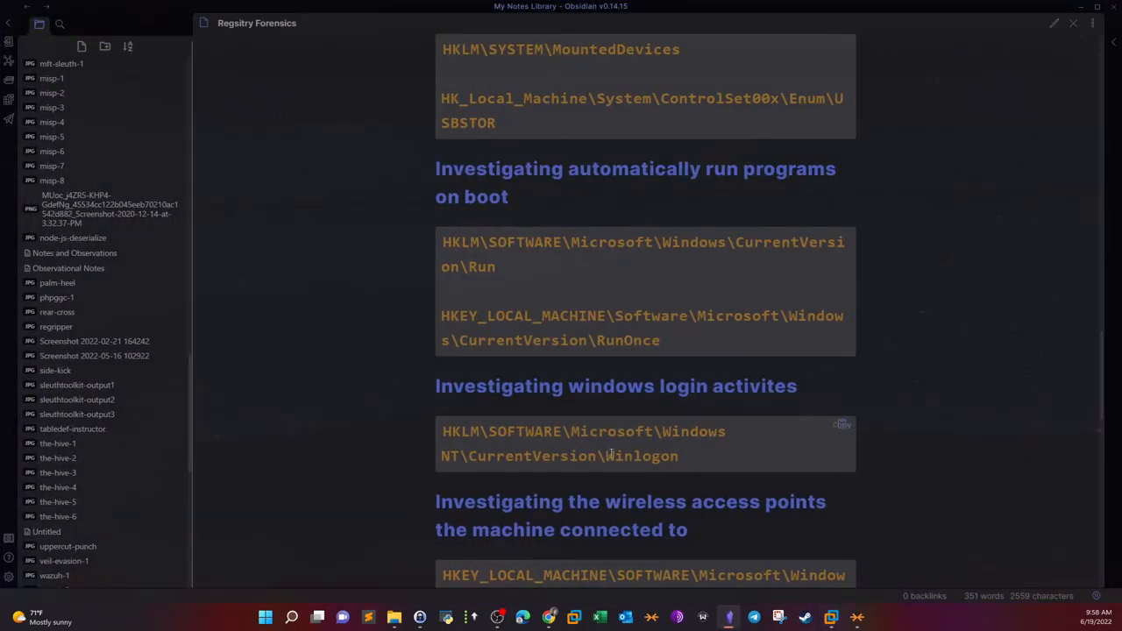
mouse_move(578, 456)
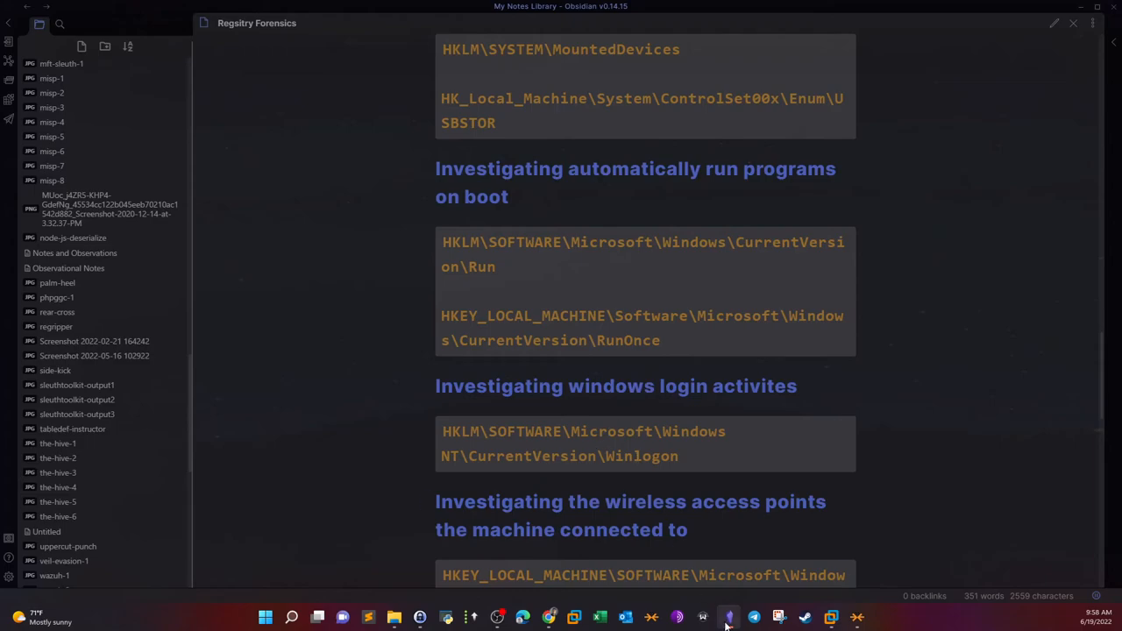
left_click(728, 617)
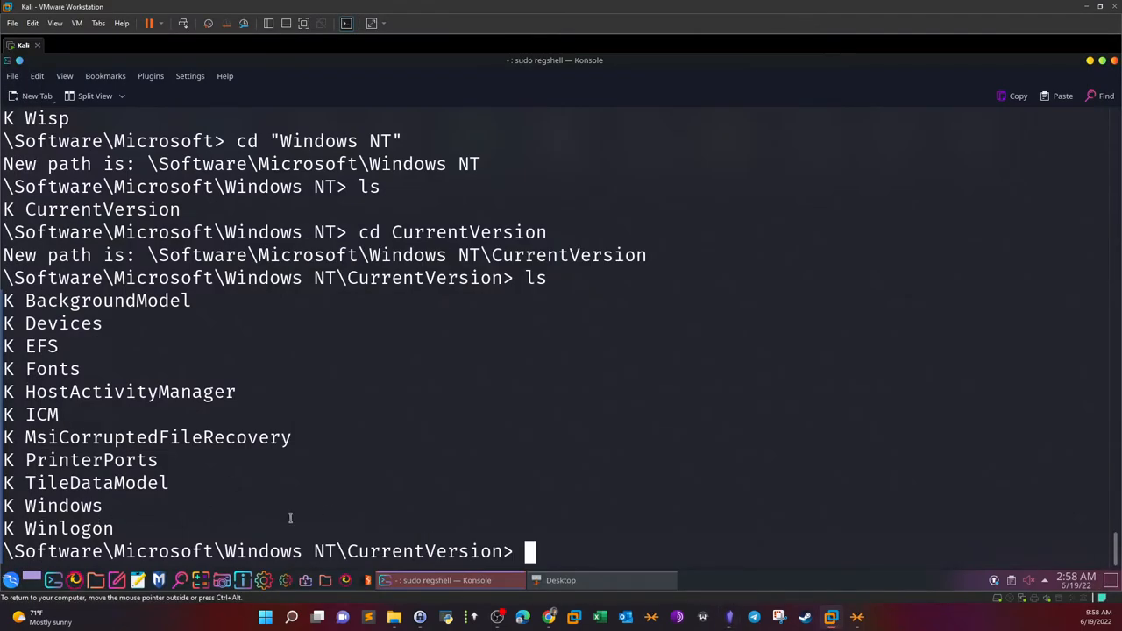
Print a Winlogon value in CurrentVersion, which returns No such value.
type("print")
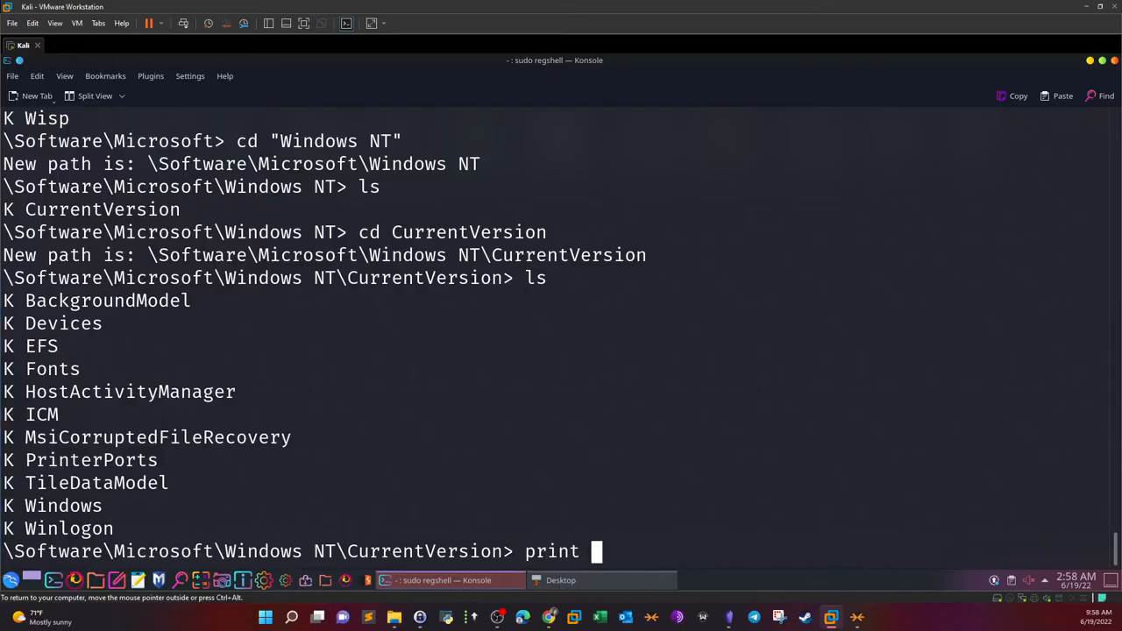
type("Wi")
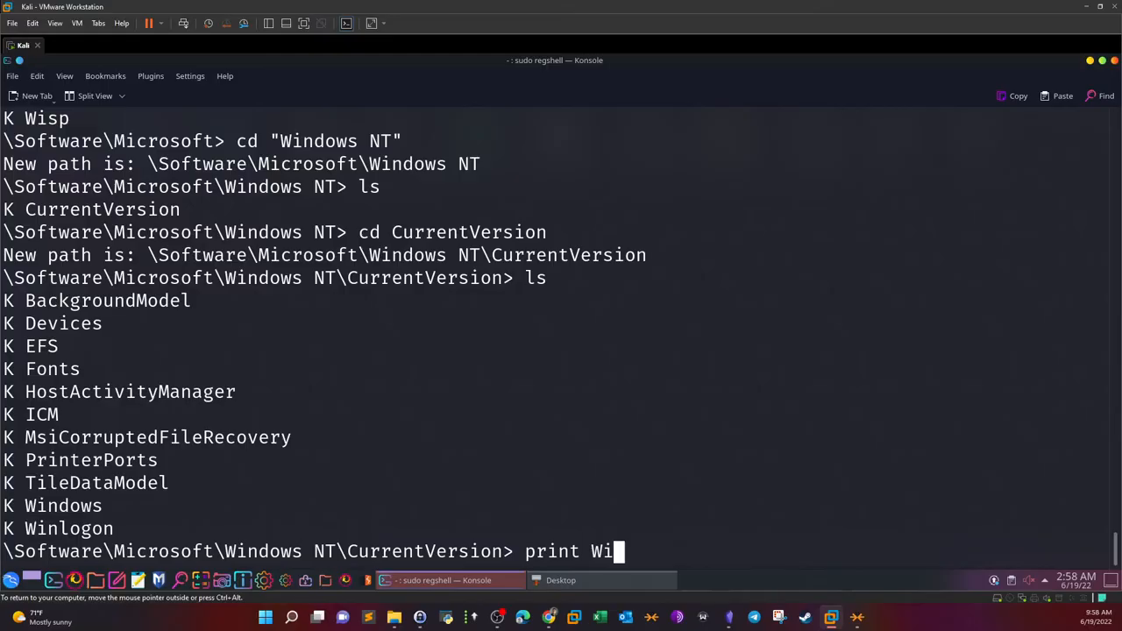
type("nlogon")
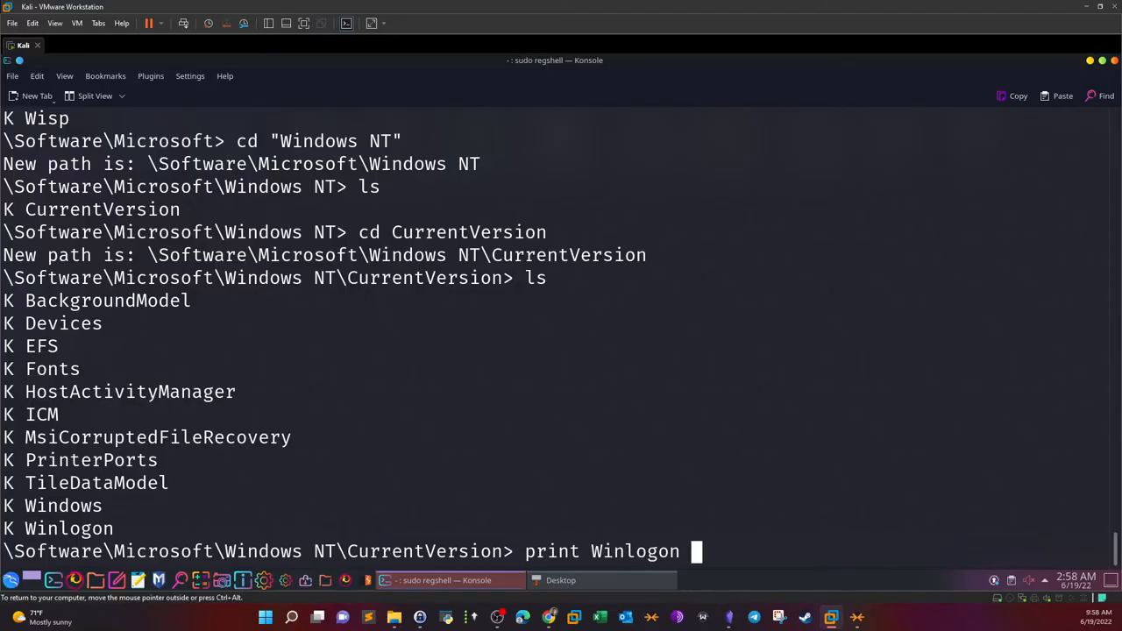
key("Return")
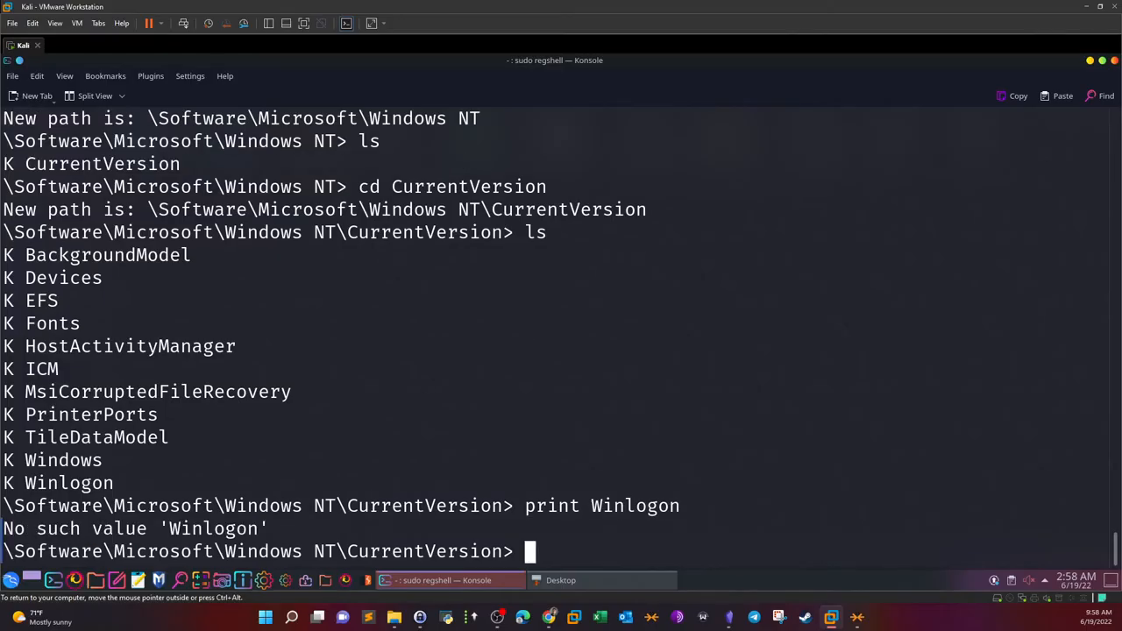
Change into the Winlogon key and list its contents.
type("cd")
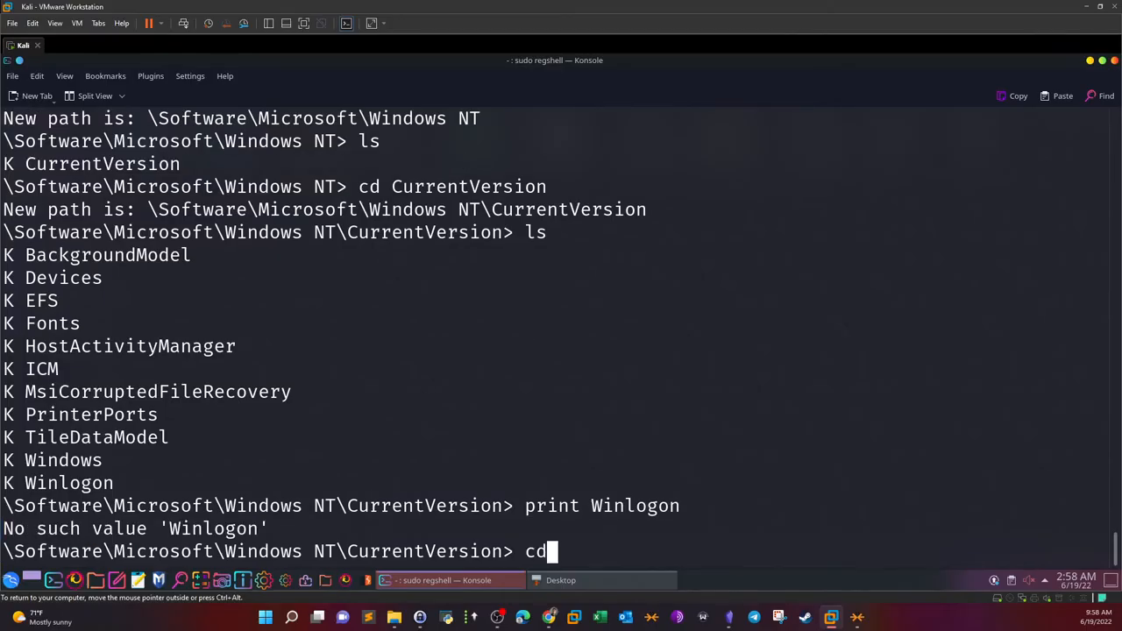
type("Wi")
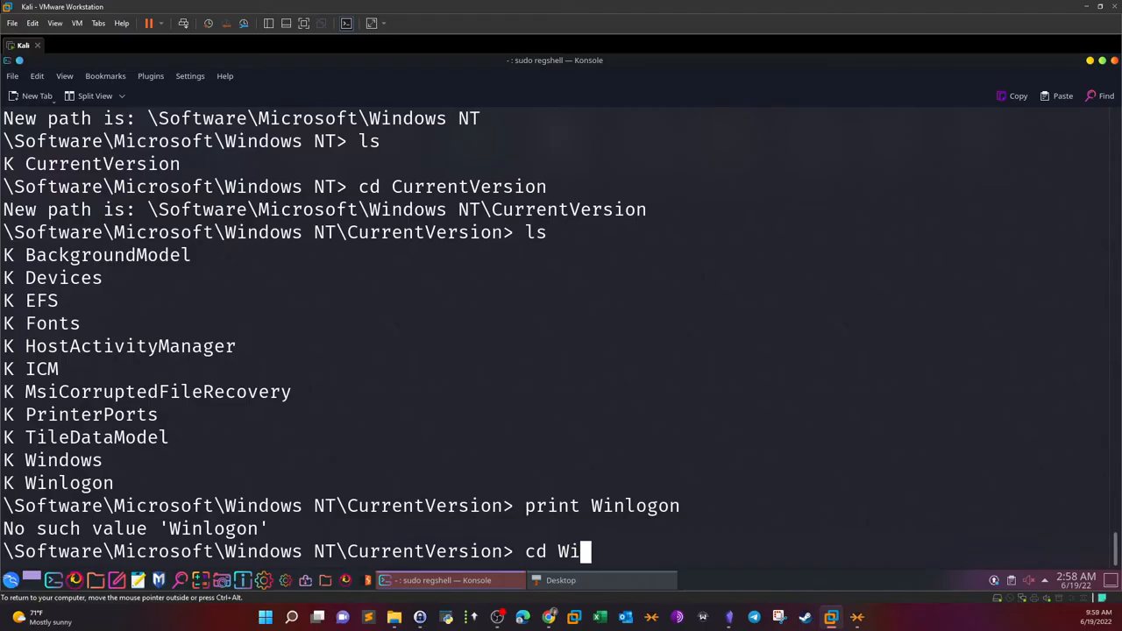
type("nlogon")
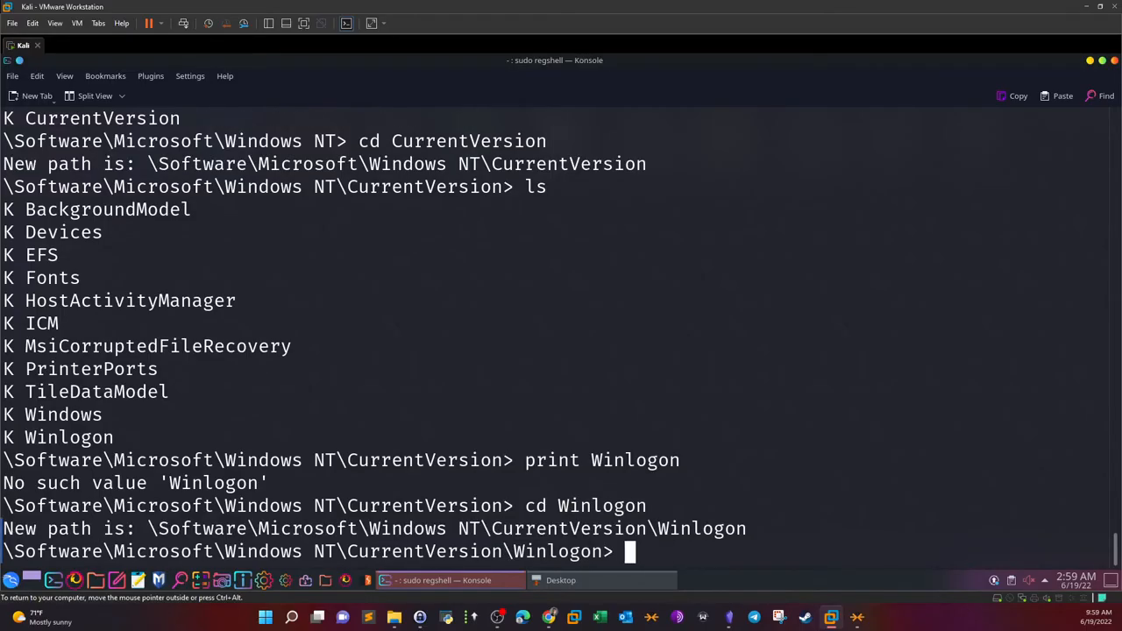
type(";s")
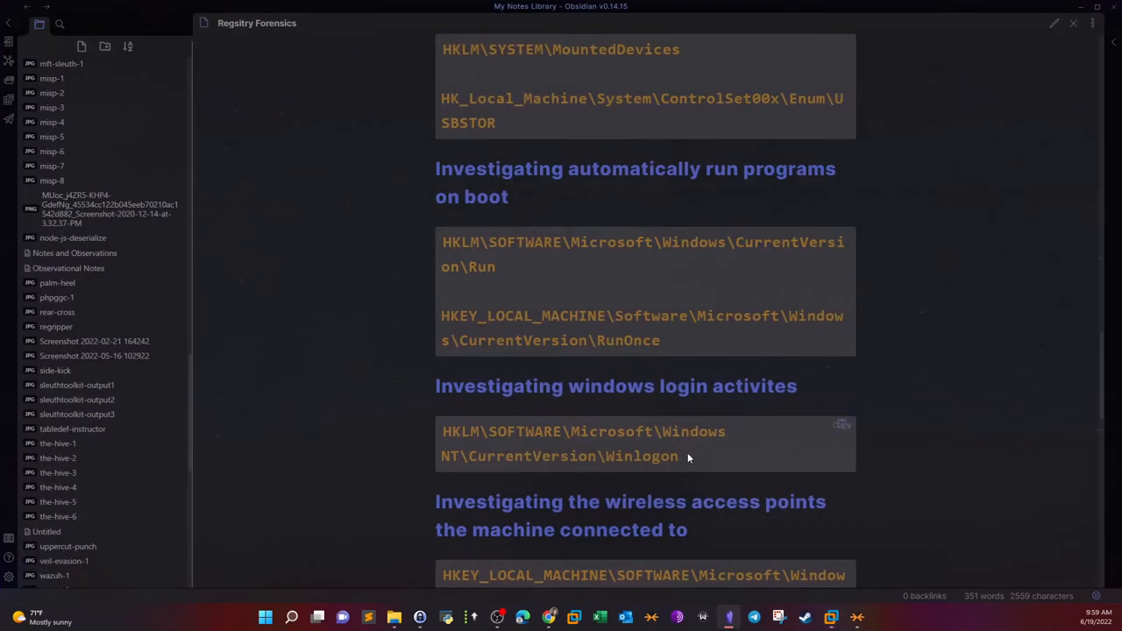
scroll("down", 3)
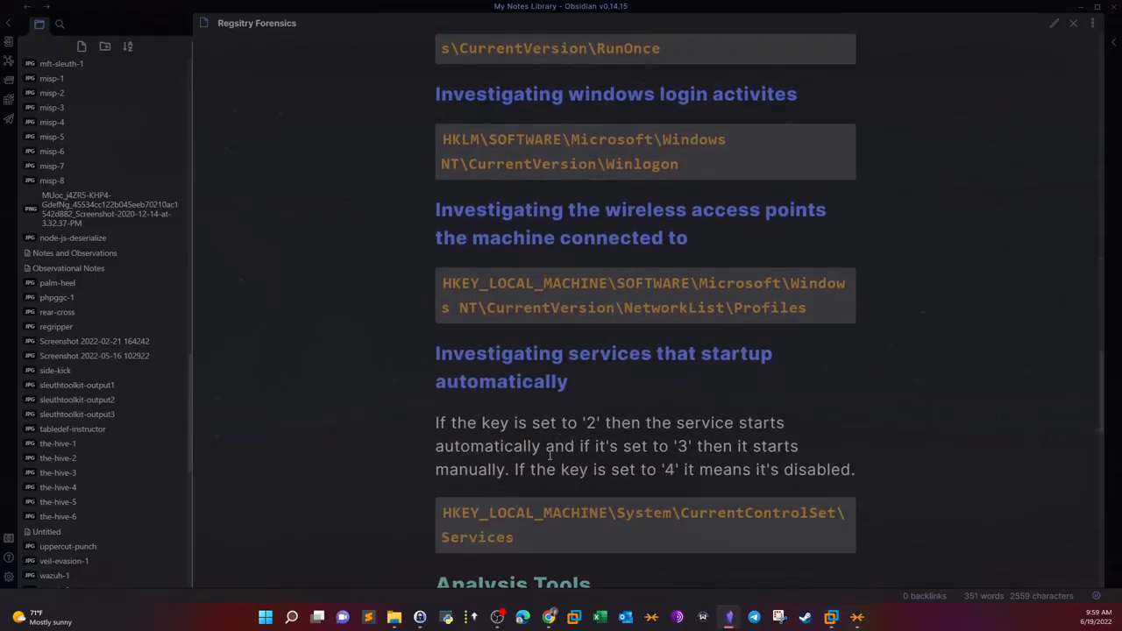
scroll("up", 3)
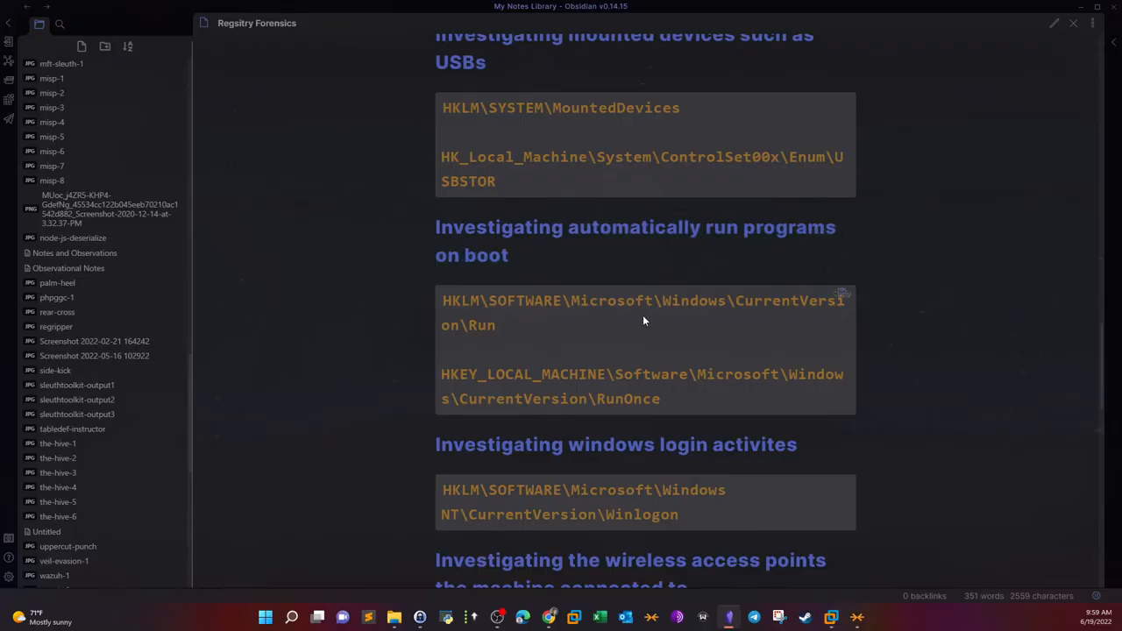
double_click(693, 300)
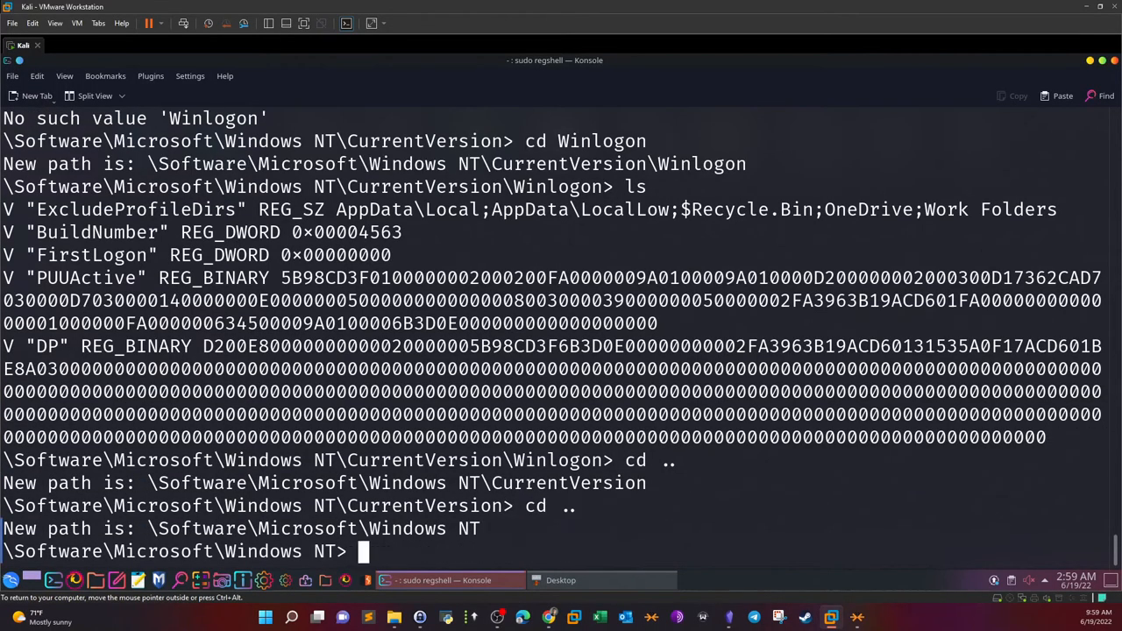
Go to Windows\CurrentVersion\Run, list its Windows Update entry, and copy the encoded exe name.
type("cd ..")
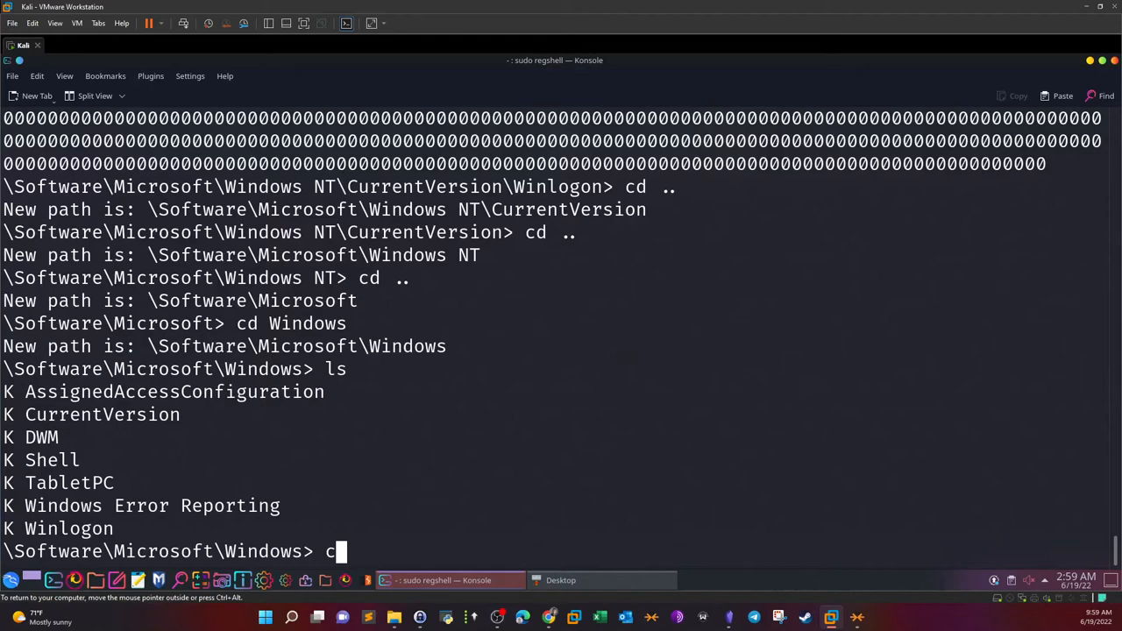
type("d CU")
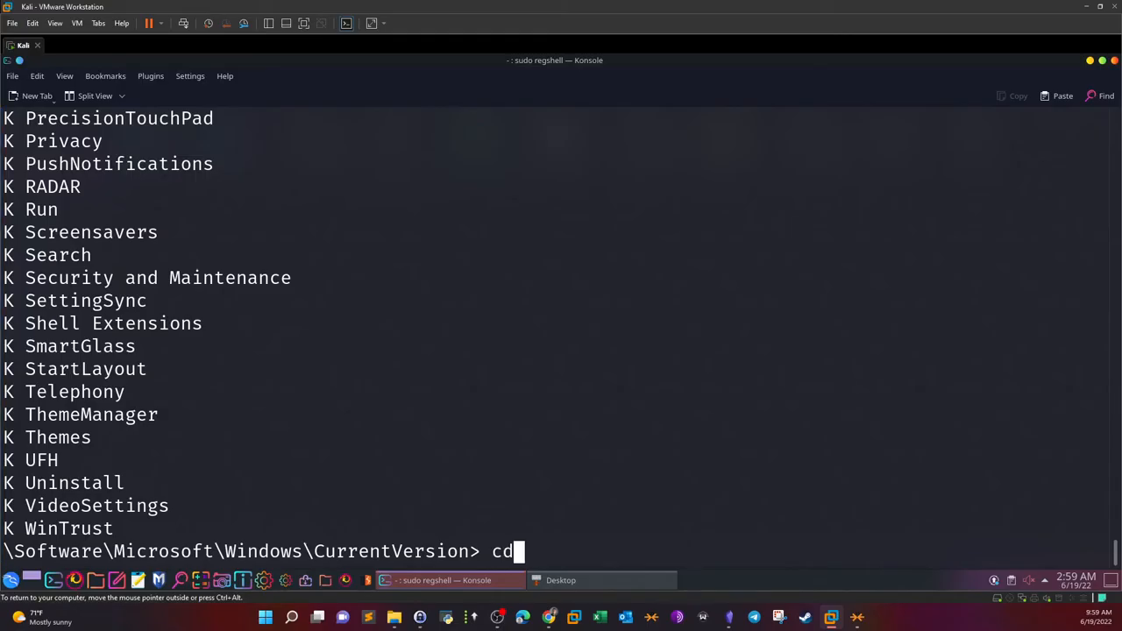
key("Return")
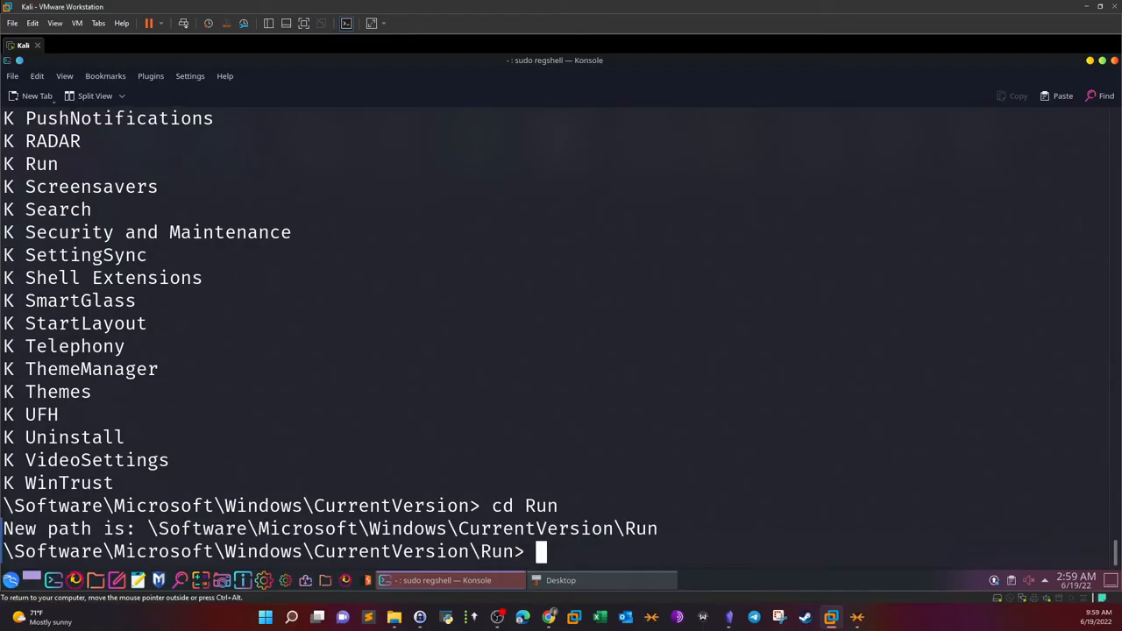
type("ls")
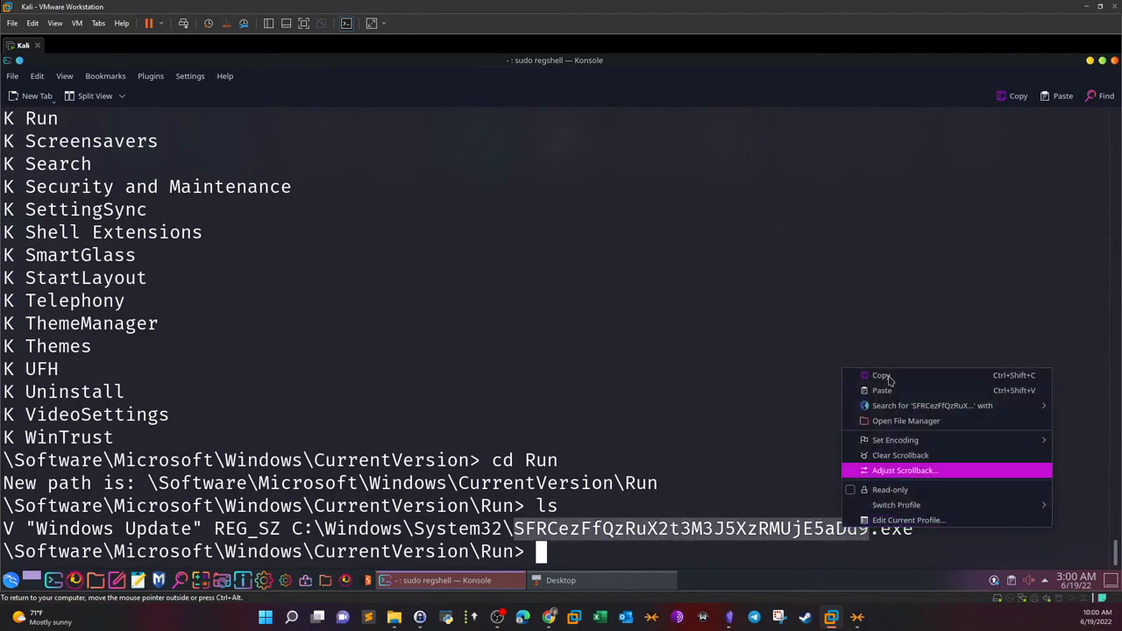
left_click(632, 382)
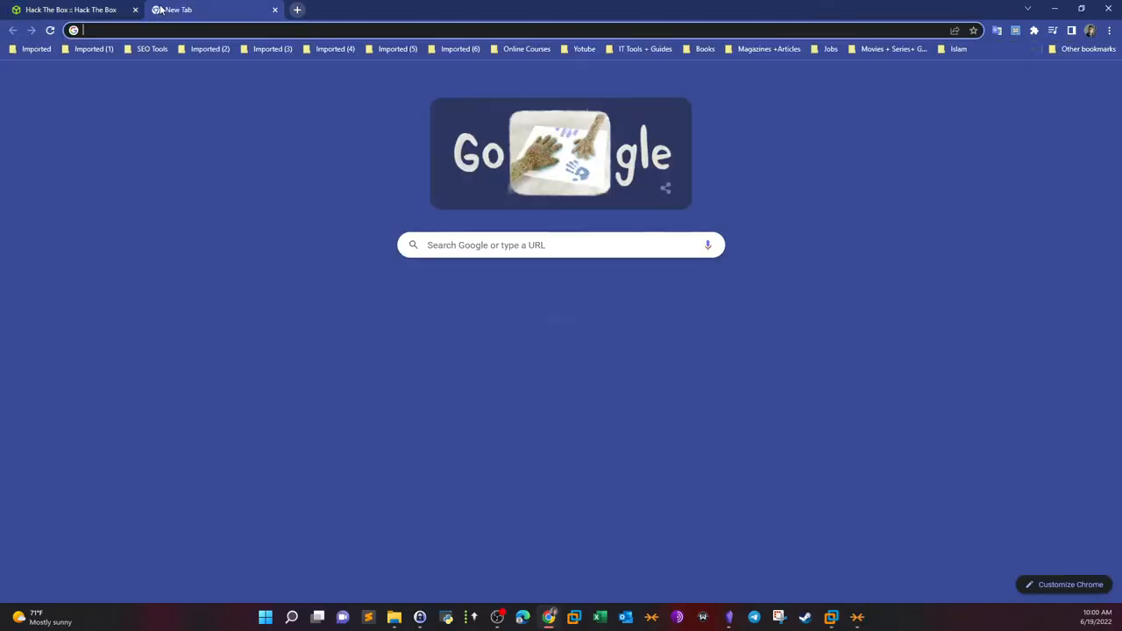
type("cyberchef")
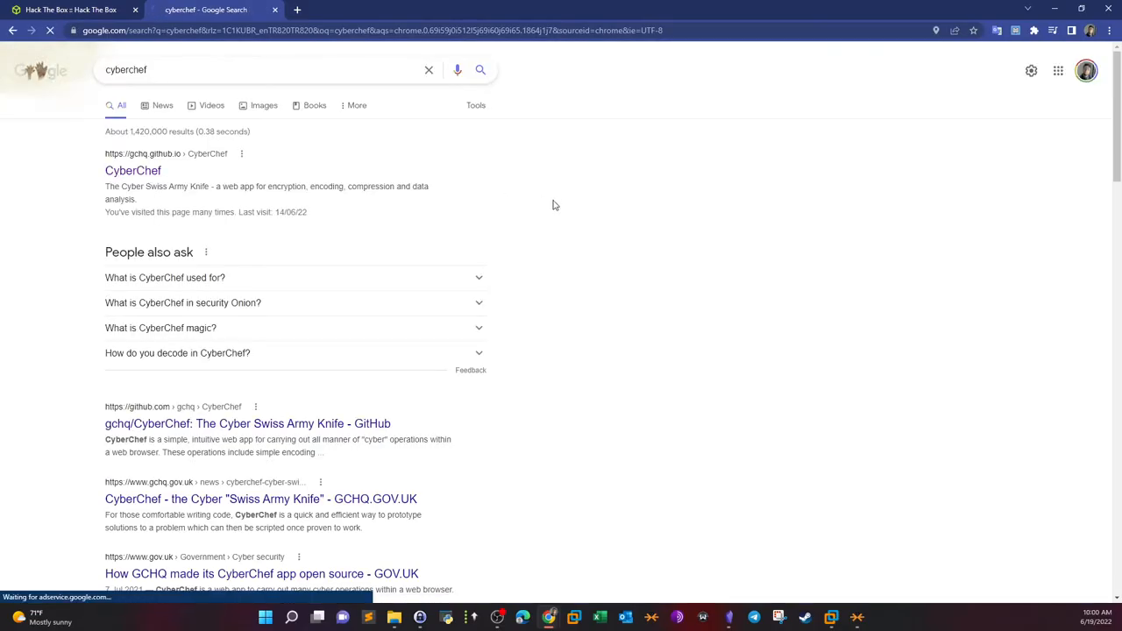
left_click(133, 170)
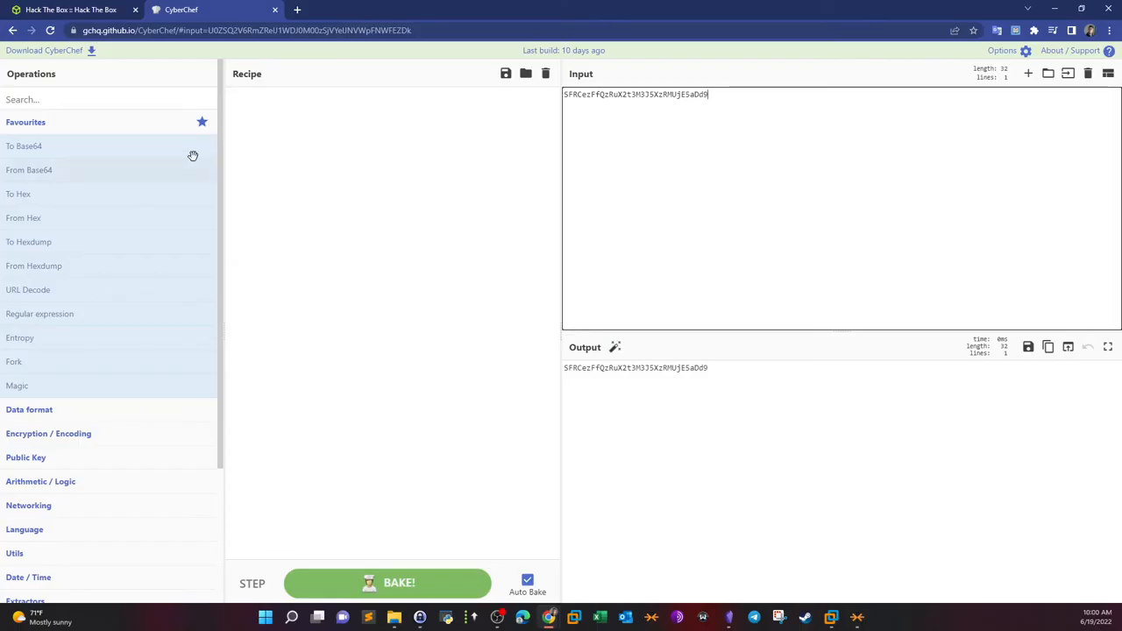
type("magc")
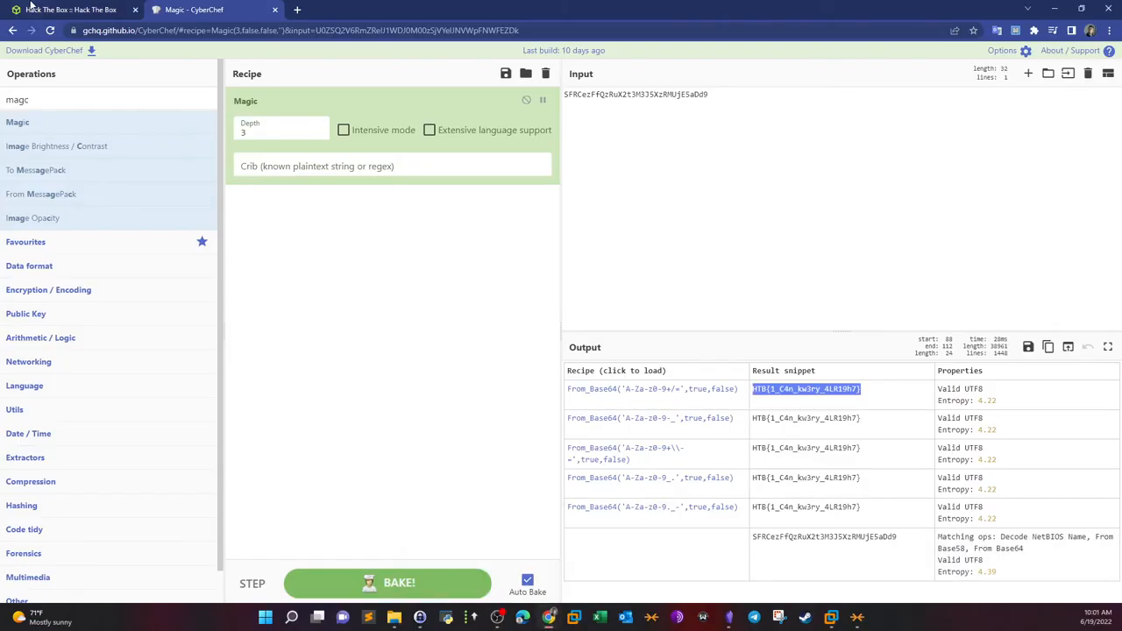
left_click(70, 9)
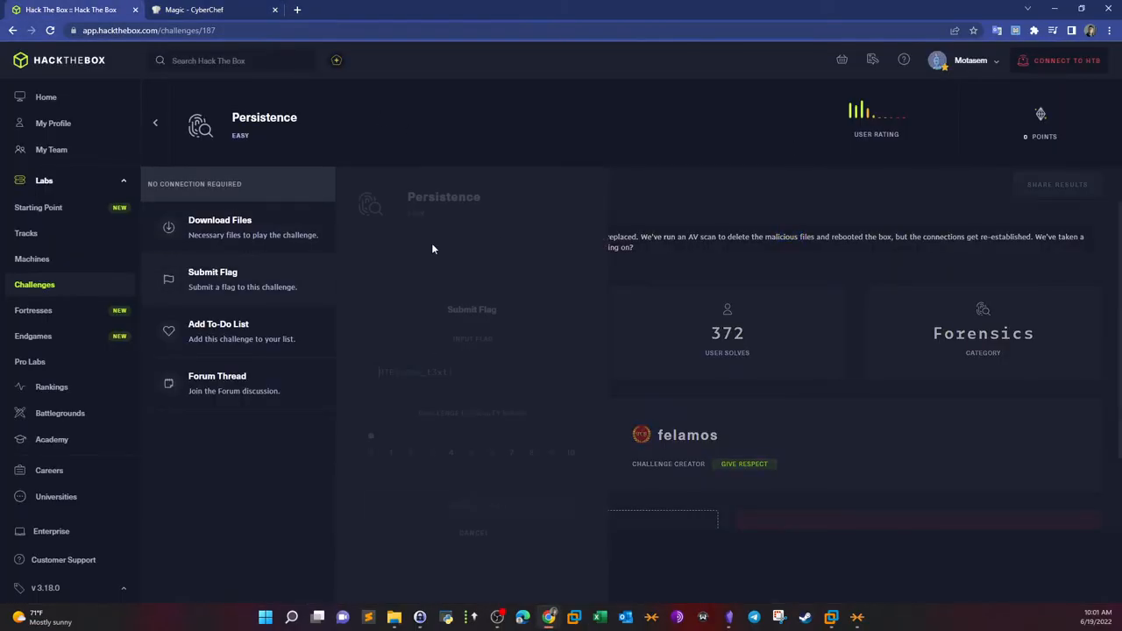
type("HTB{1_C4n_kw3ry_4LR19h7}")
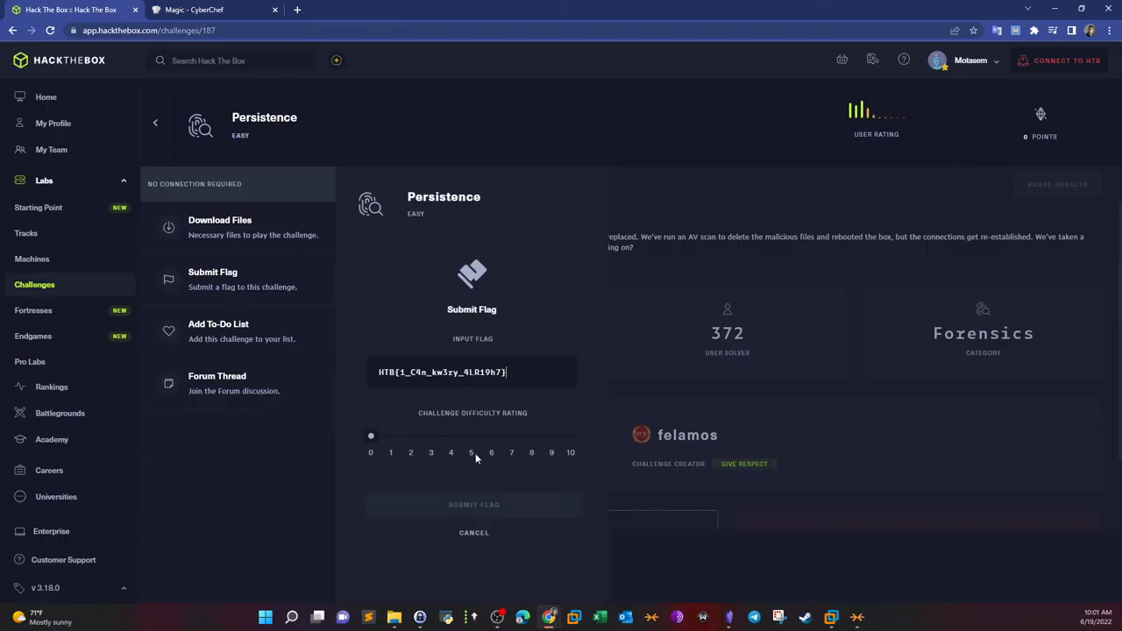
left_click(471, 436)
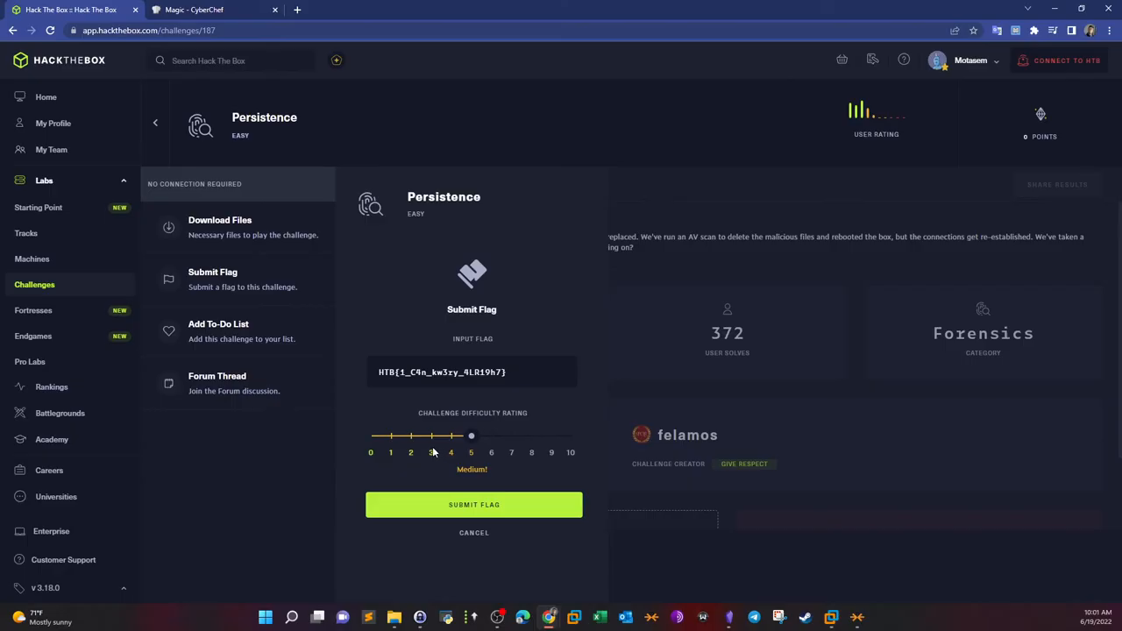
left_click(431, 436)
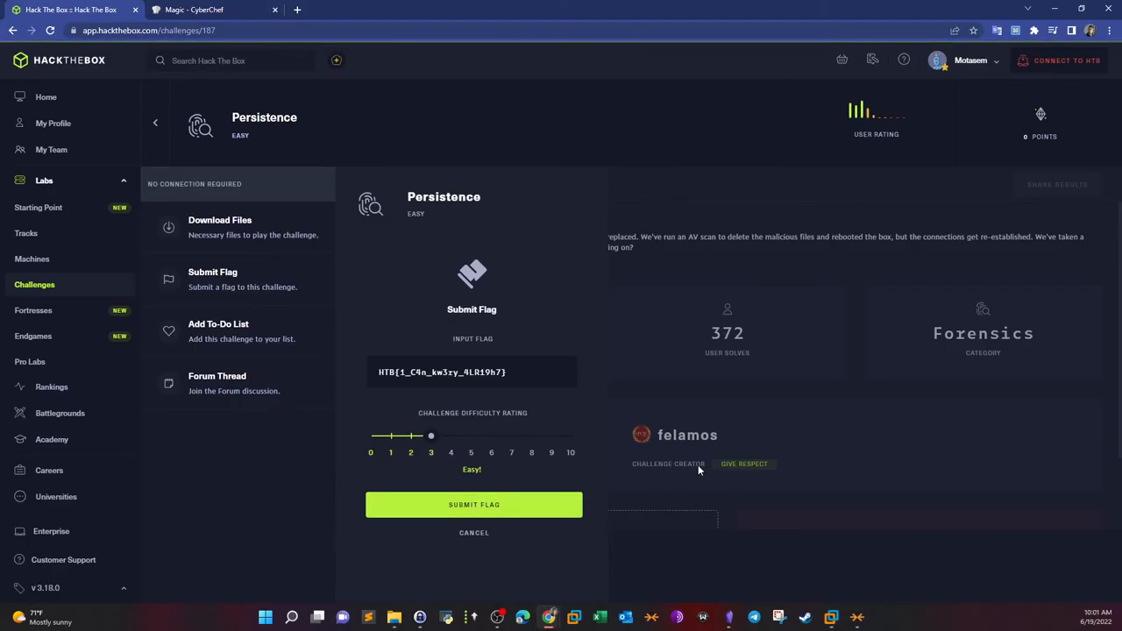
left_click(474, 504)
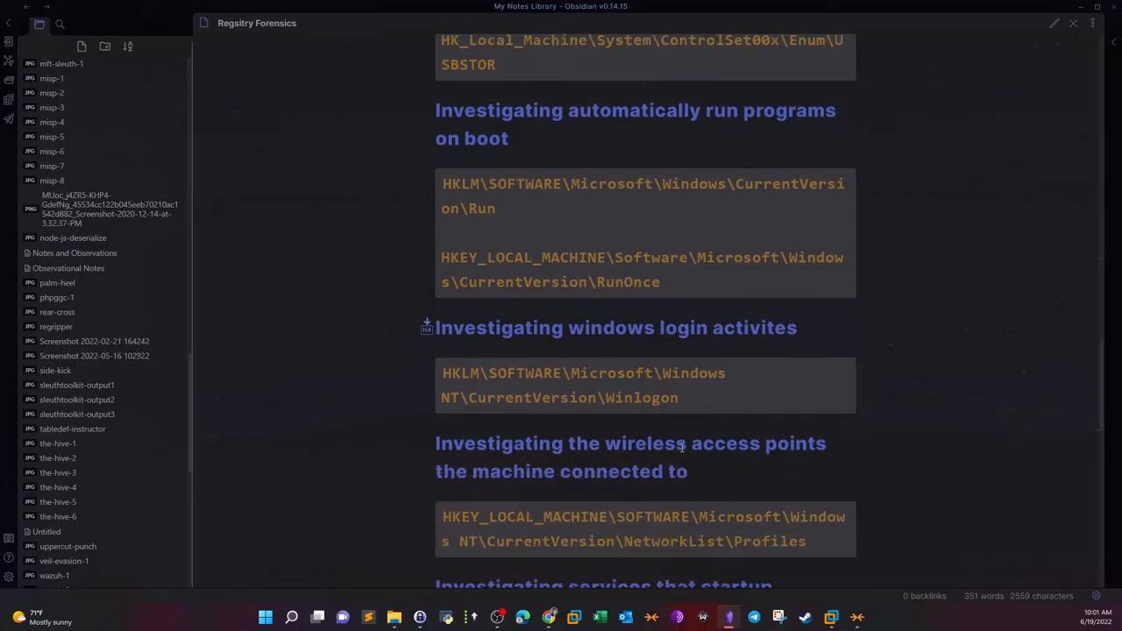
scroll("down", 3)
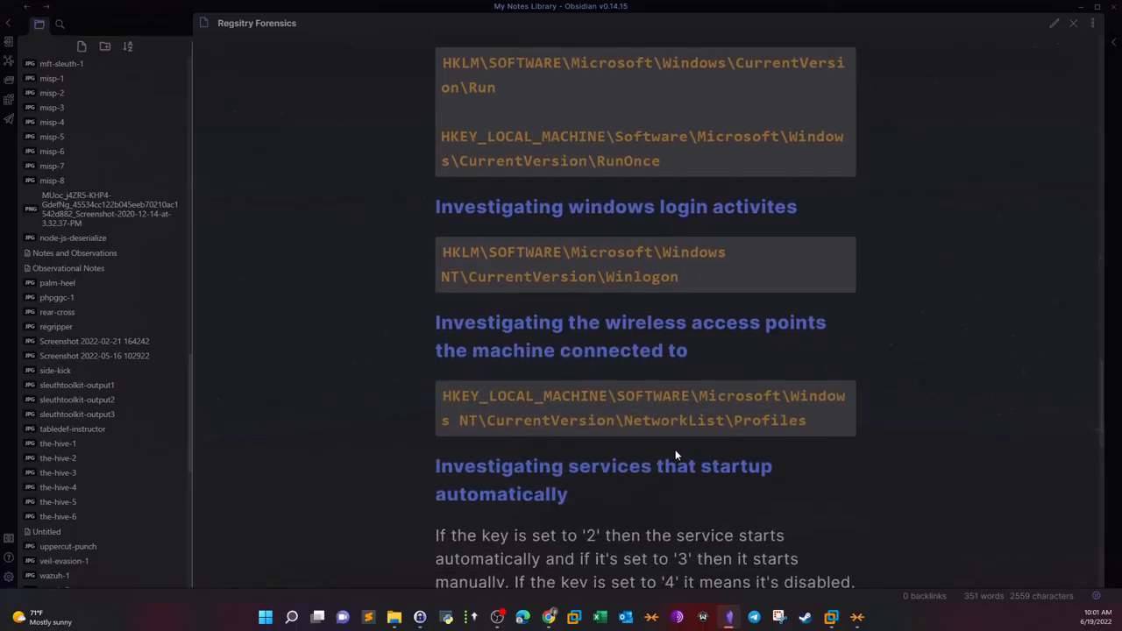
scroll("down", 3)
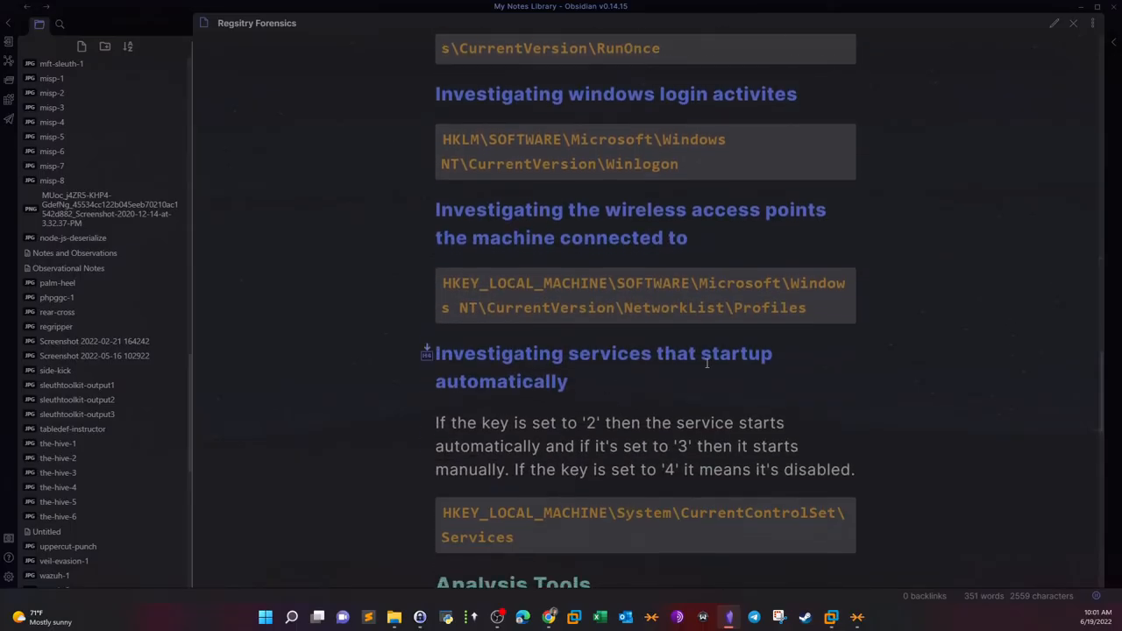
scroll("down", 3)
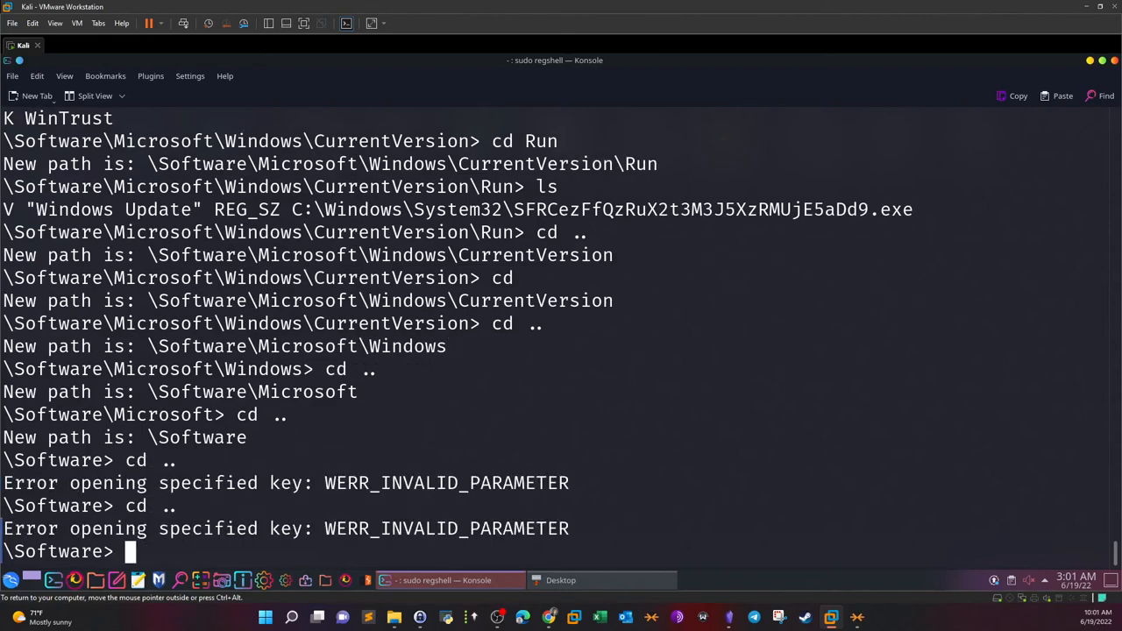
Exit regshell, reopen it on the query hive with sudo regshell -F query, then exit again.
type("ls")
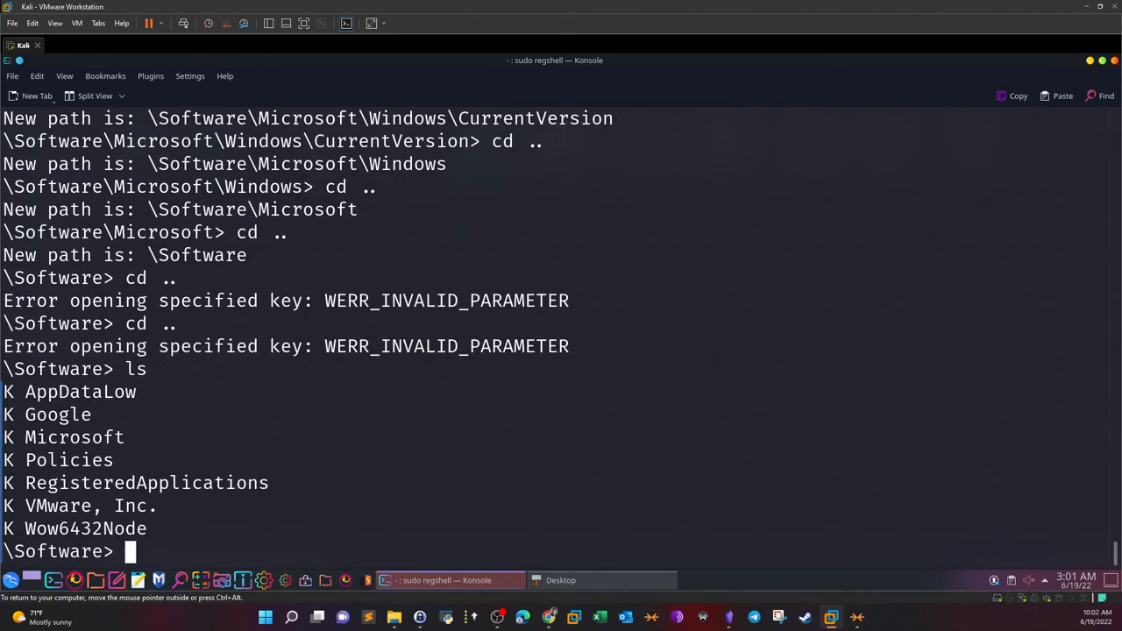
type("exit")
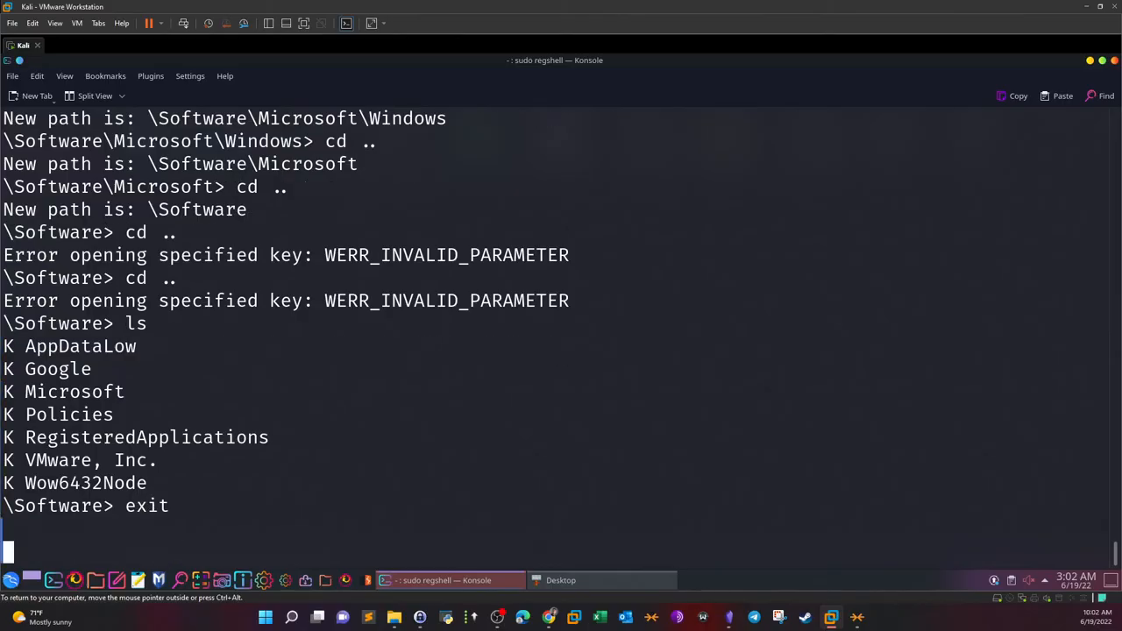
type("sudo regshell -F query")
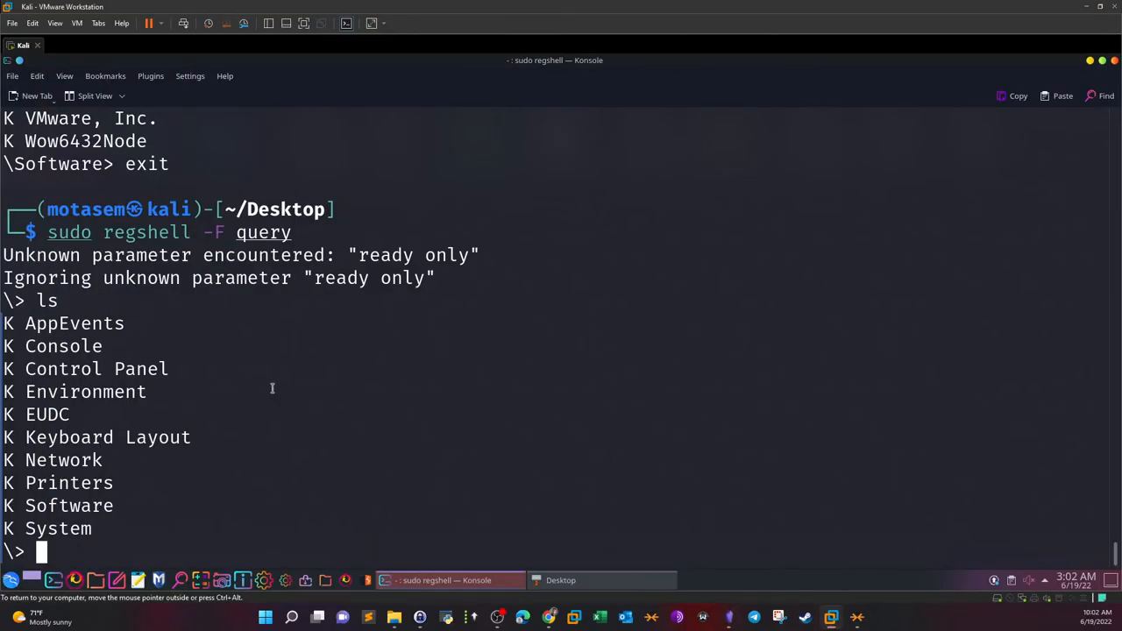
type("exit")
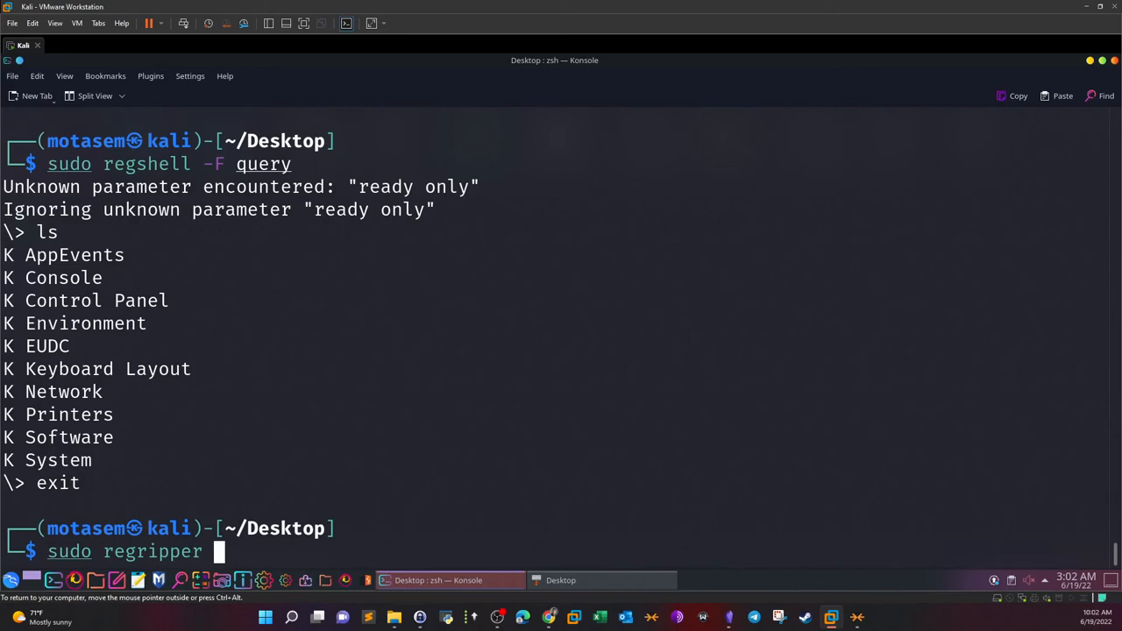
Rip the query hive with sudo regripper into report.txt on the Desktop.
key("Return")
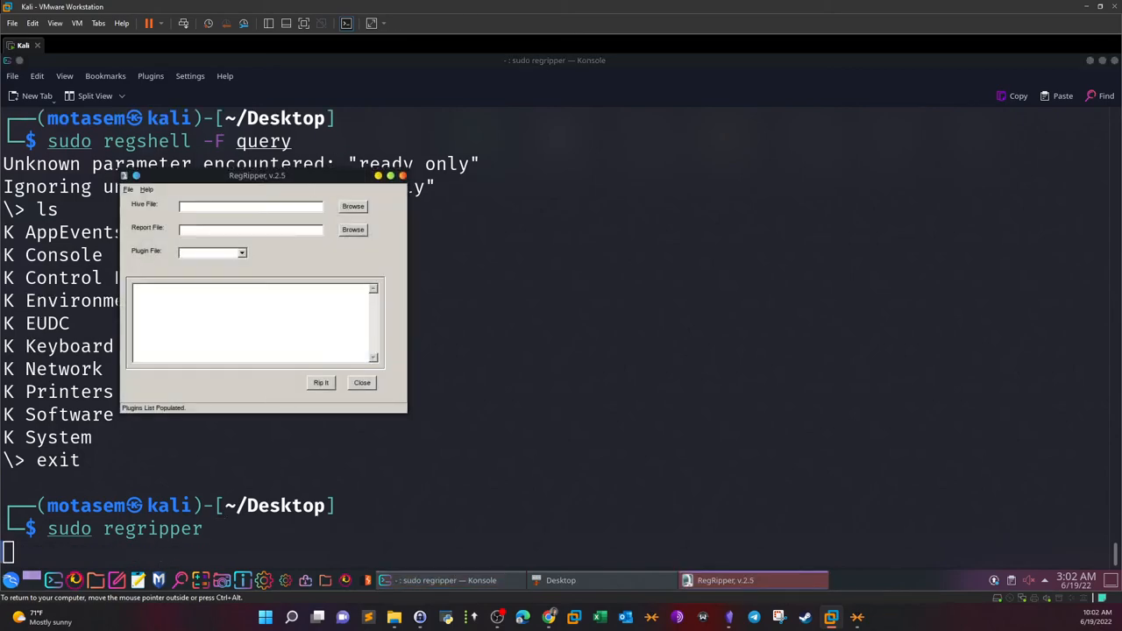
left_click(353, 206)
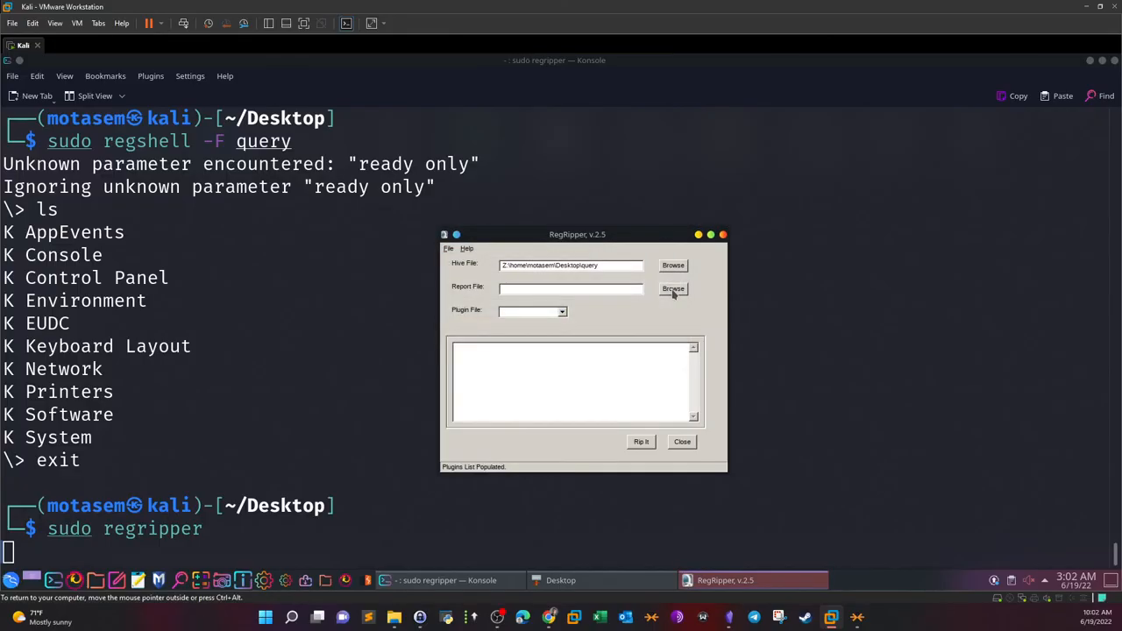
left_click(672, 289)
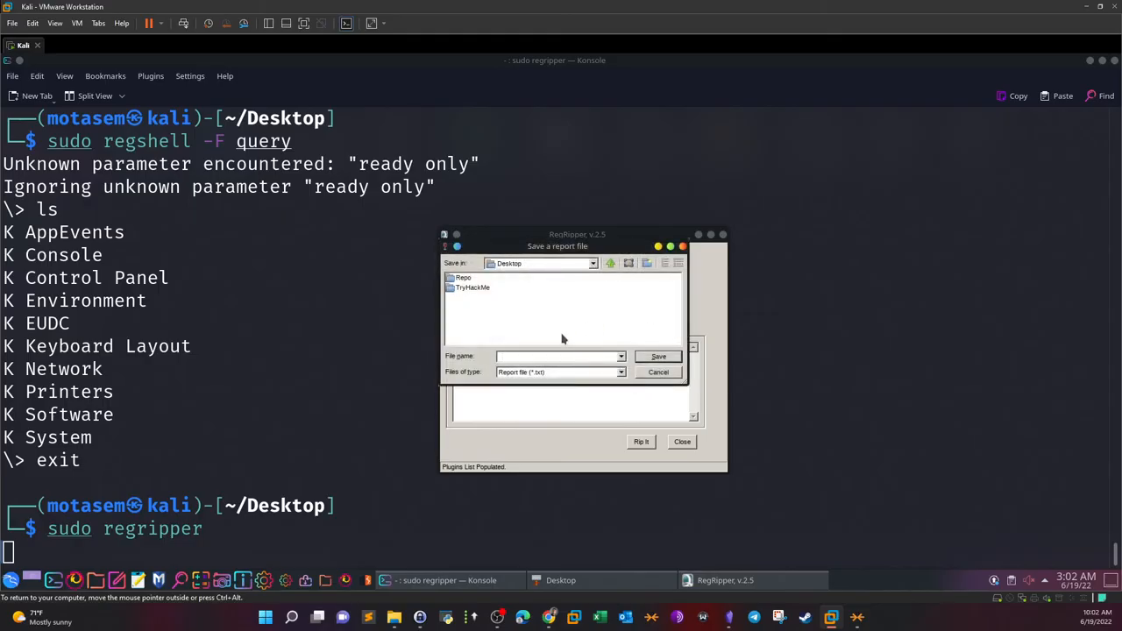
type("report")
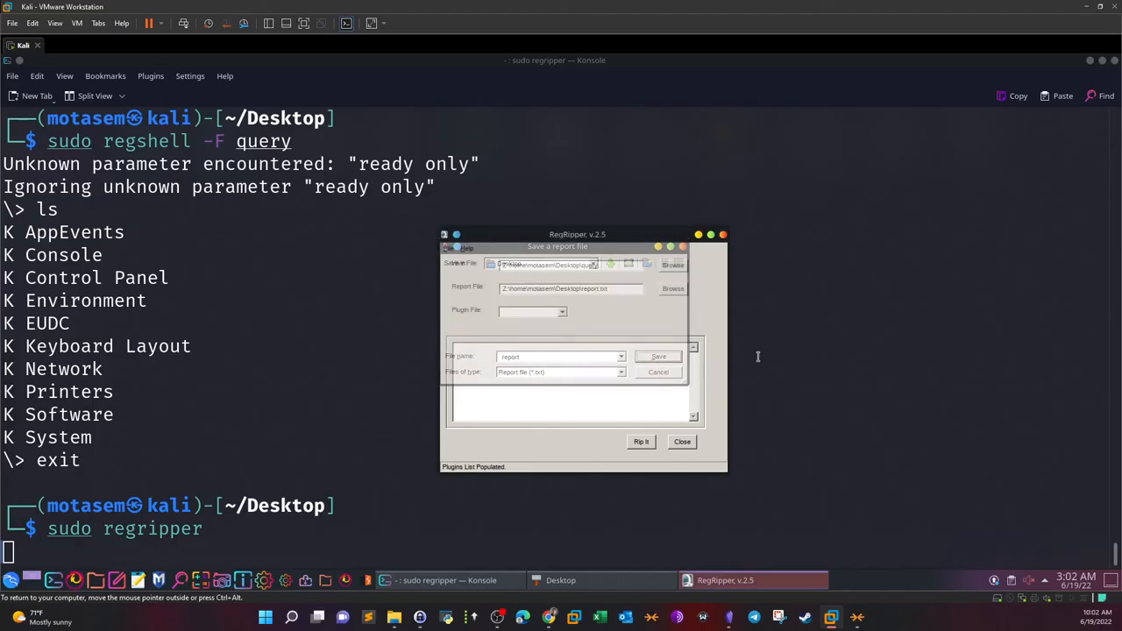
left_click(562, 309)
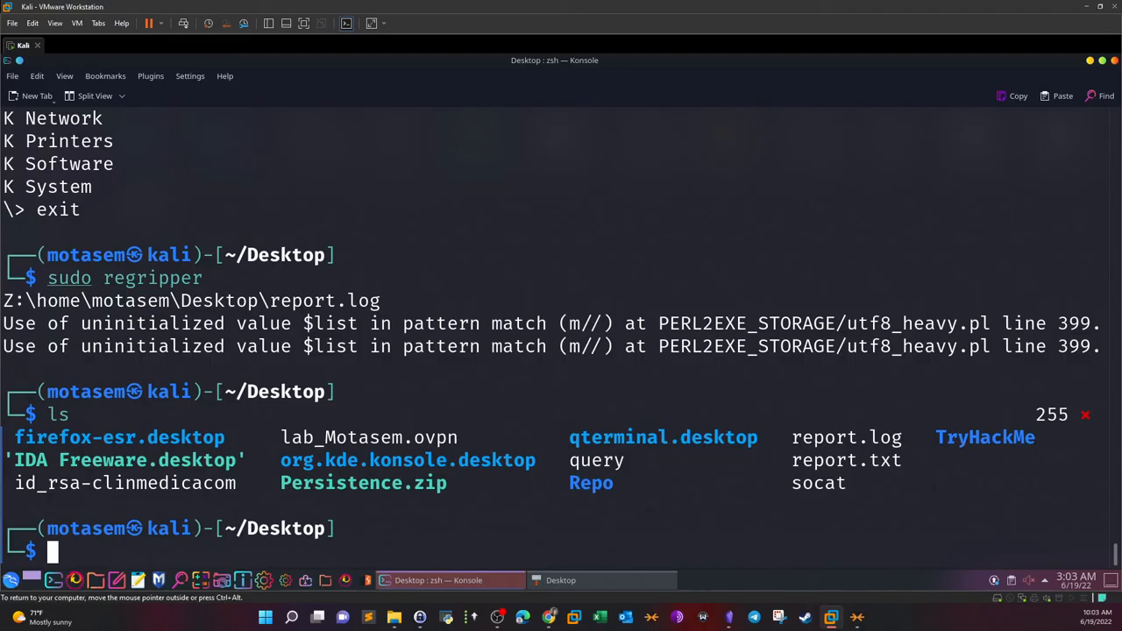
Open report.txt from the Desktop folder with Mousepad.
double_click(845, 460)
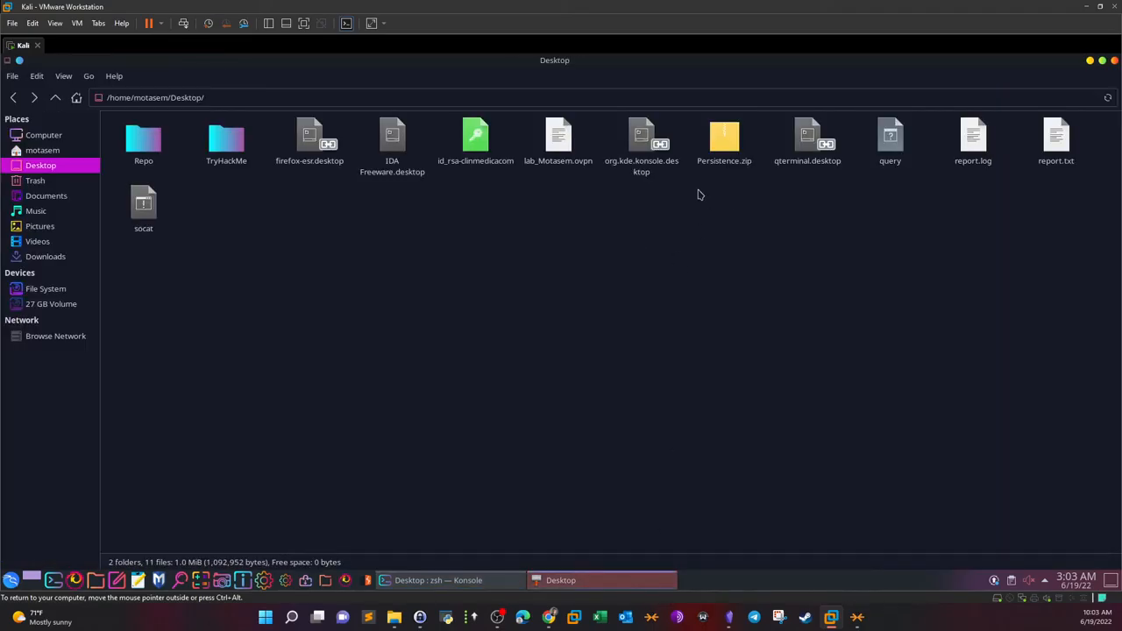
right_click(1056, 140)
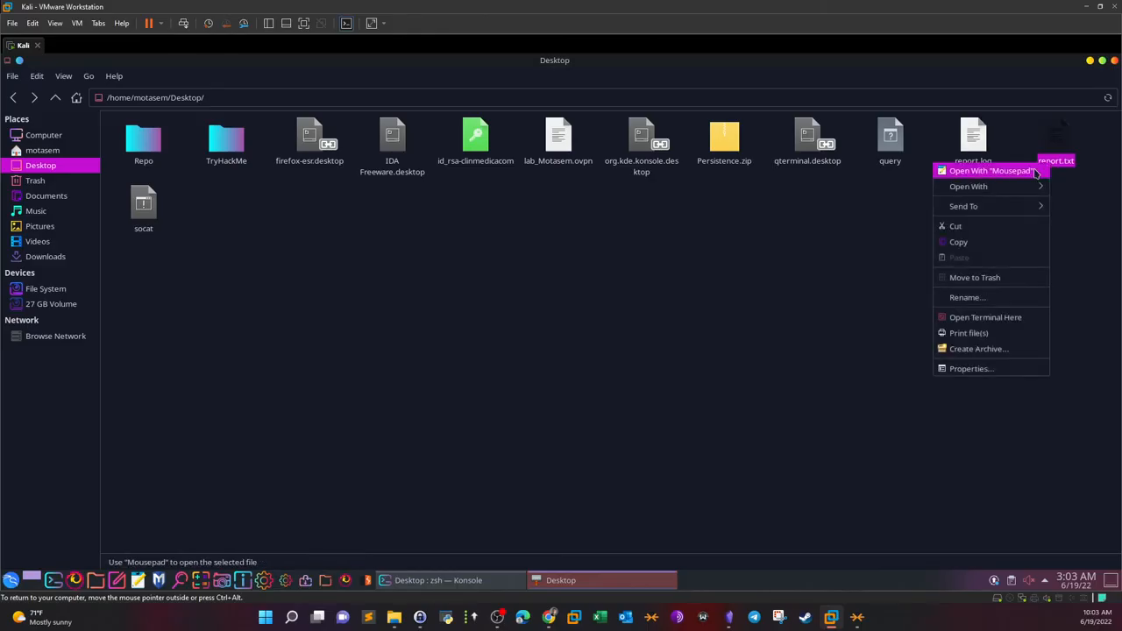
left_click(990, 171)
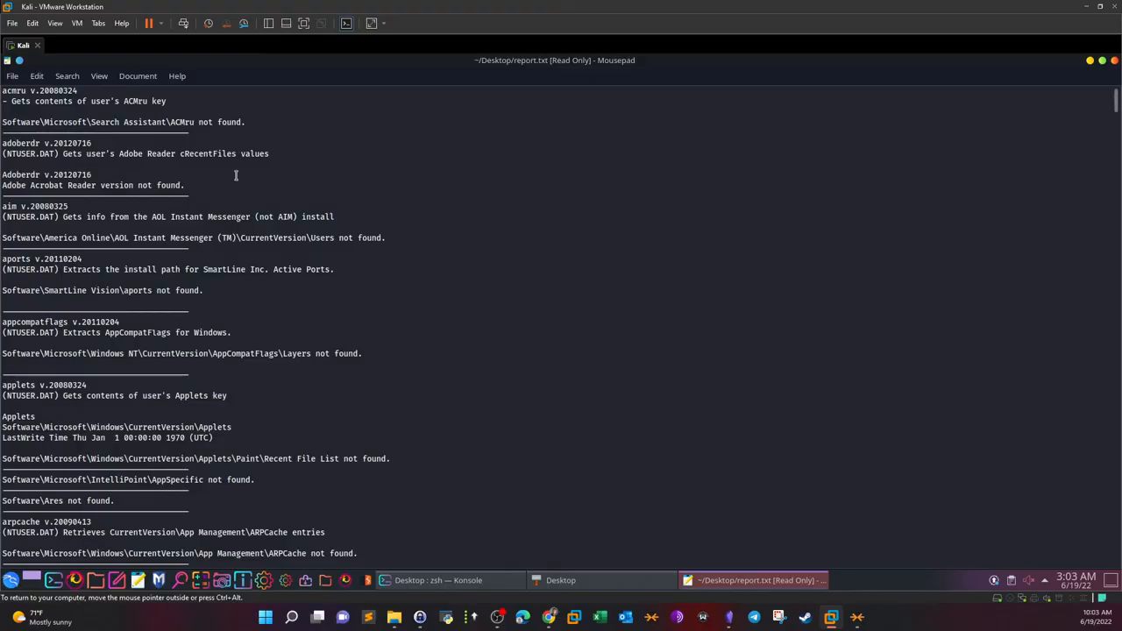
Scroll through the report and search it for 'Run' with Ctrl+F.
scroll("down", 3)
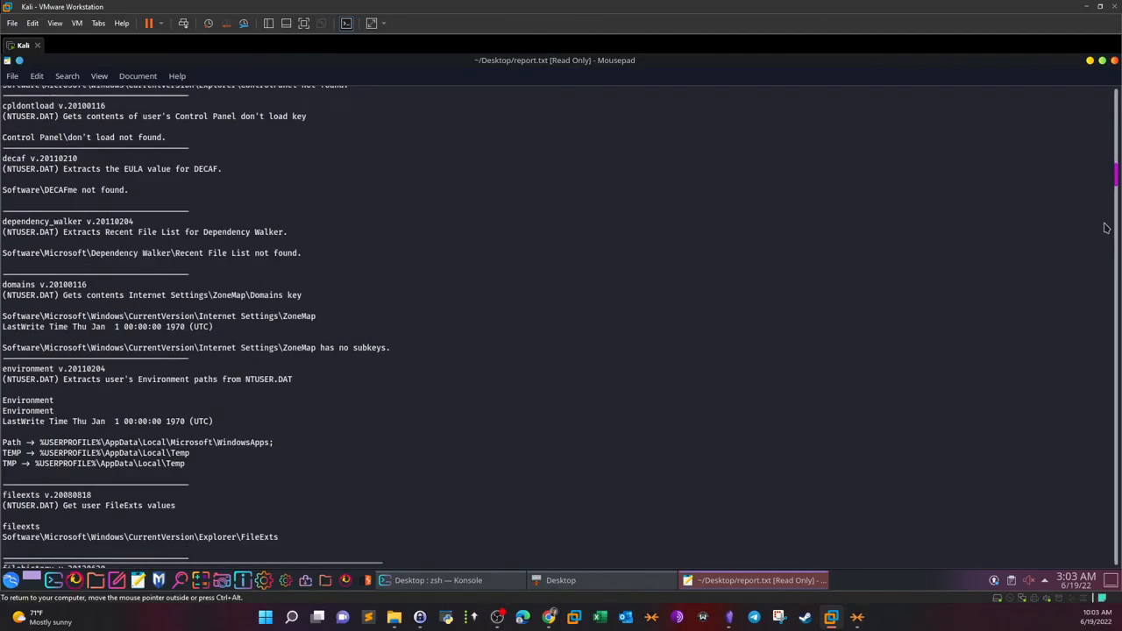
scroll("down", 3)
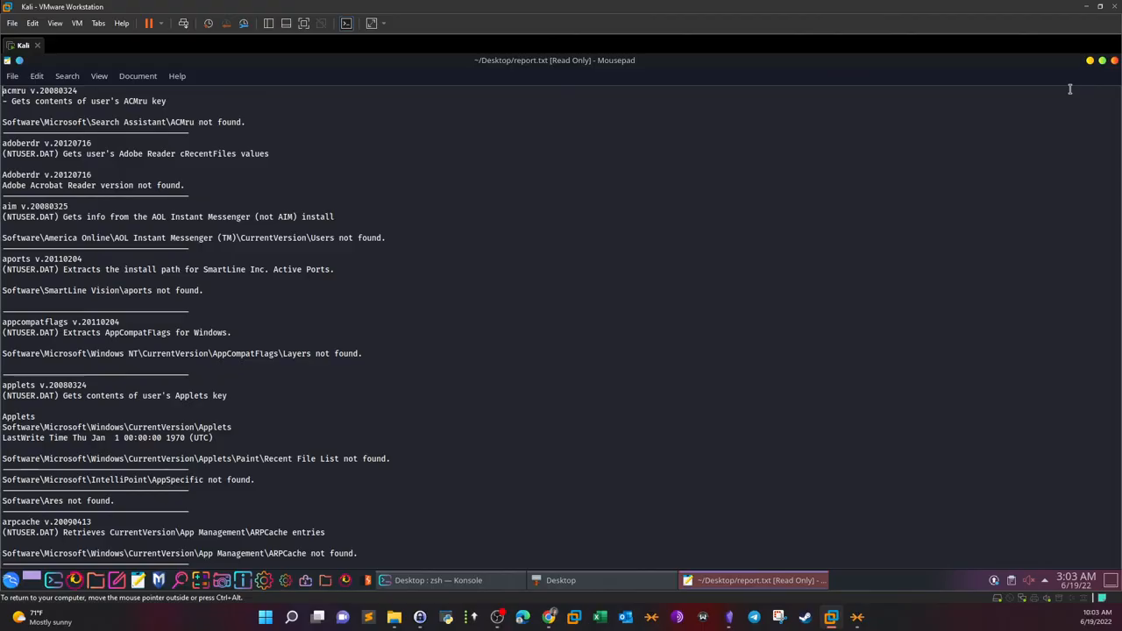
key("ctrl+f")
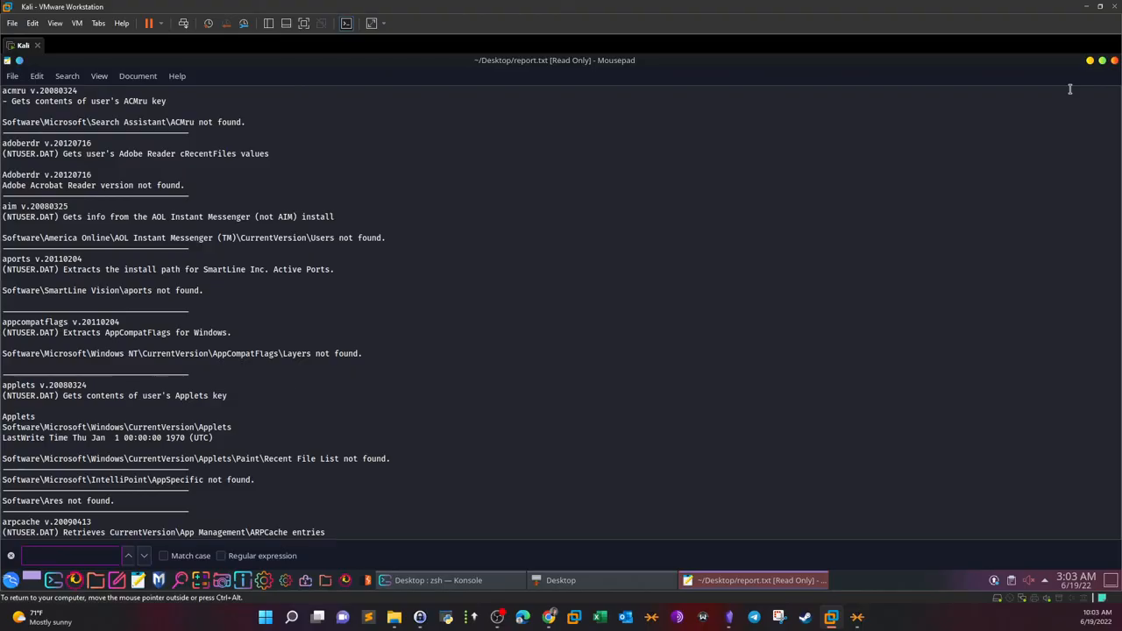
type("R")
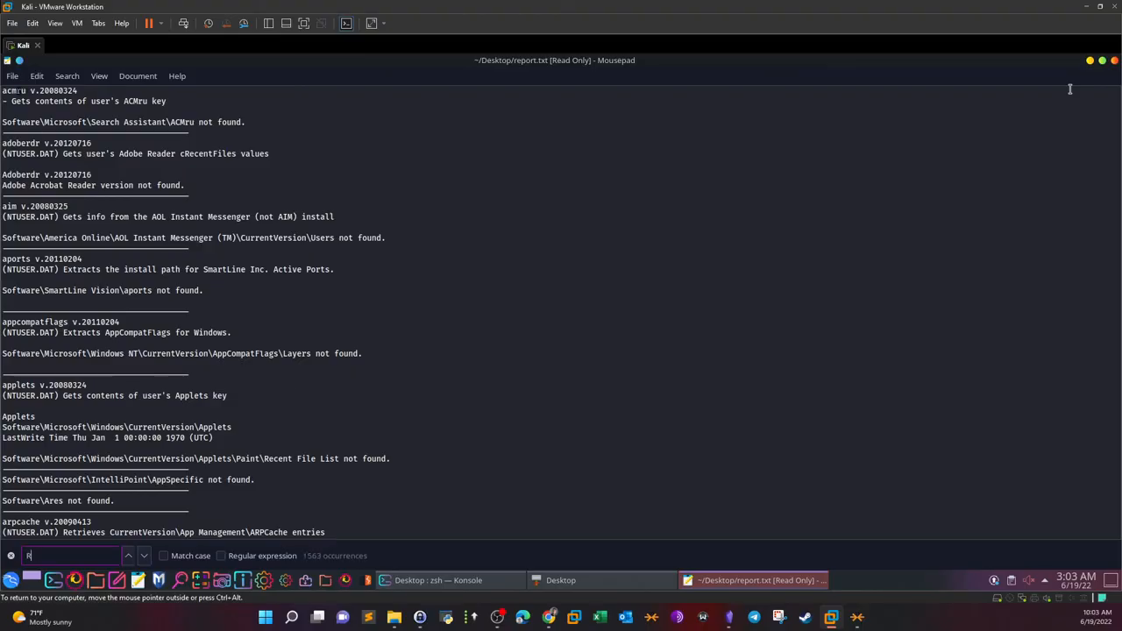
type("un")
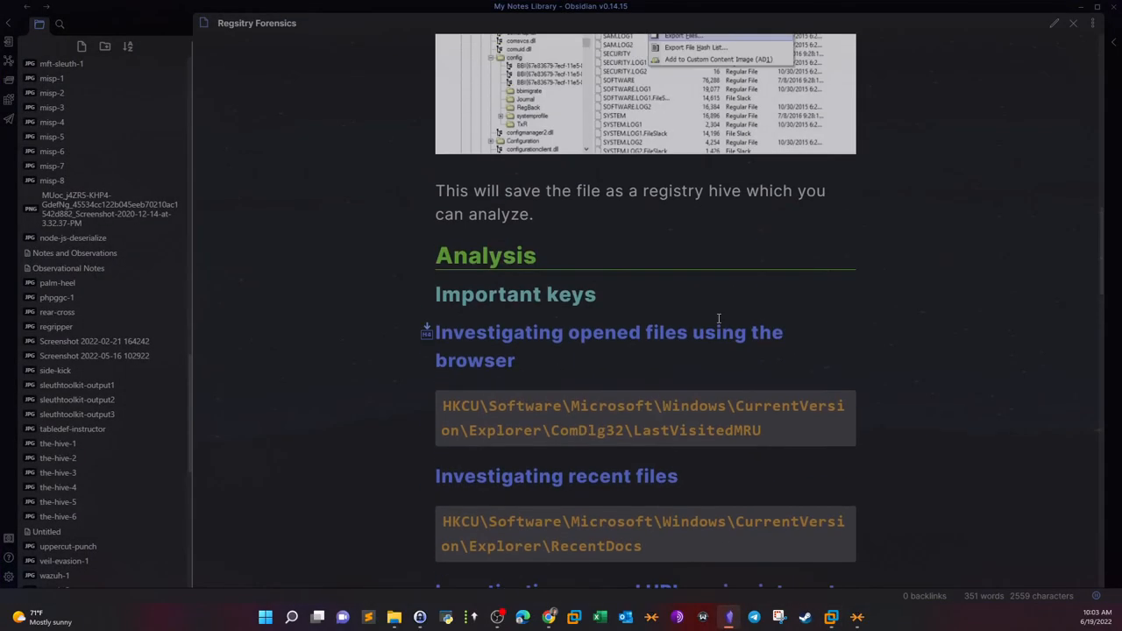
scroll("down", 3)
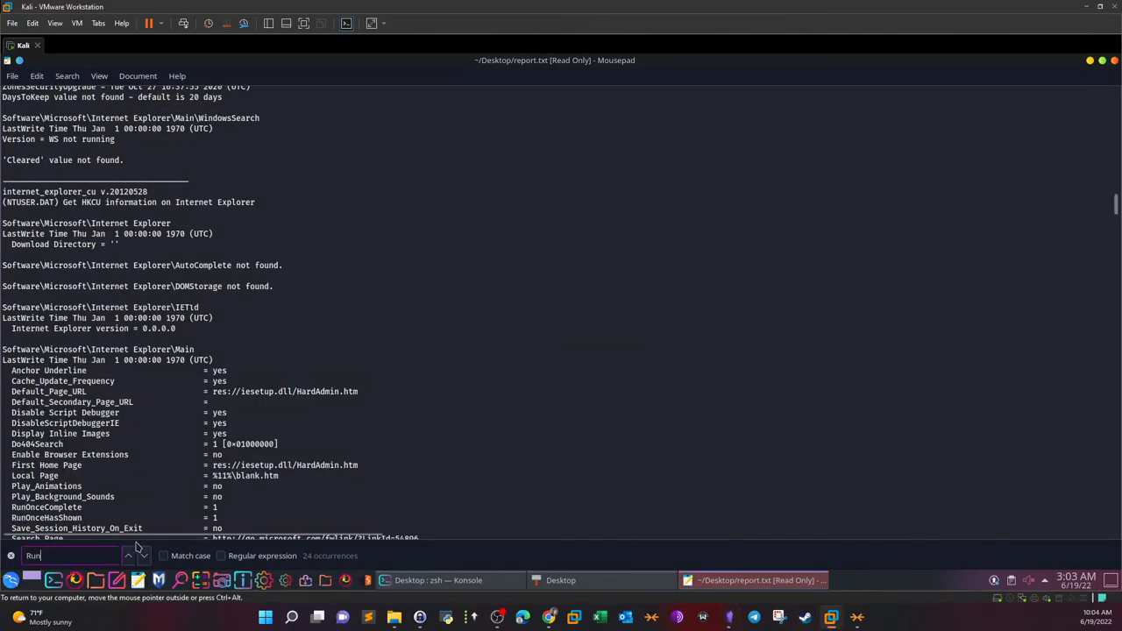
Search for 'CurrentVersion\Run' and scroll to user_run's Windows Update entry.
type("CurrentVersion\\Run")
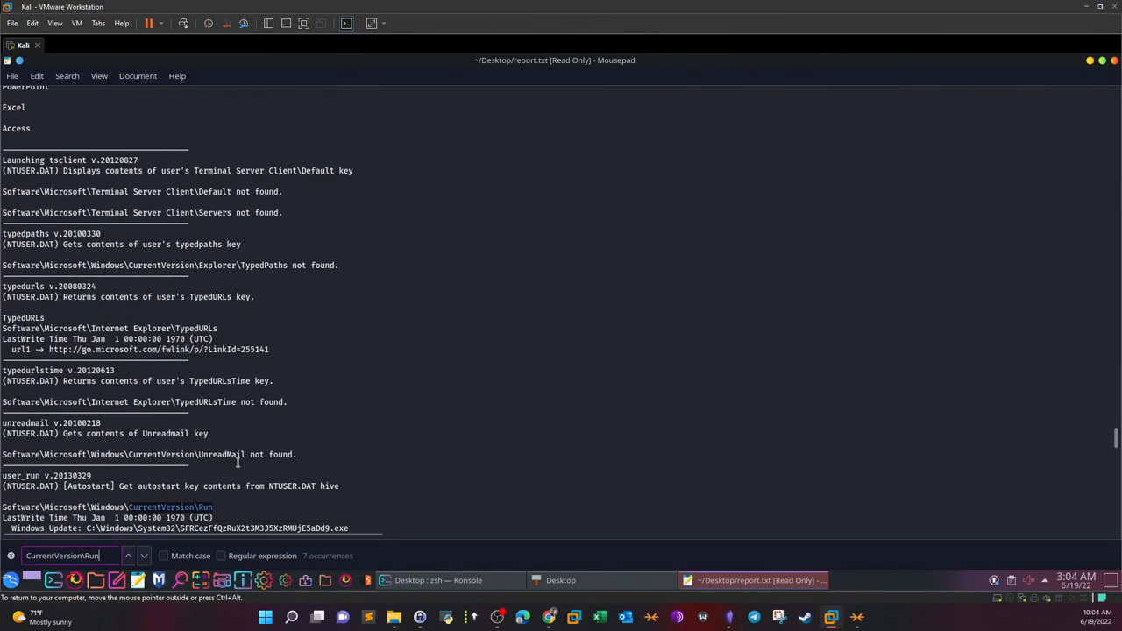
scroll("down", 3)
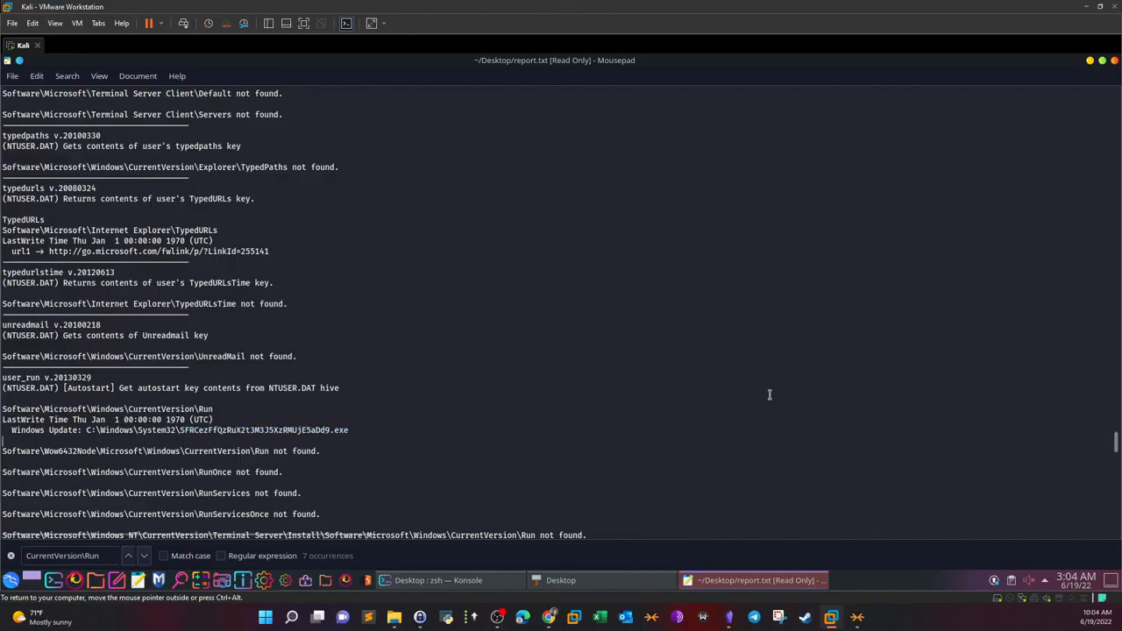
scroll("down", 3)
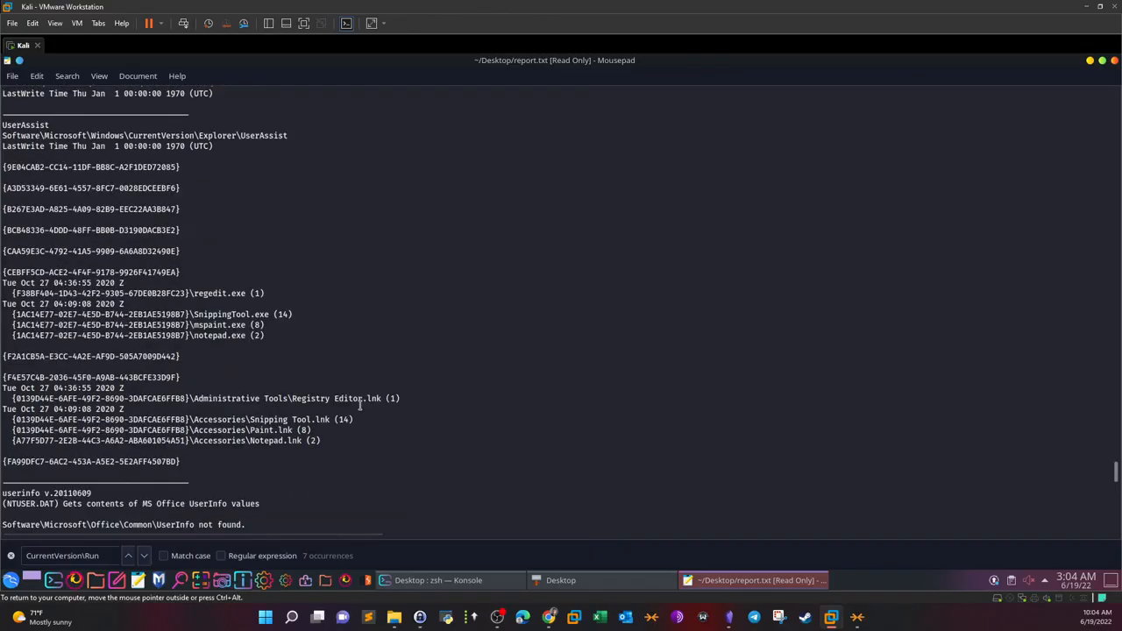
scroll("down", 3)
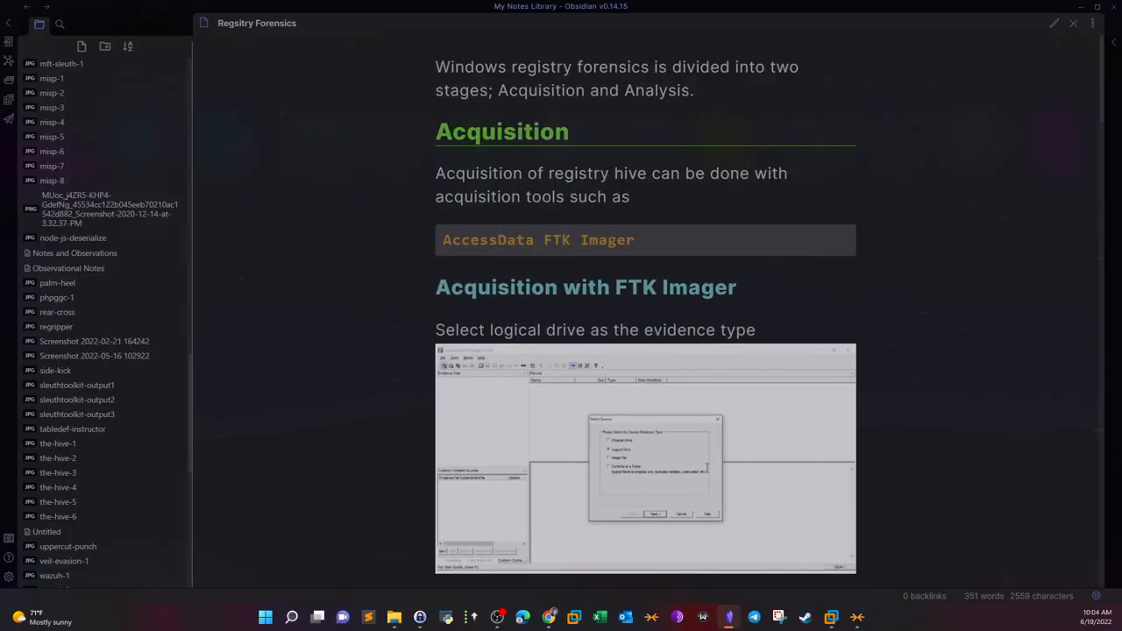
scroll("down", 3)
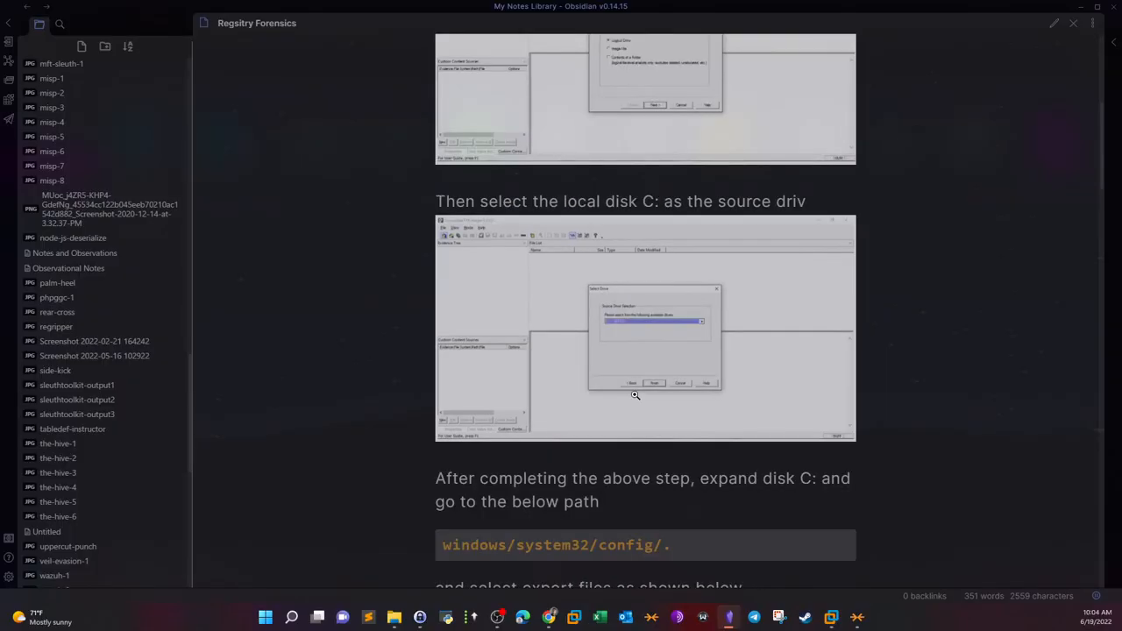
mouse_move(706, 289)
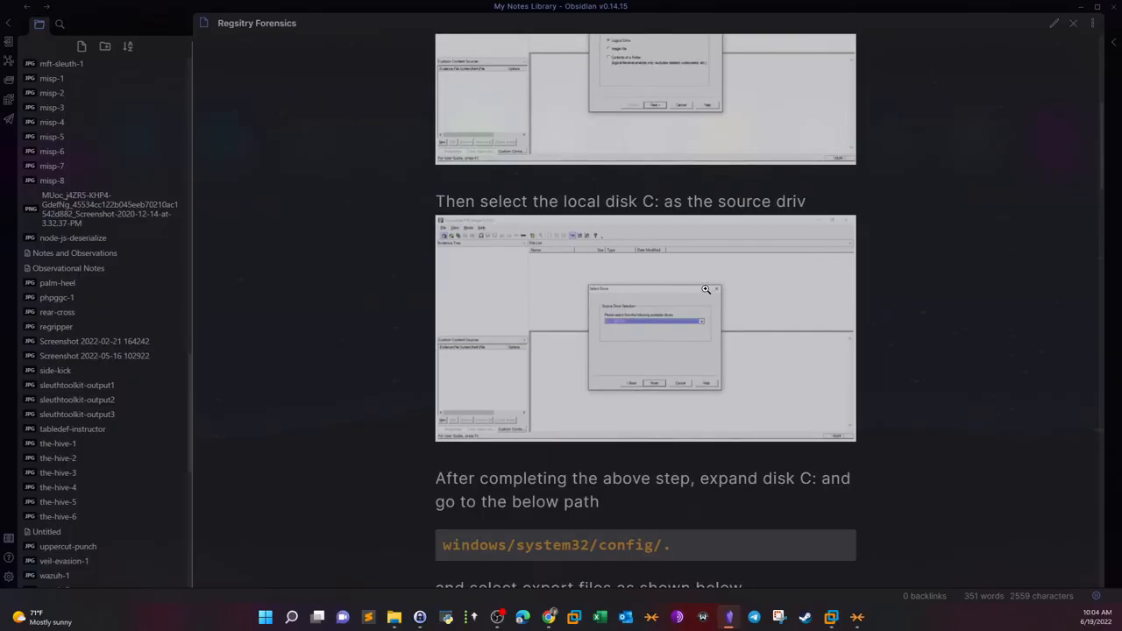